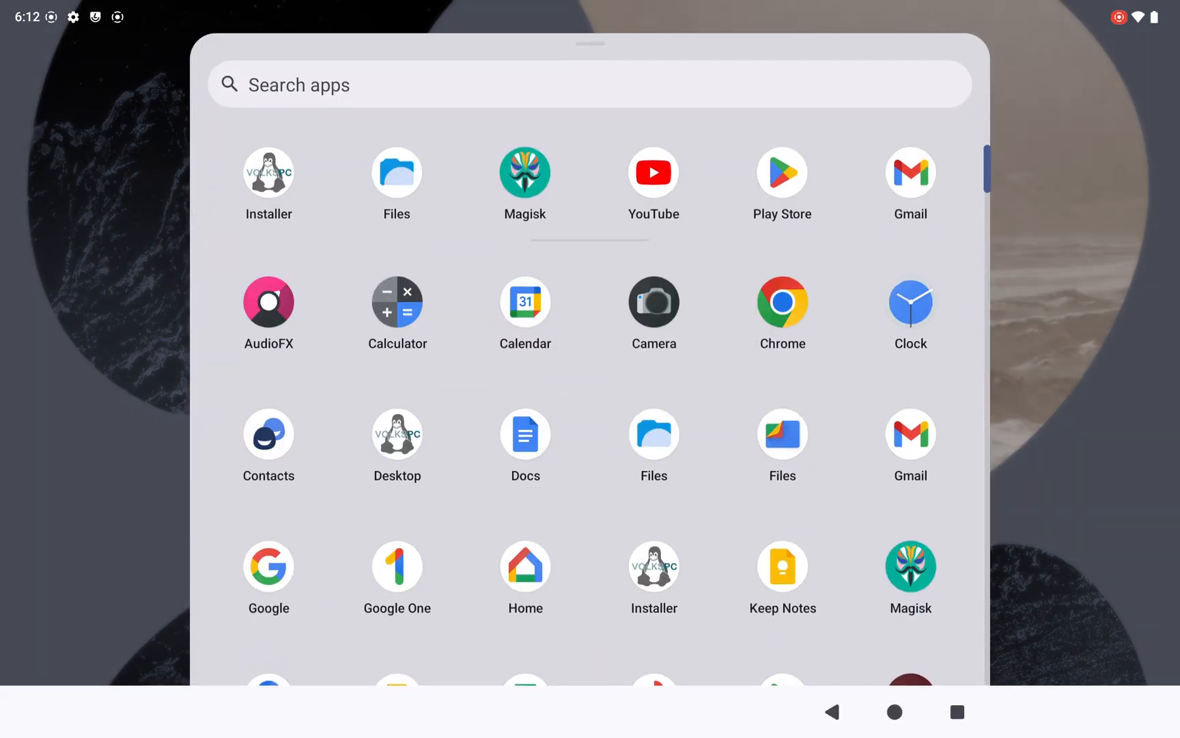
- Open the Android Settings app from the launcher's app list to the About tablet page
scroll(down, 3)
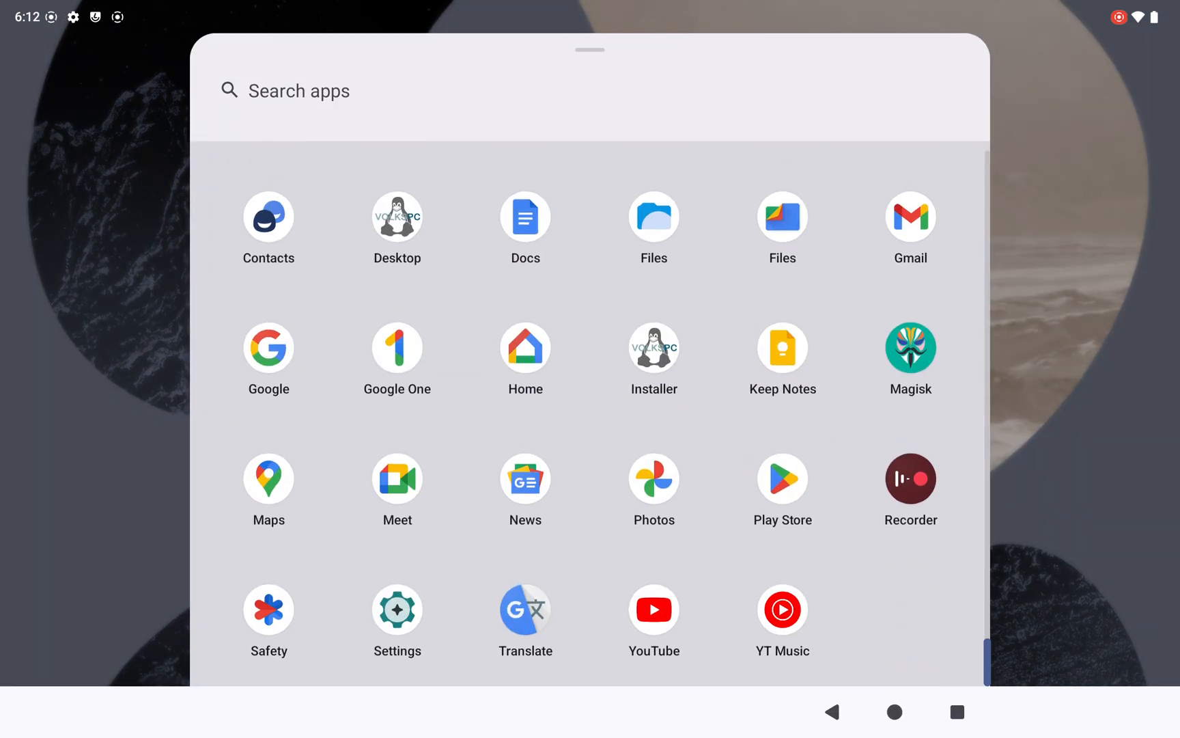
click(397, 607)
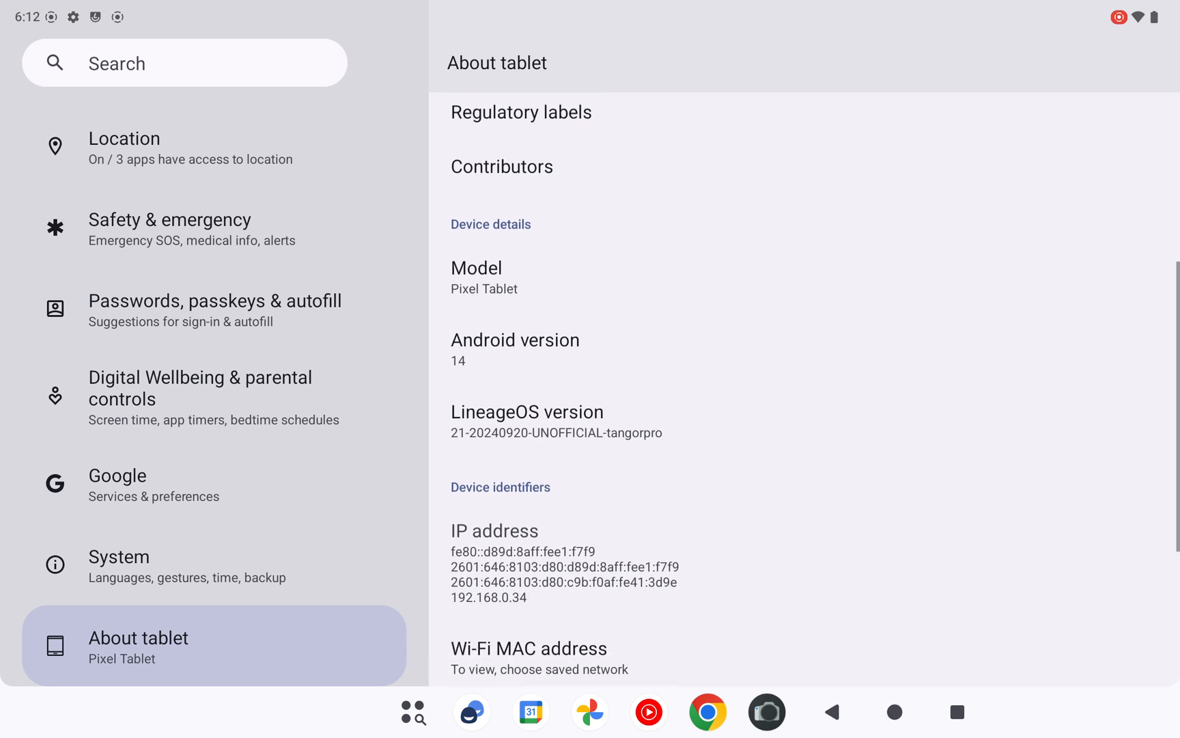
mouse_move(468, 484)
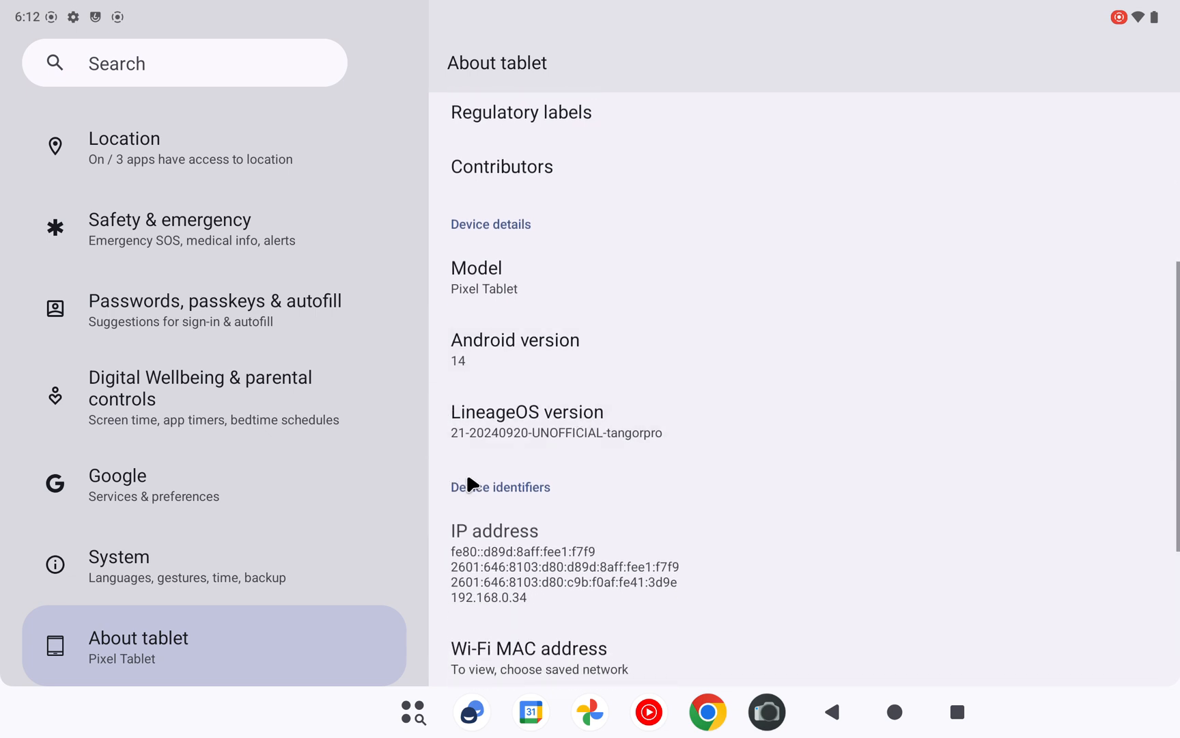
mouse_move(614, 388)
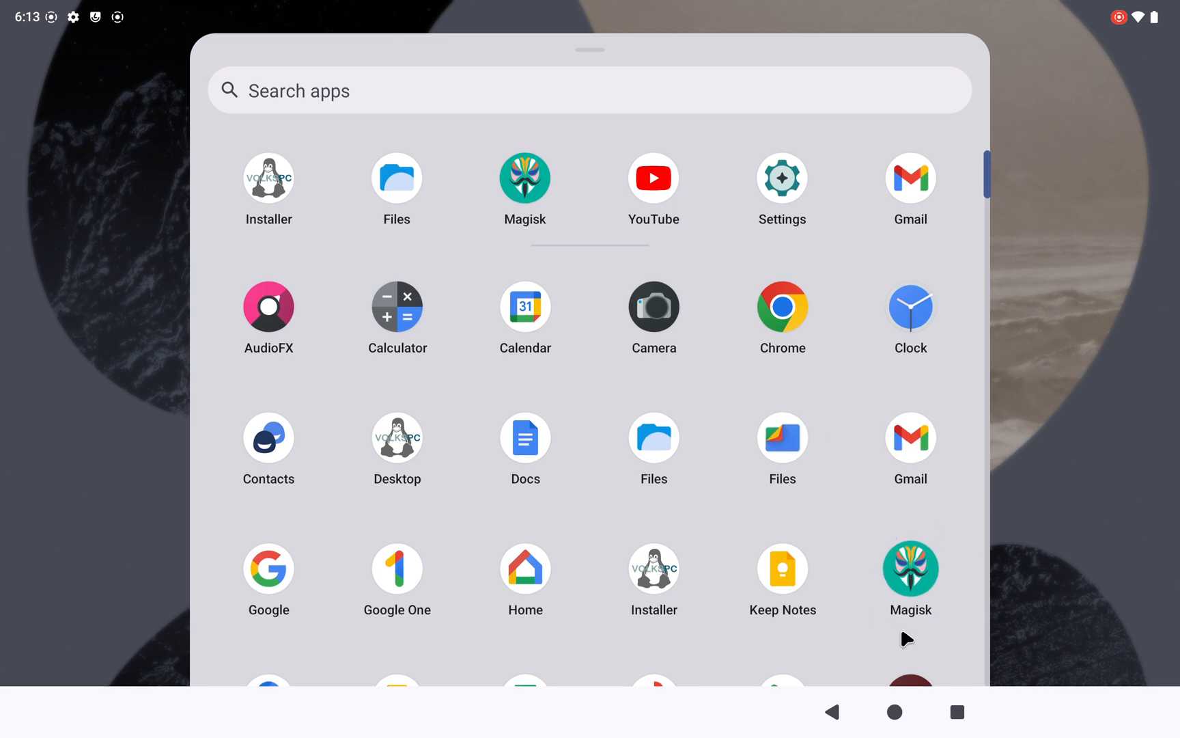
mouse_move(932, 626)
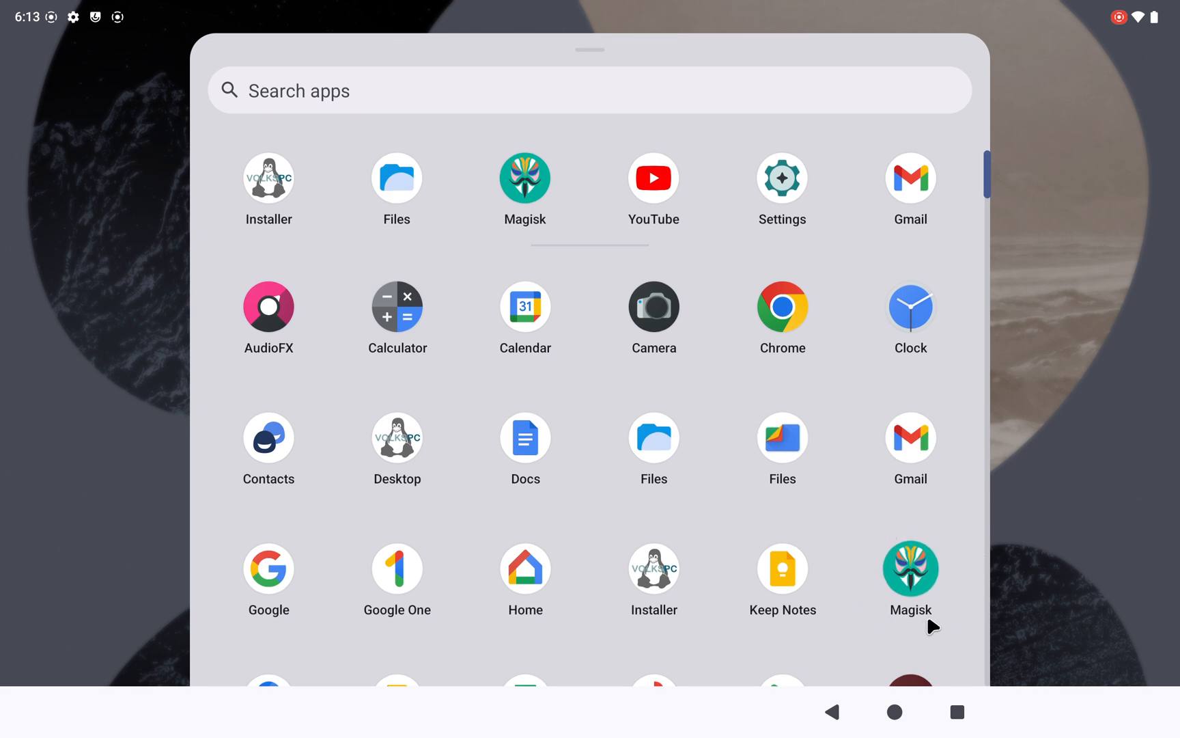
mouse_move(1052, 529)
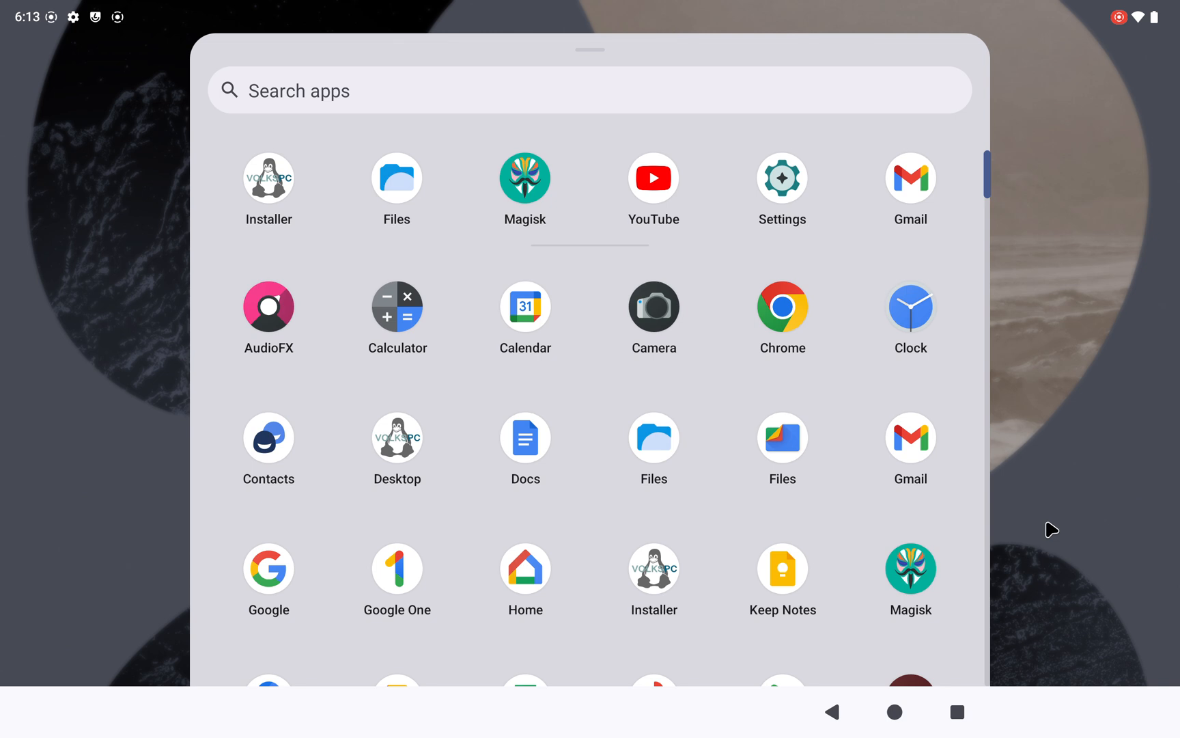
mouse_move(1065, 526)
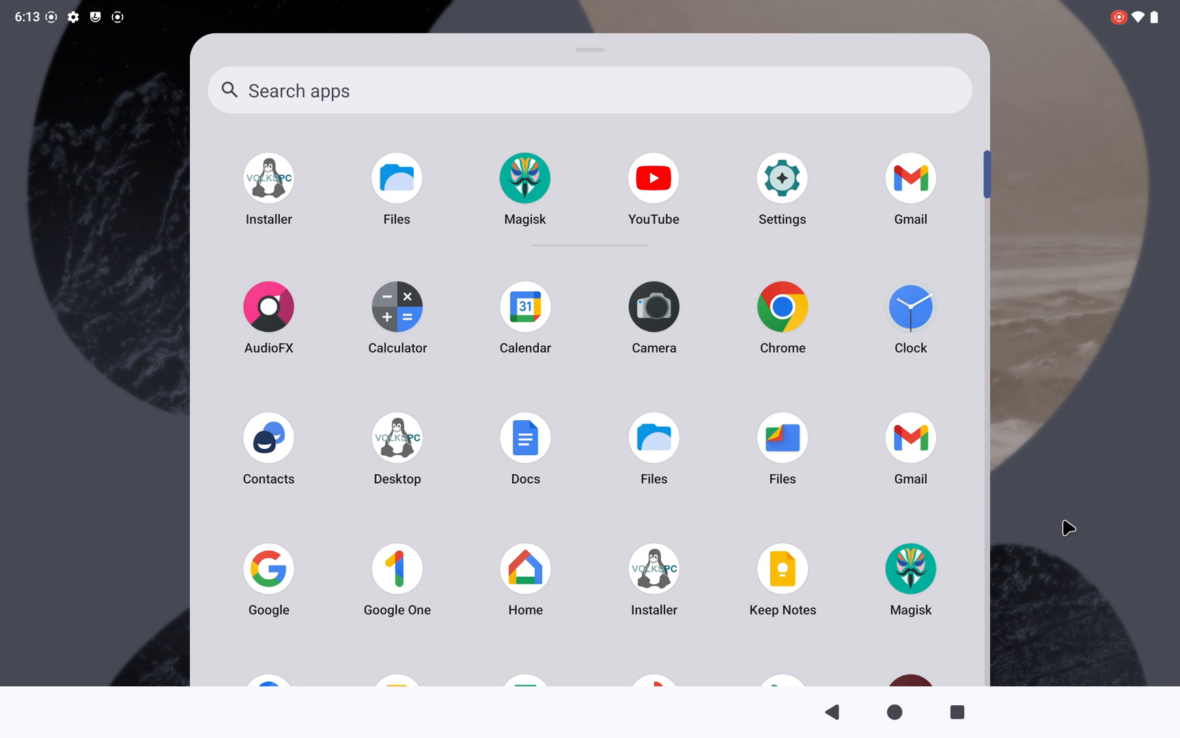
mouse_move(713, 319)
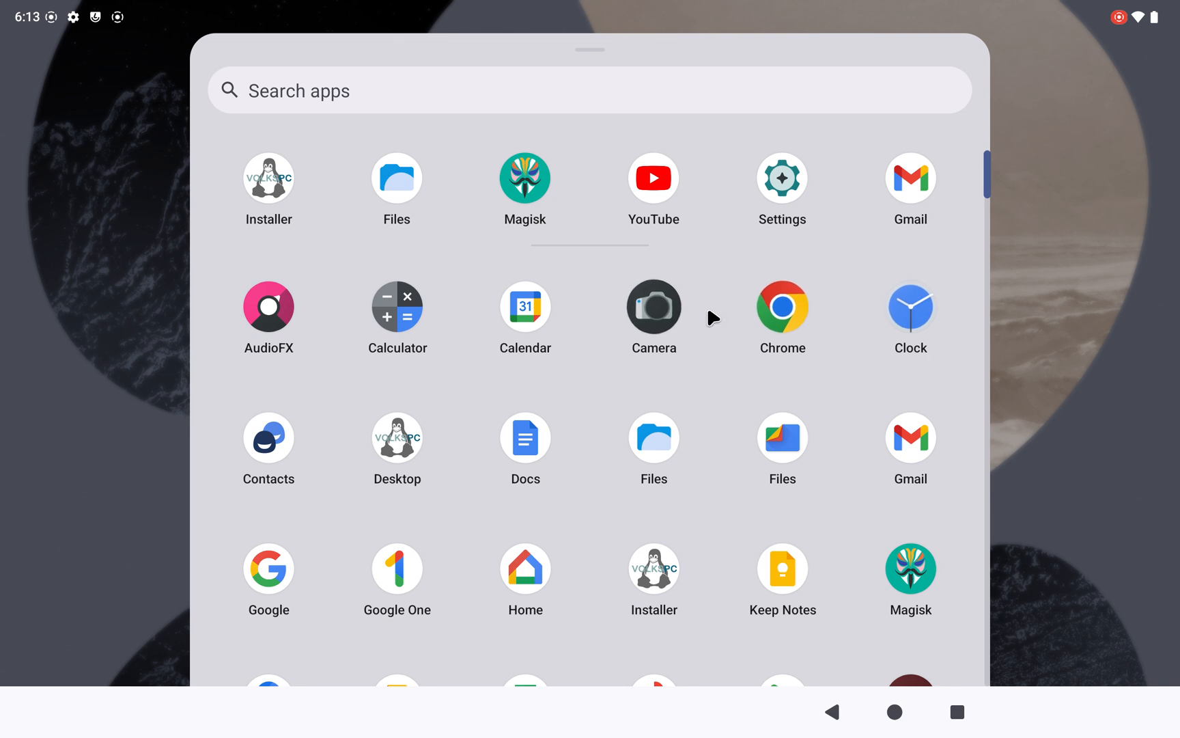
mouse_move(361, 275)
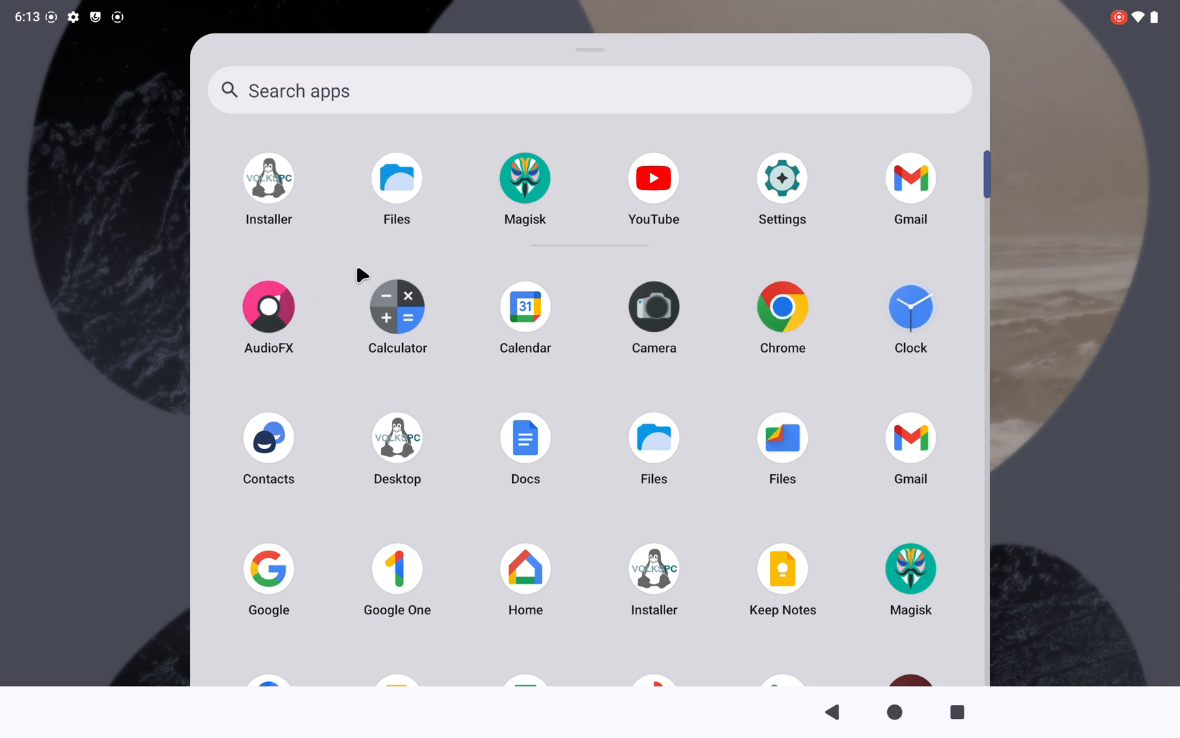
mouse_move(307, 258)
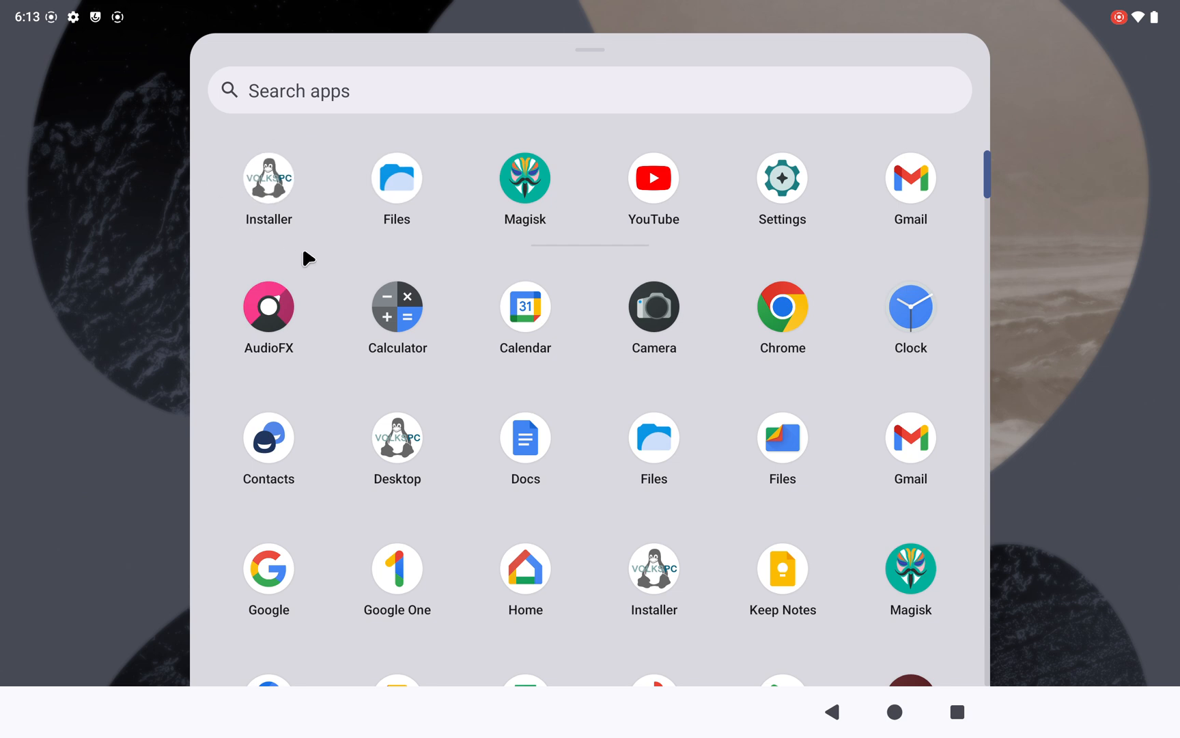
mouse_move(473, 473)
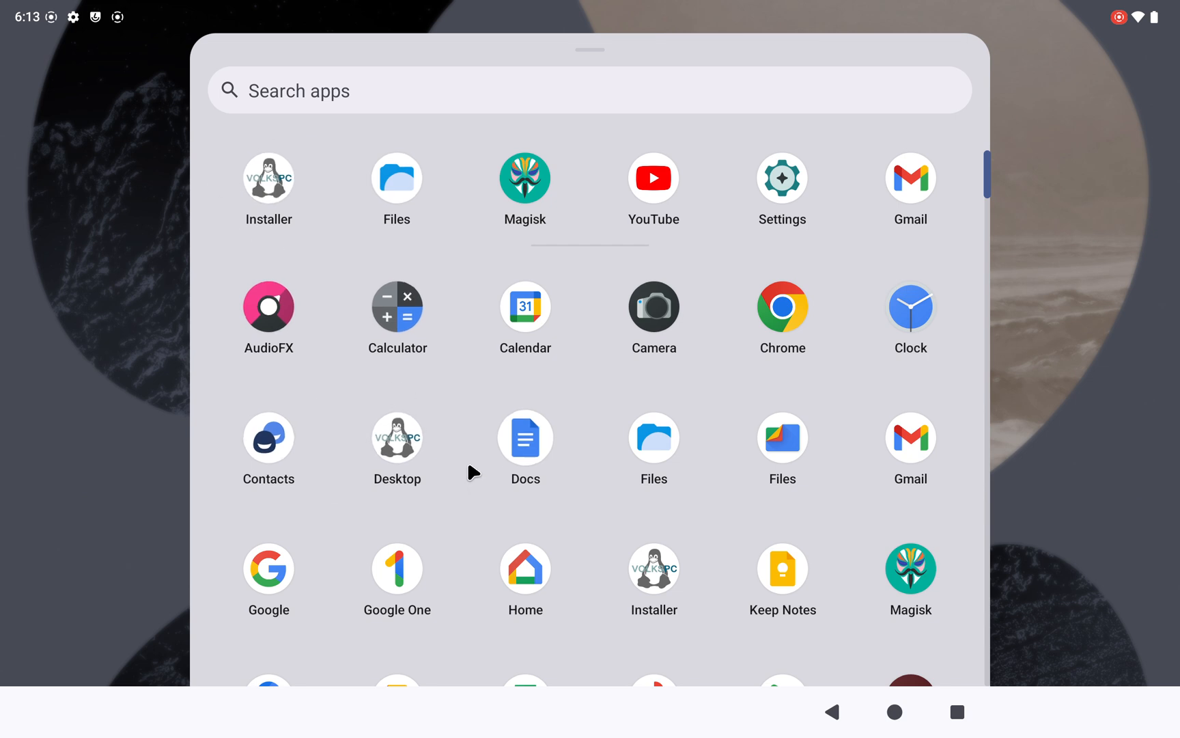
mouse_move(457, 467)
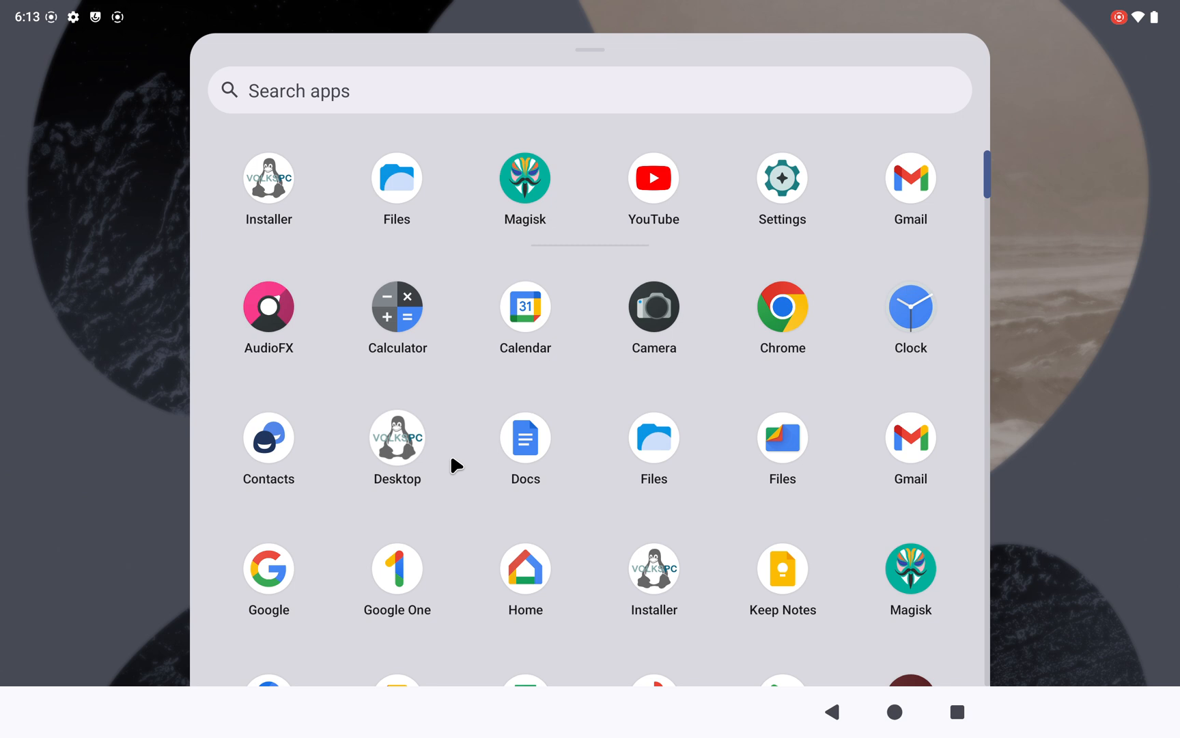
mouse_move(340, 418)
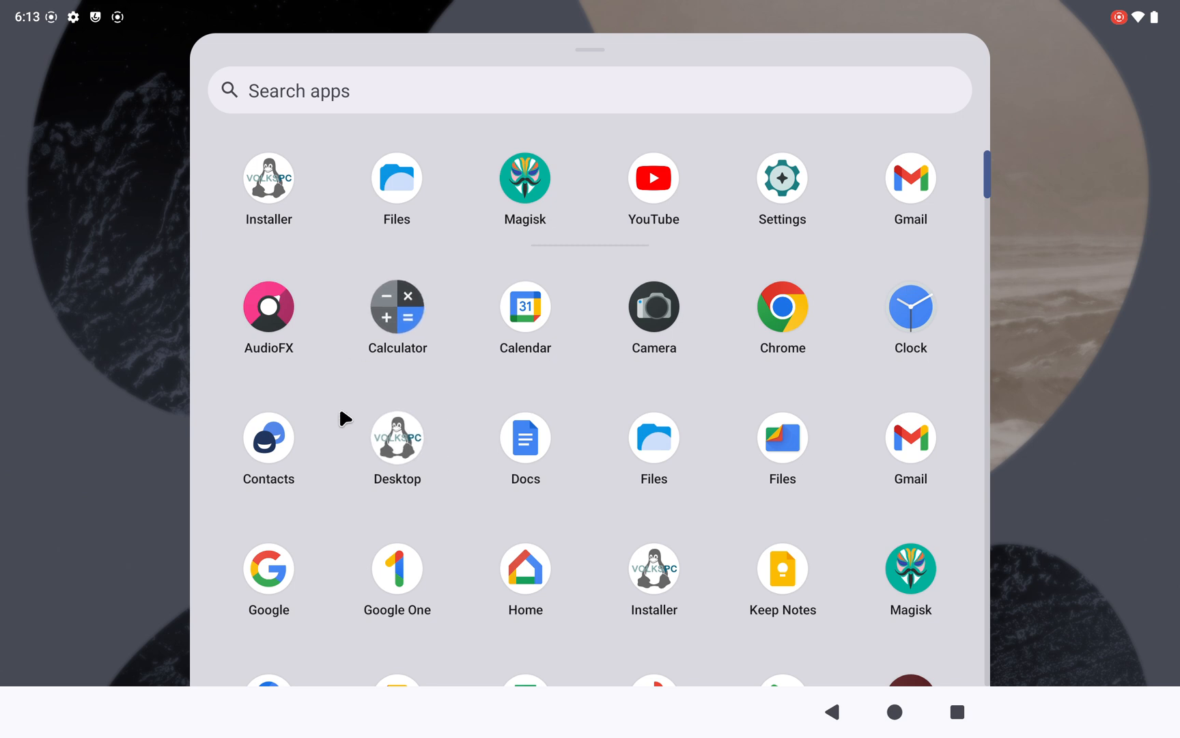
mouse_move(429, 510)
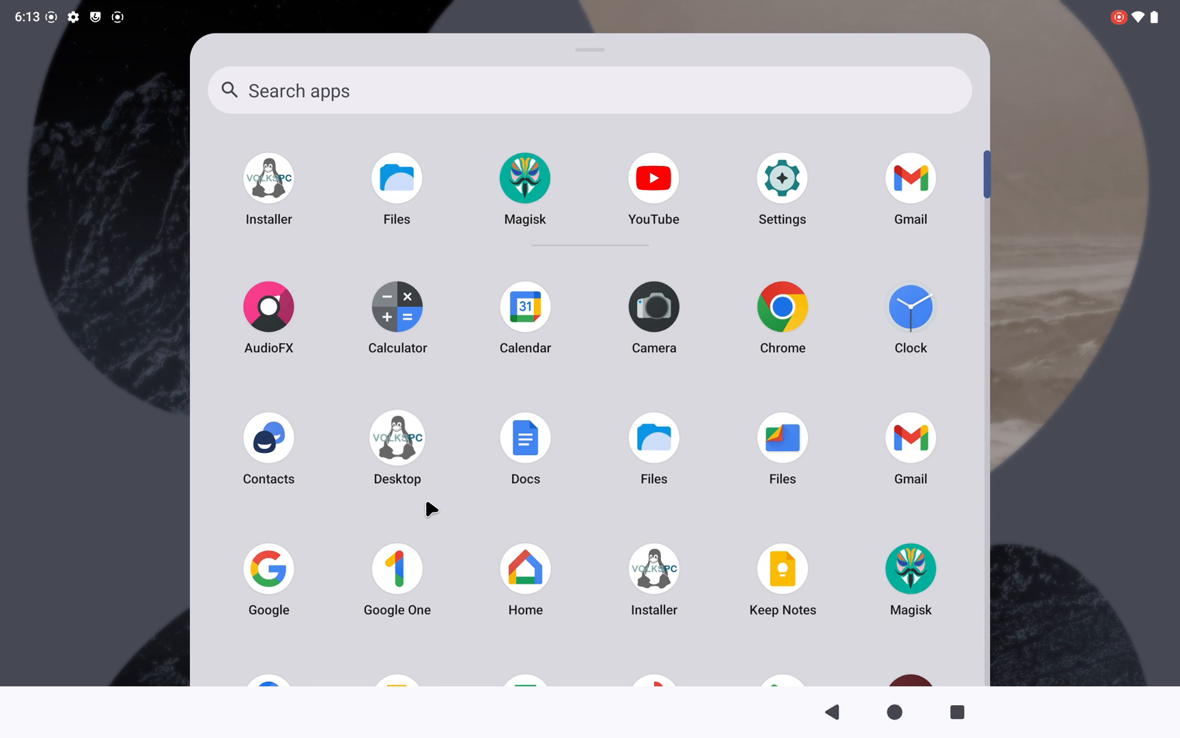
mouse_move(268, 177)
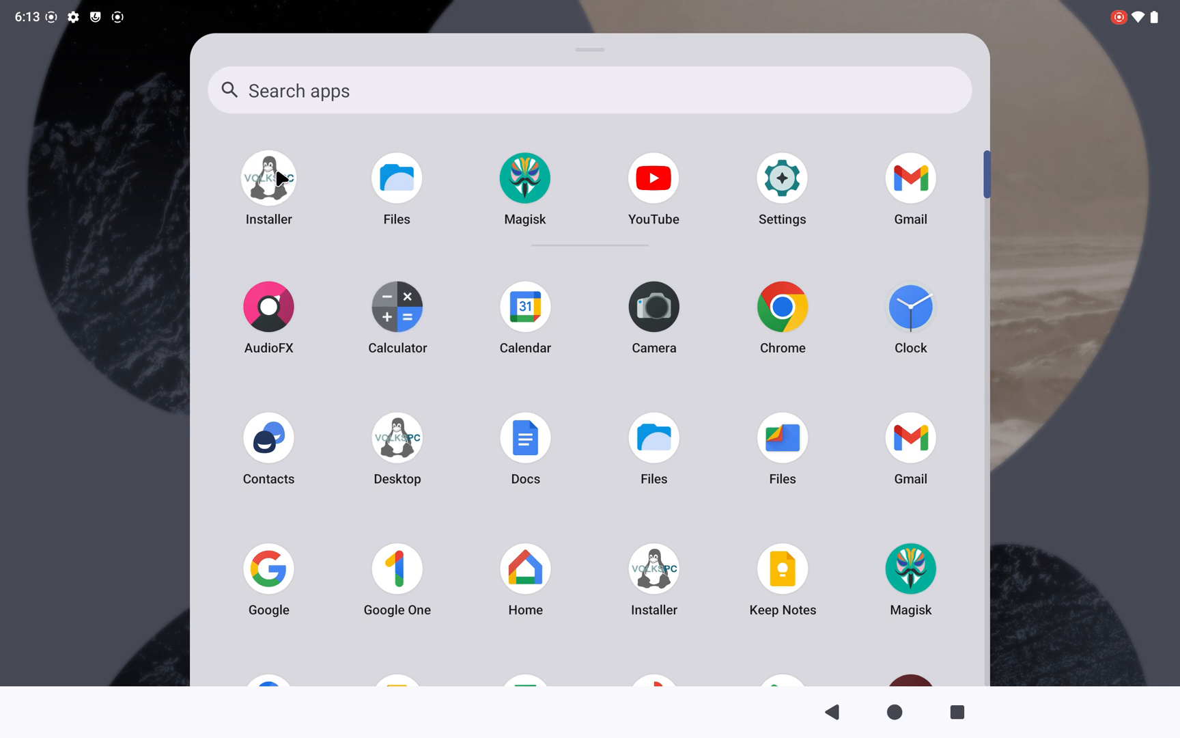
- Launch VolksPC Installer and start the VolksPC desktop until the Linux desktop loads
click(268, 178)
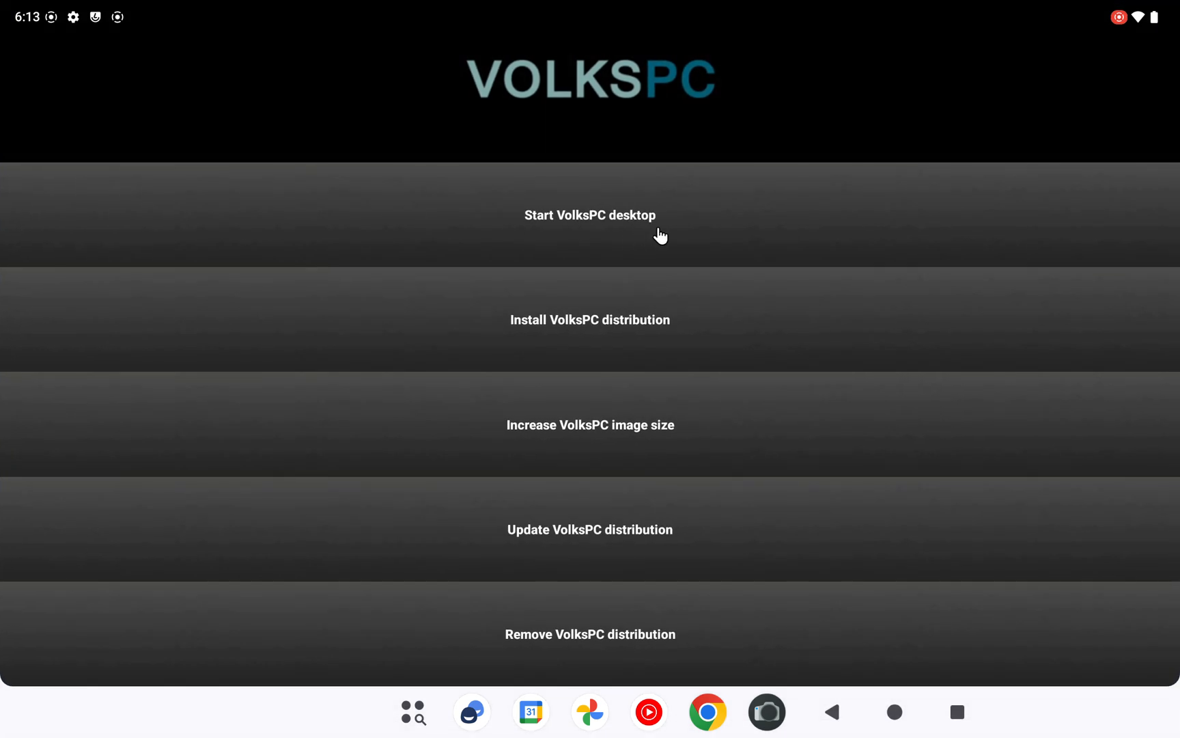
mouse_move(658, 227)
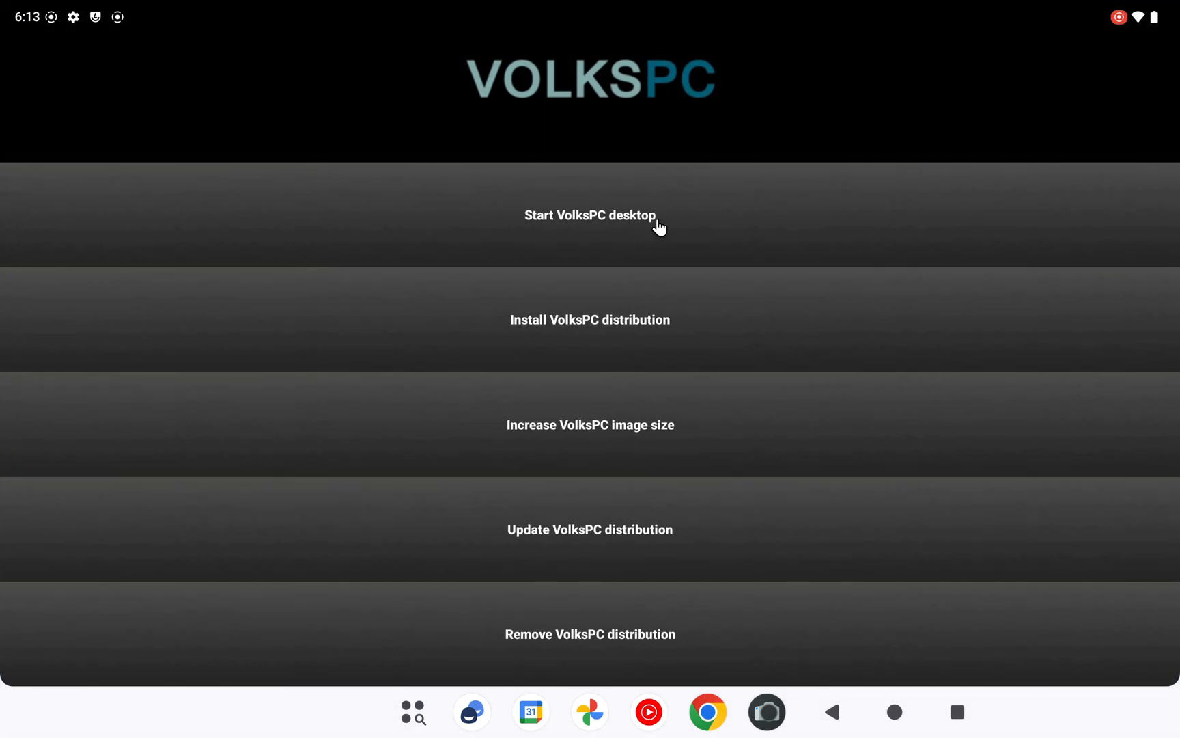
click(590, 215)
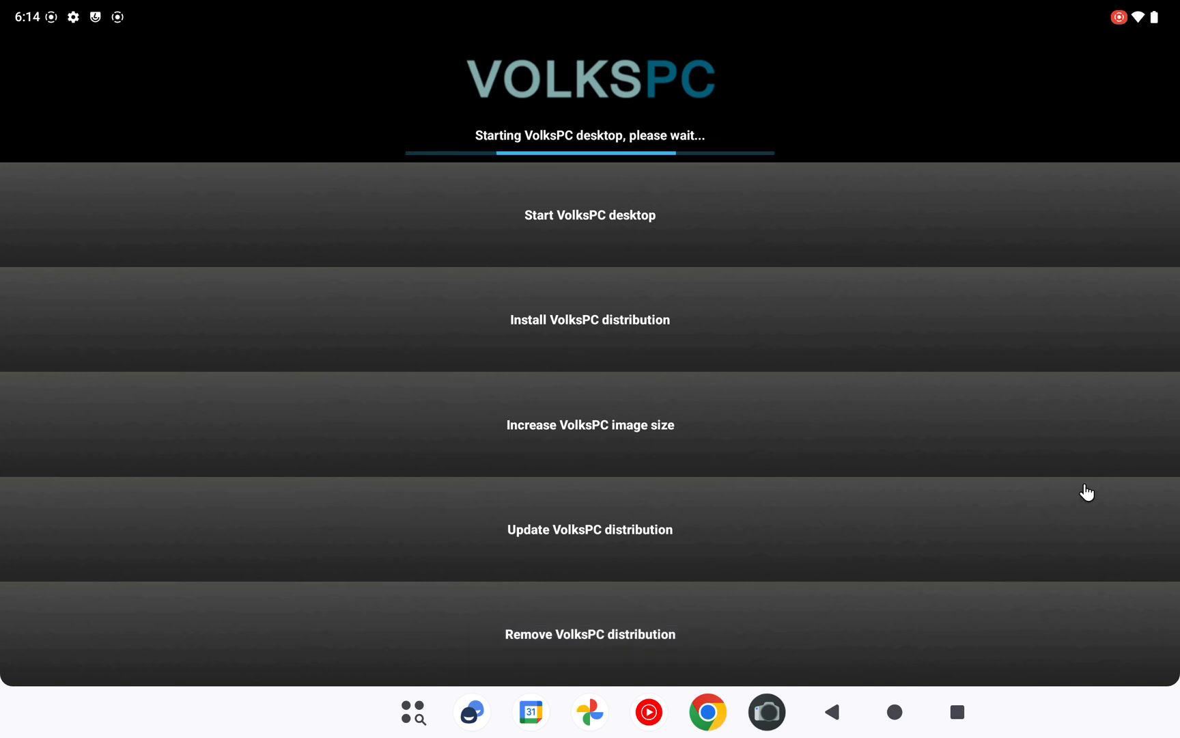
click(589, 215)
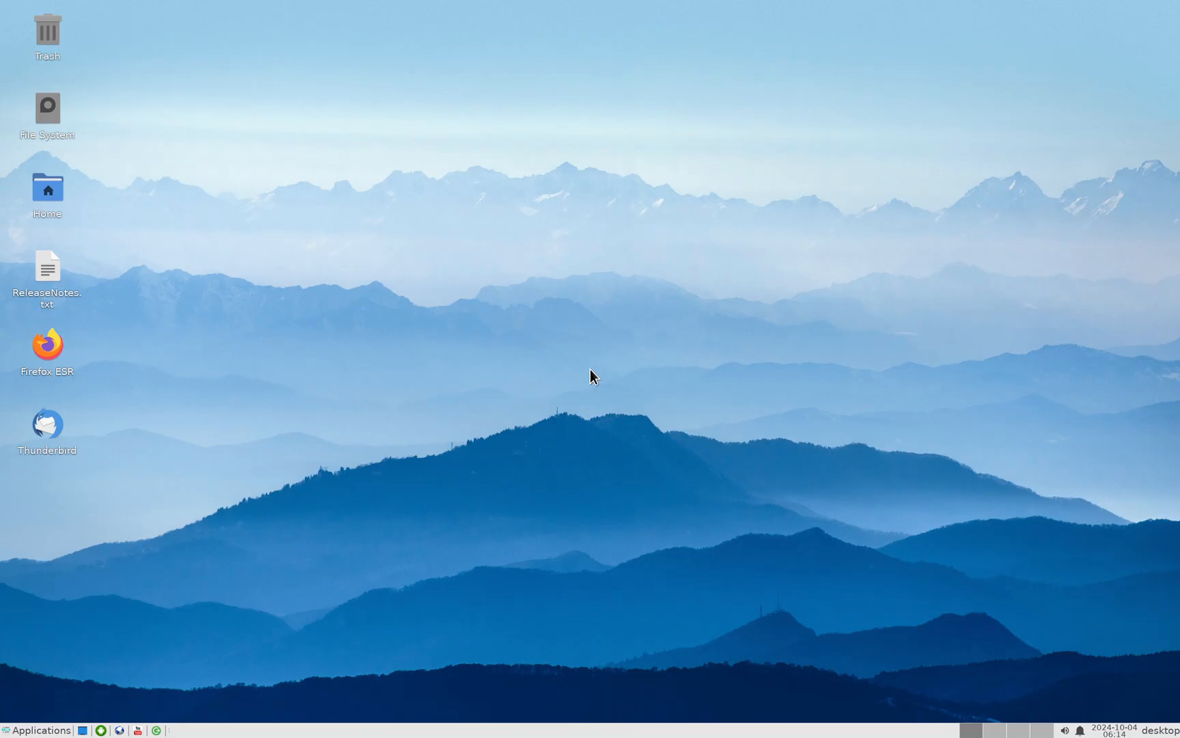
mouse_move(156, 616)
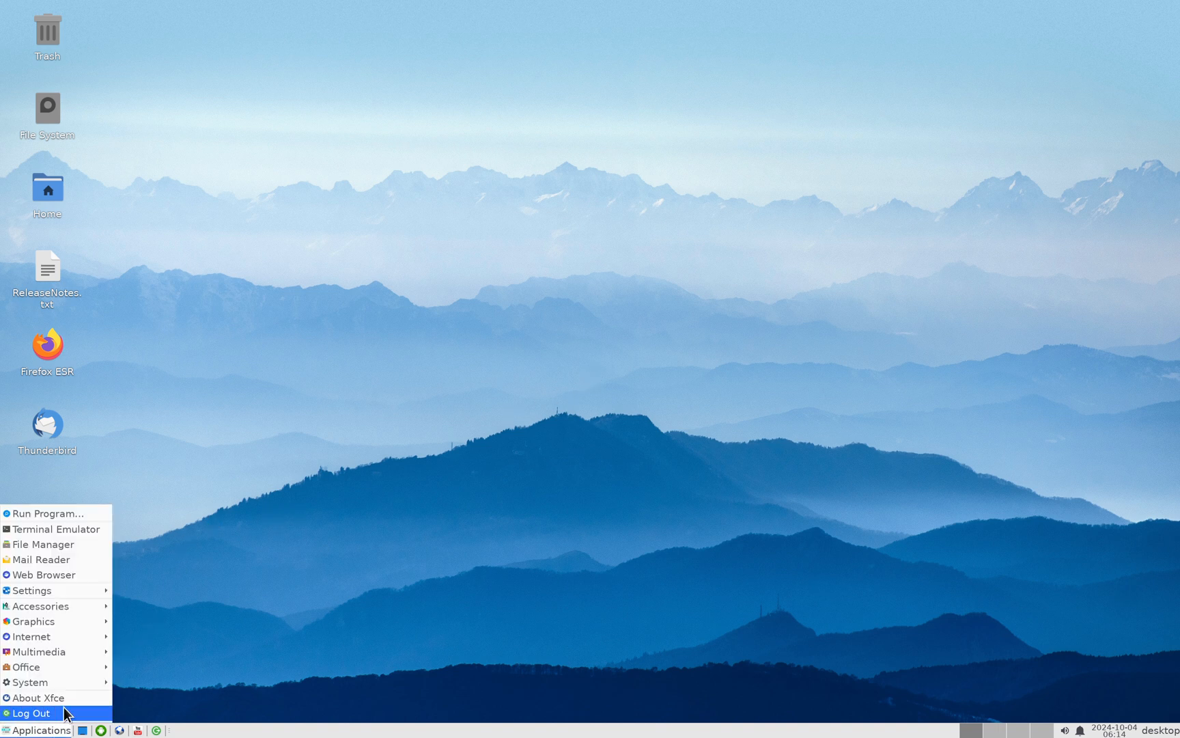
- Open the Terminal Emulator from the Xfce Applications menu
click(285, 540)
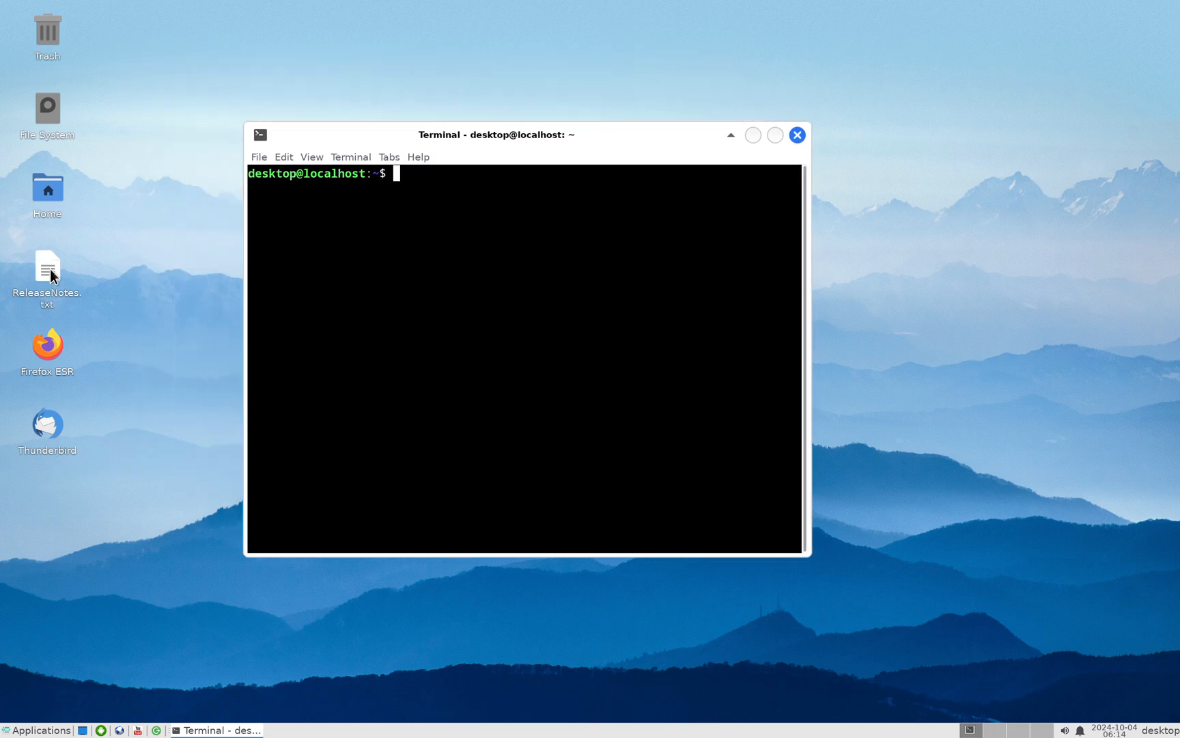
mouse_move(46, 270)
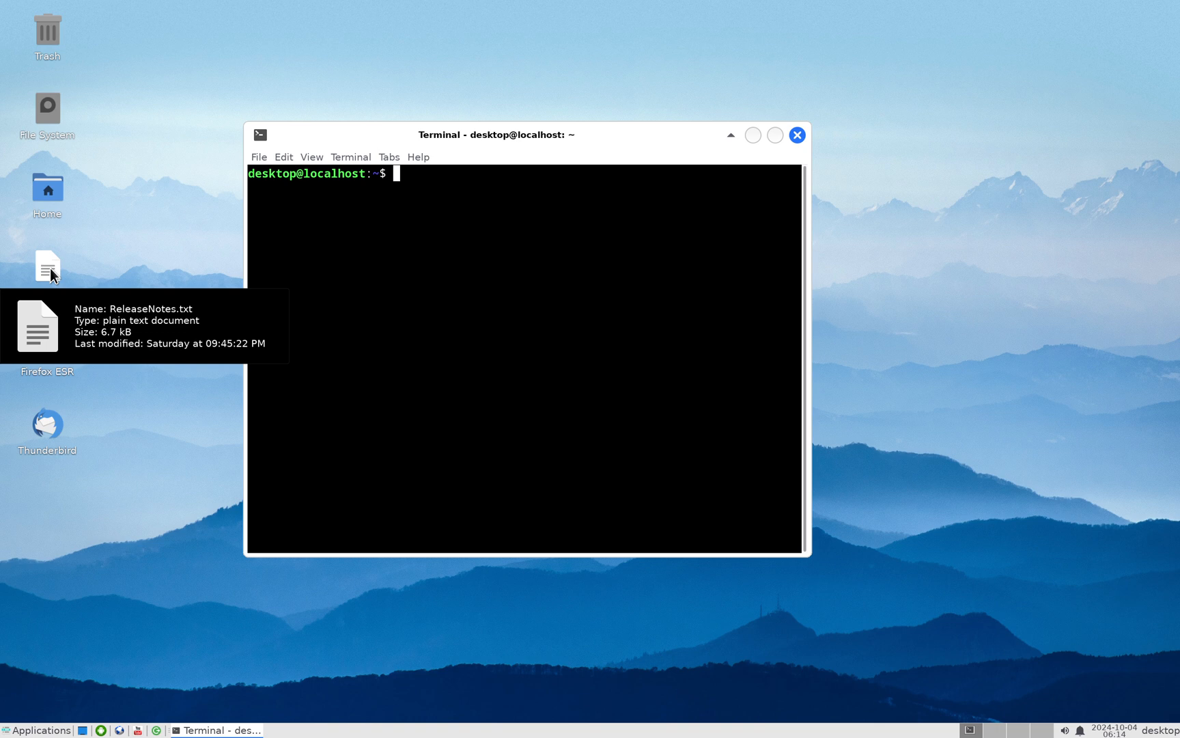
double_click(46, 267)
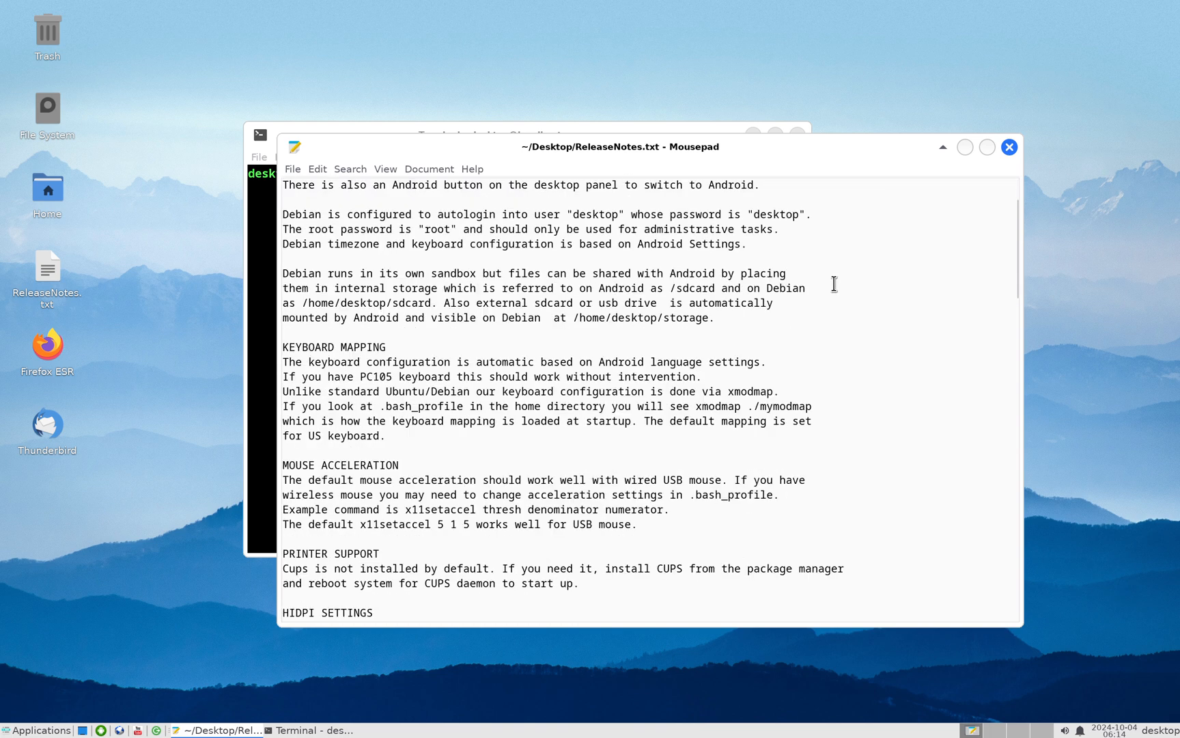
scroll(down, 3)
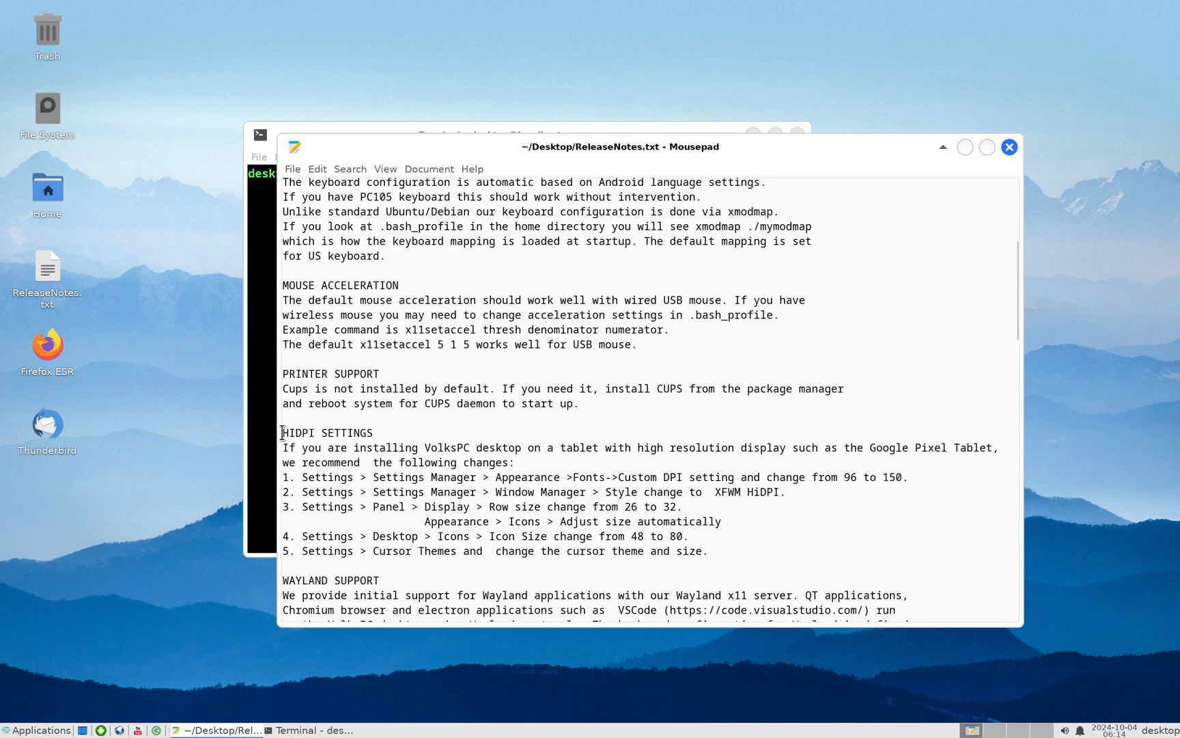
mouse_move(379, 437)
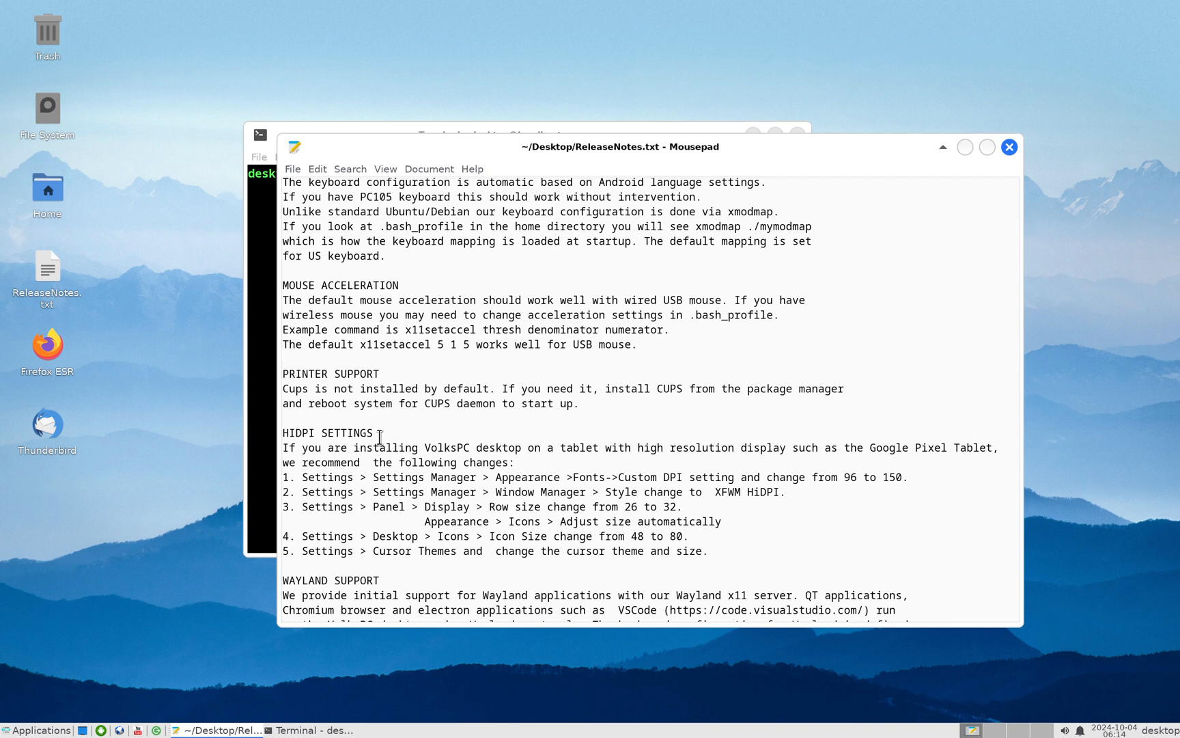
mouse_move(907, 128)
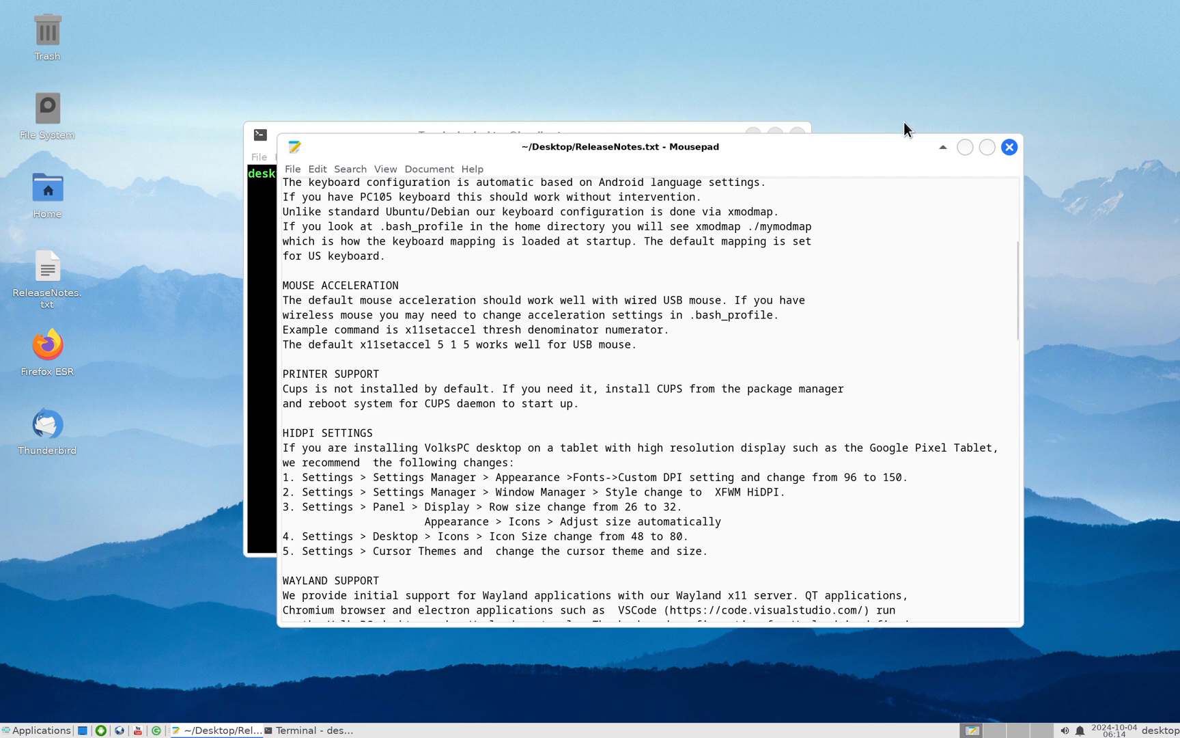
mouse_move(1009, 147)
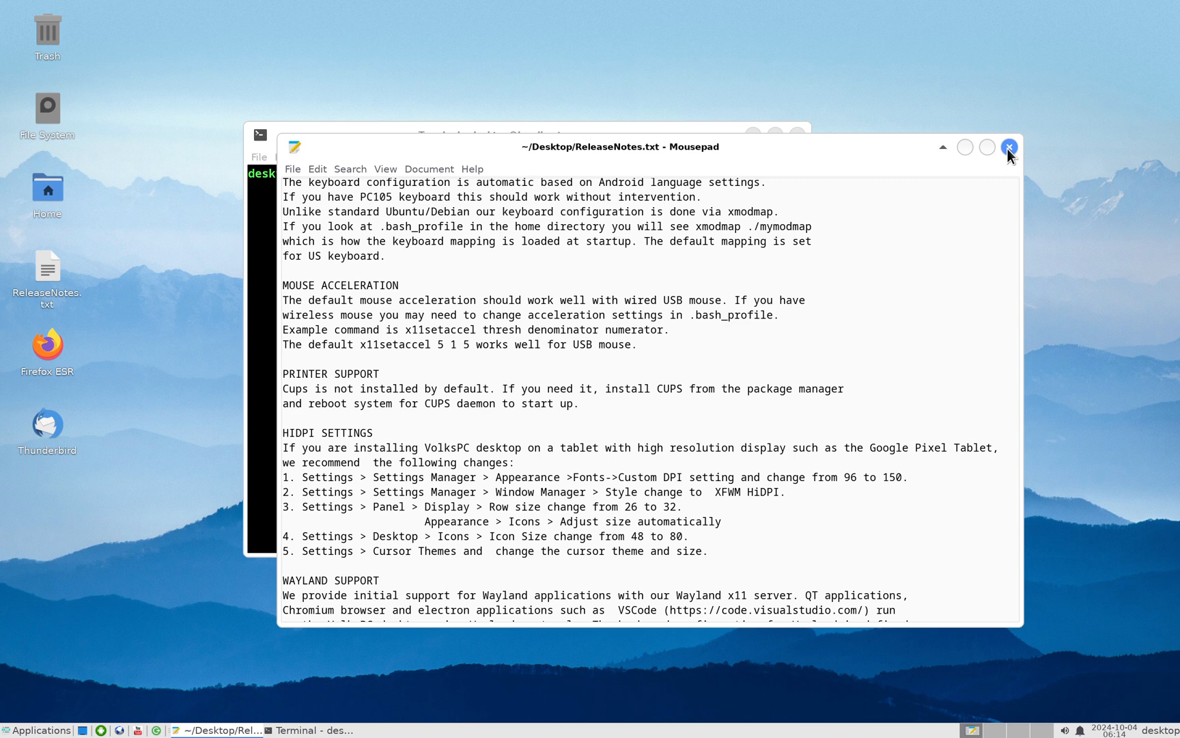
click(1009, 147)
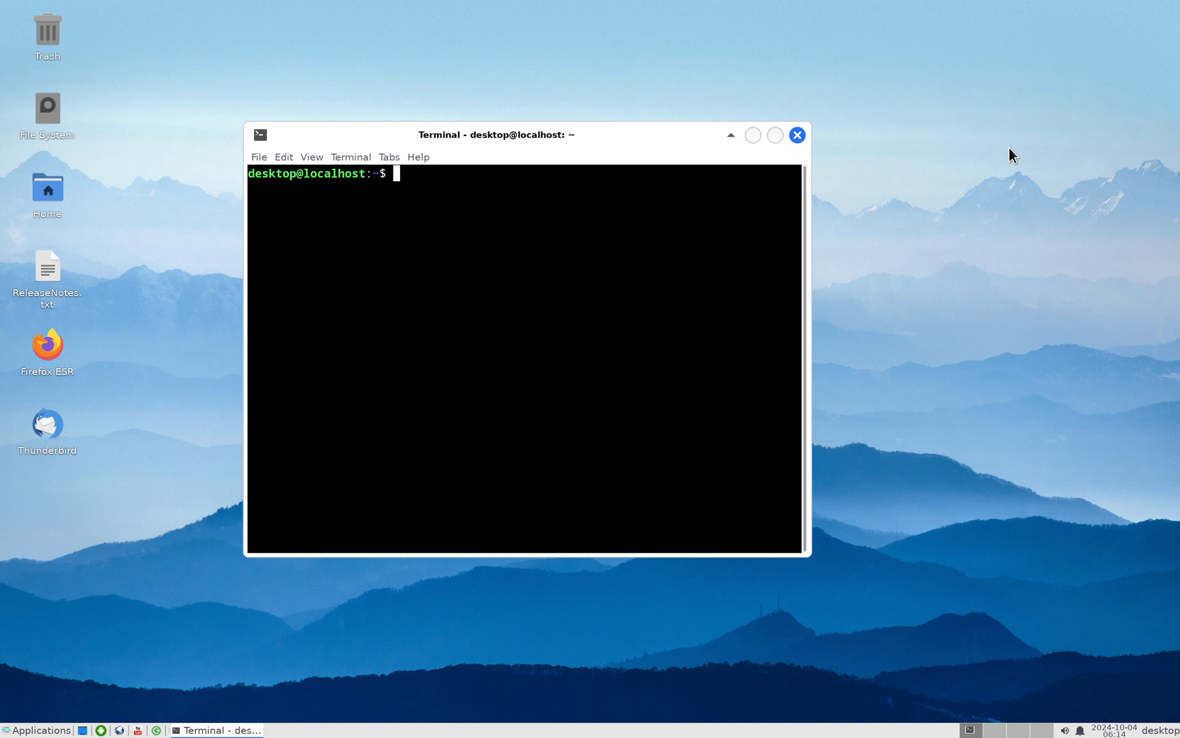
mouse_move(569, 223)
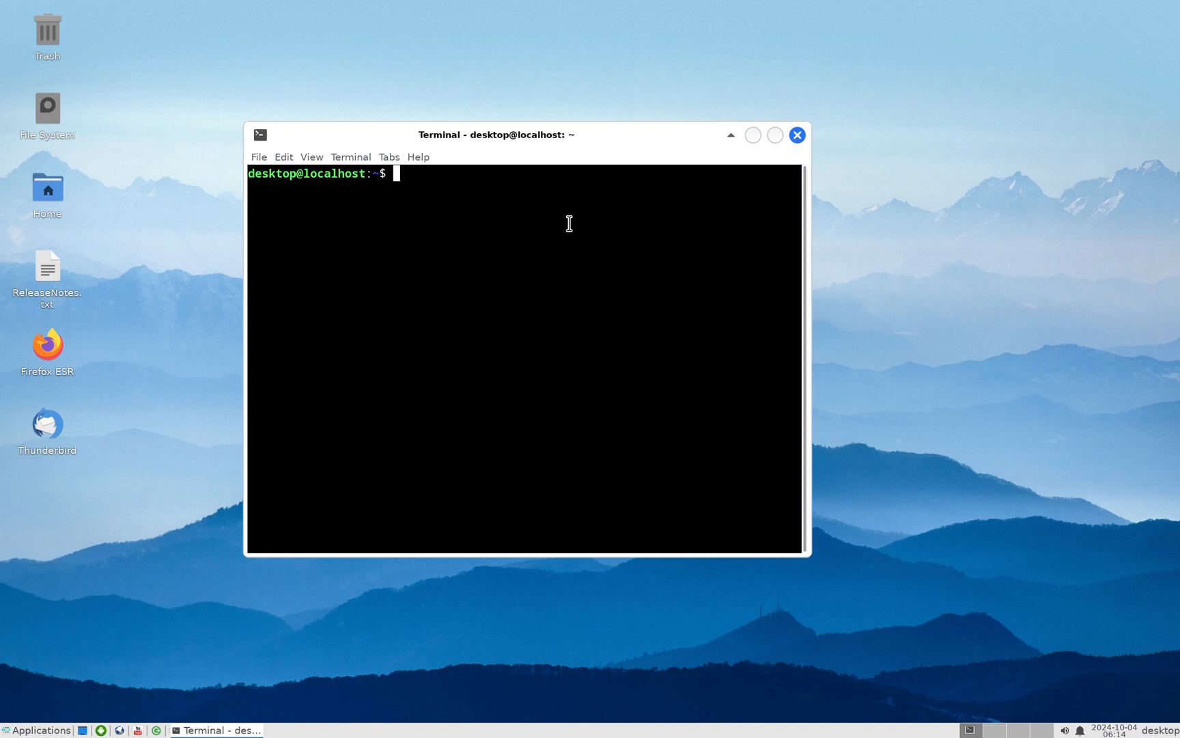
mouse_move(554, 244)
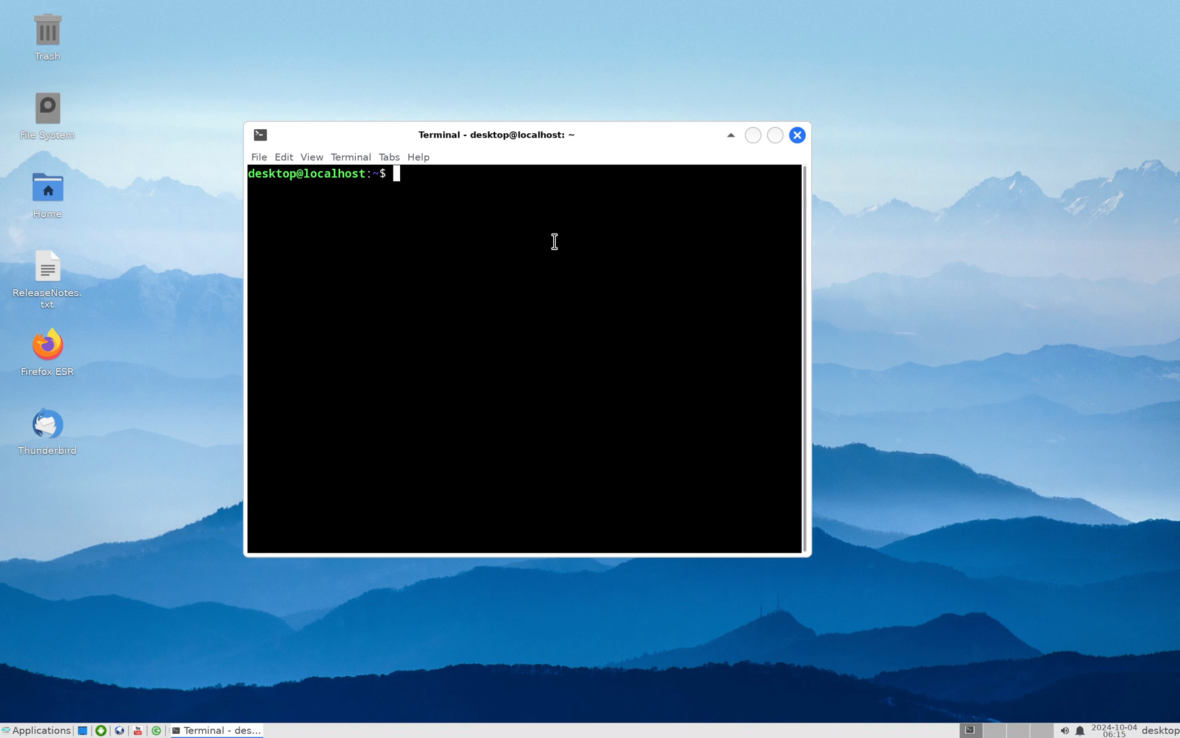
- Run neofetch to display Debian 12 aarch64, Xfce 4.18 and memory details
text(ne)
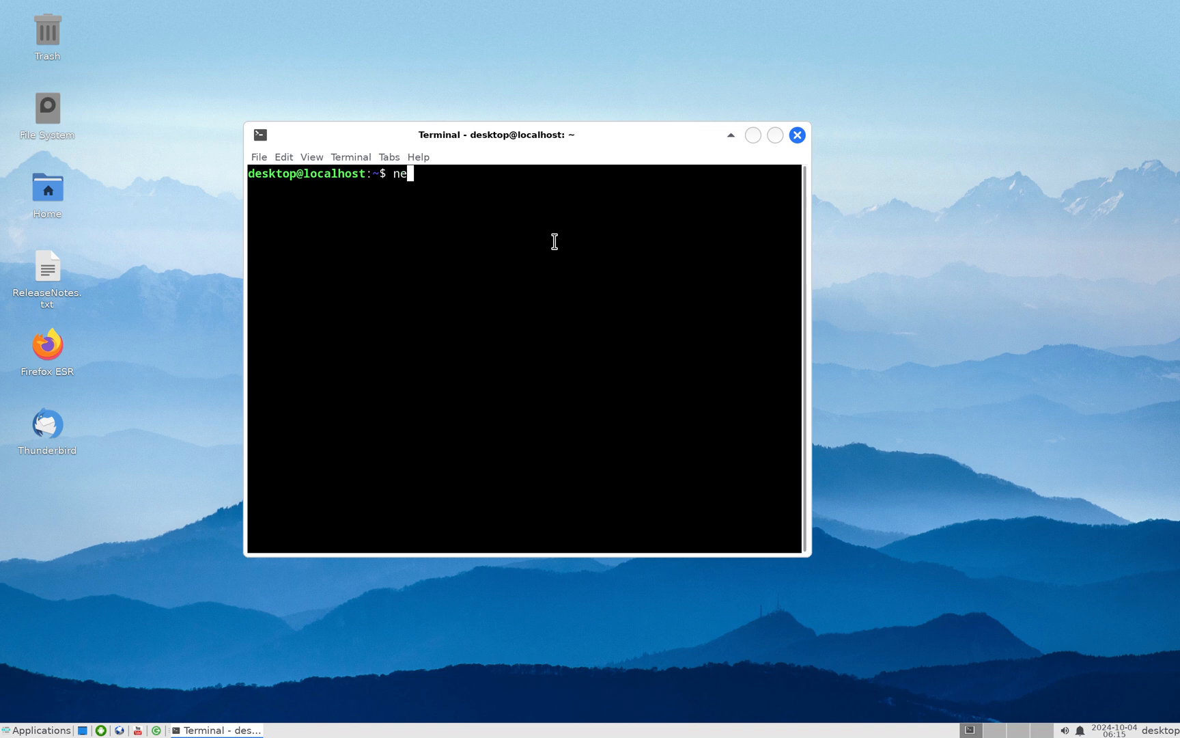
text(ofetc)
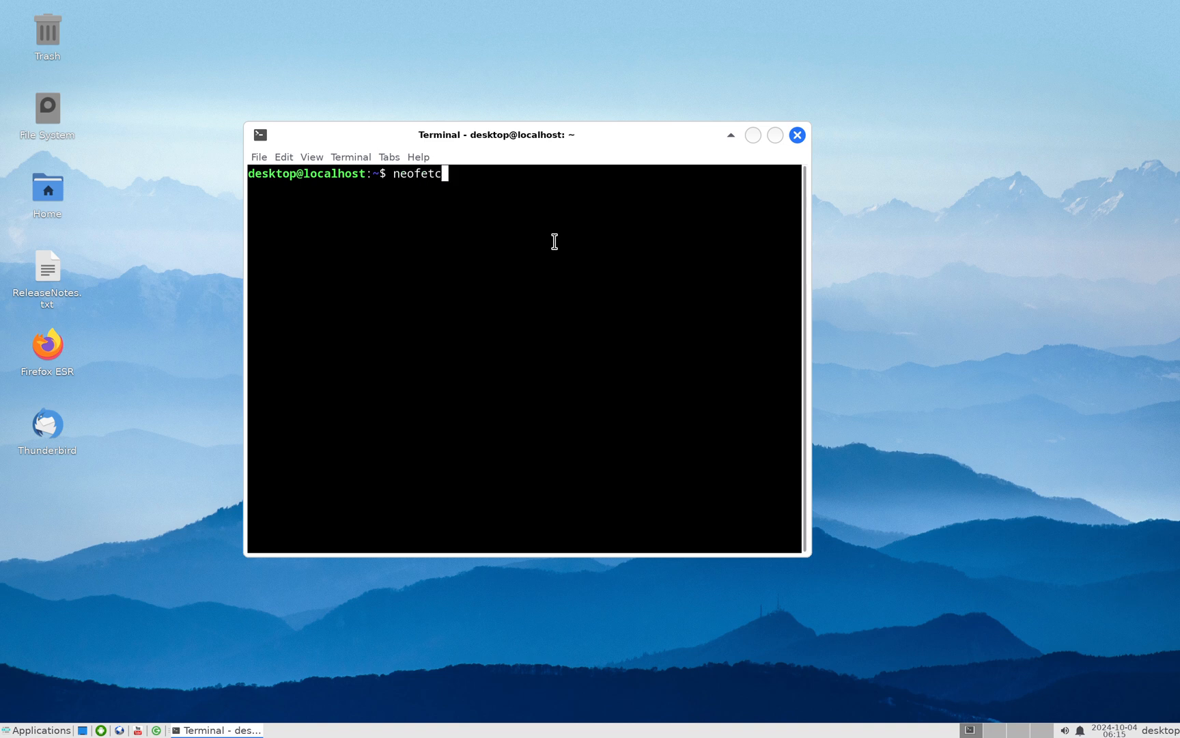
key(Return)
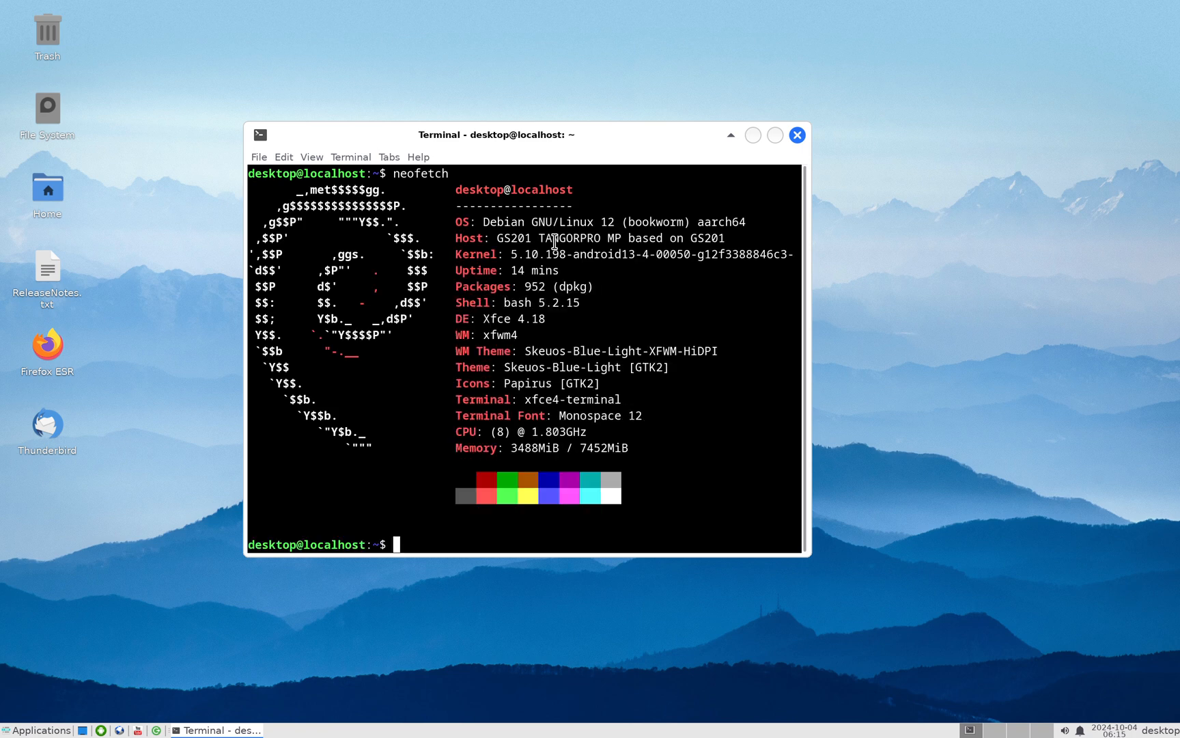
mouse_move(751, 269)
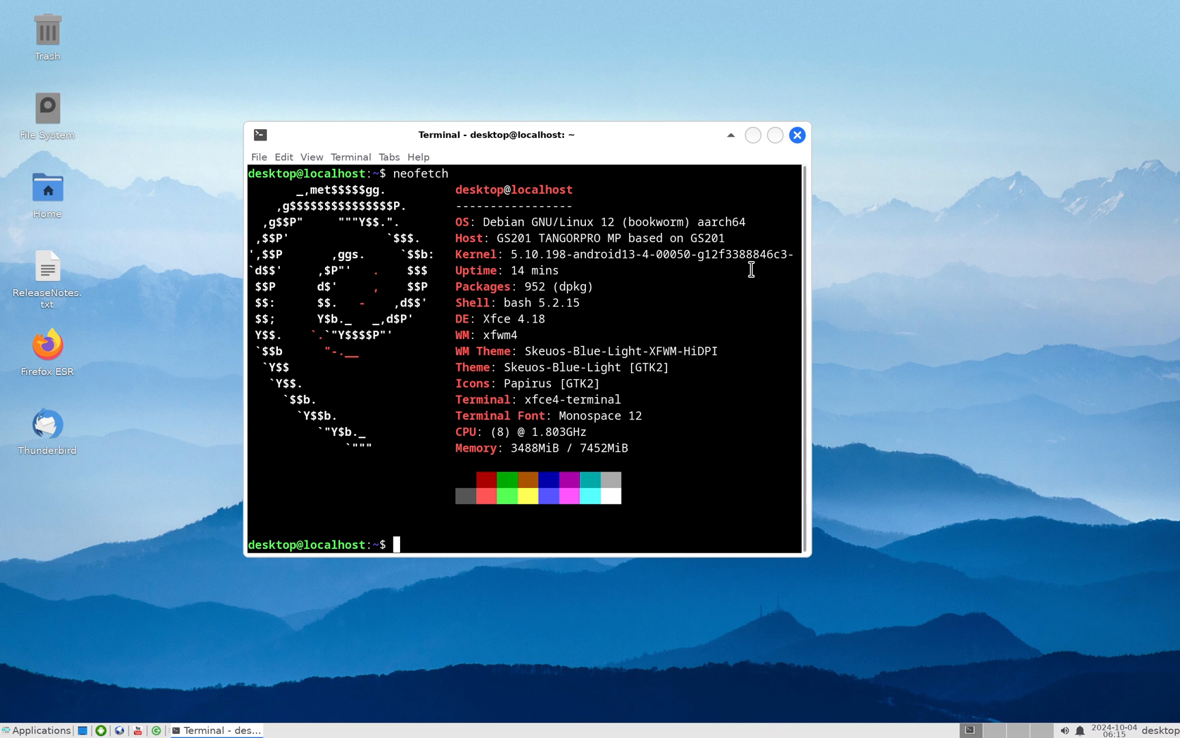
mouse_move(706, 331)
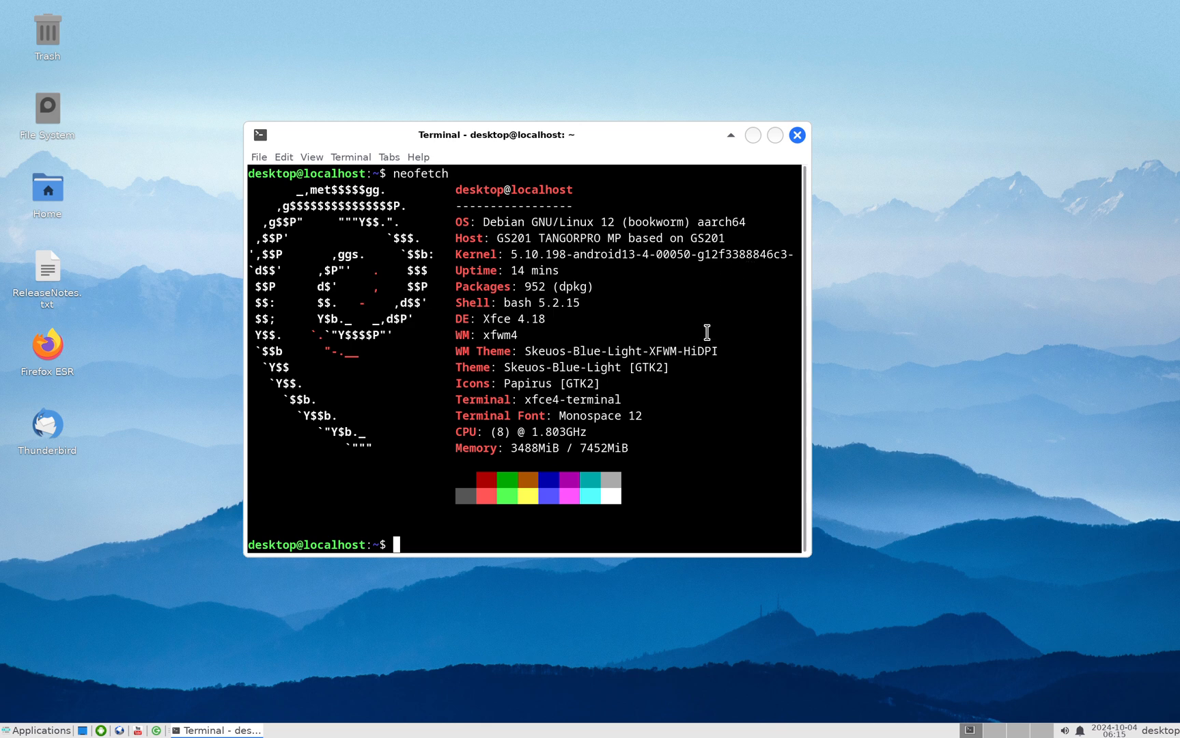
mouse_move(505, 260)
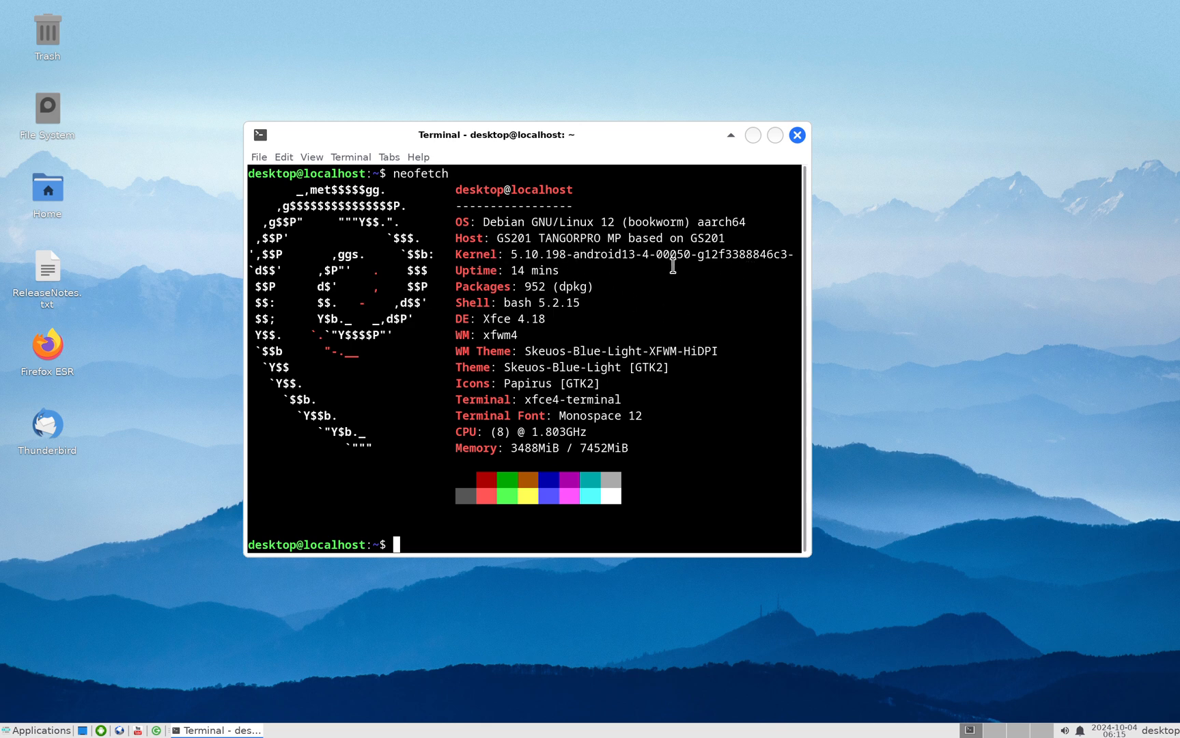
mouse_move(761, 269)
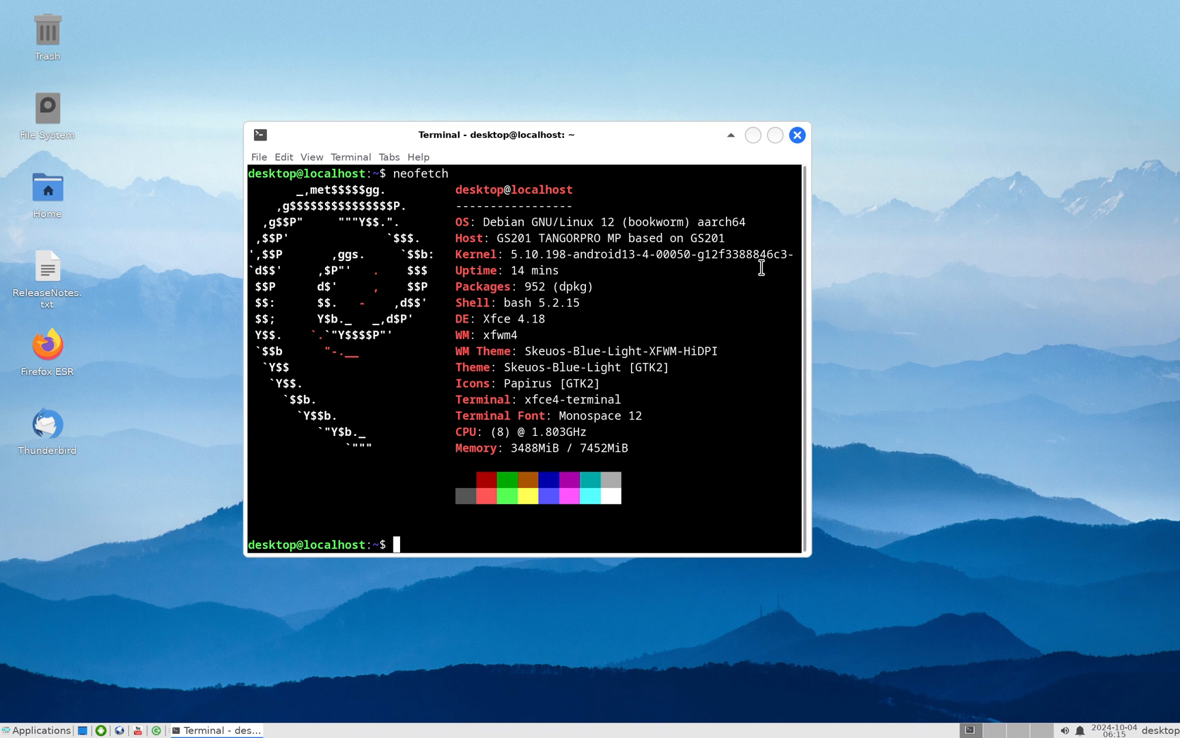
mouse_move(503, 450)
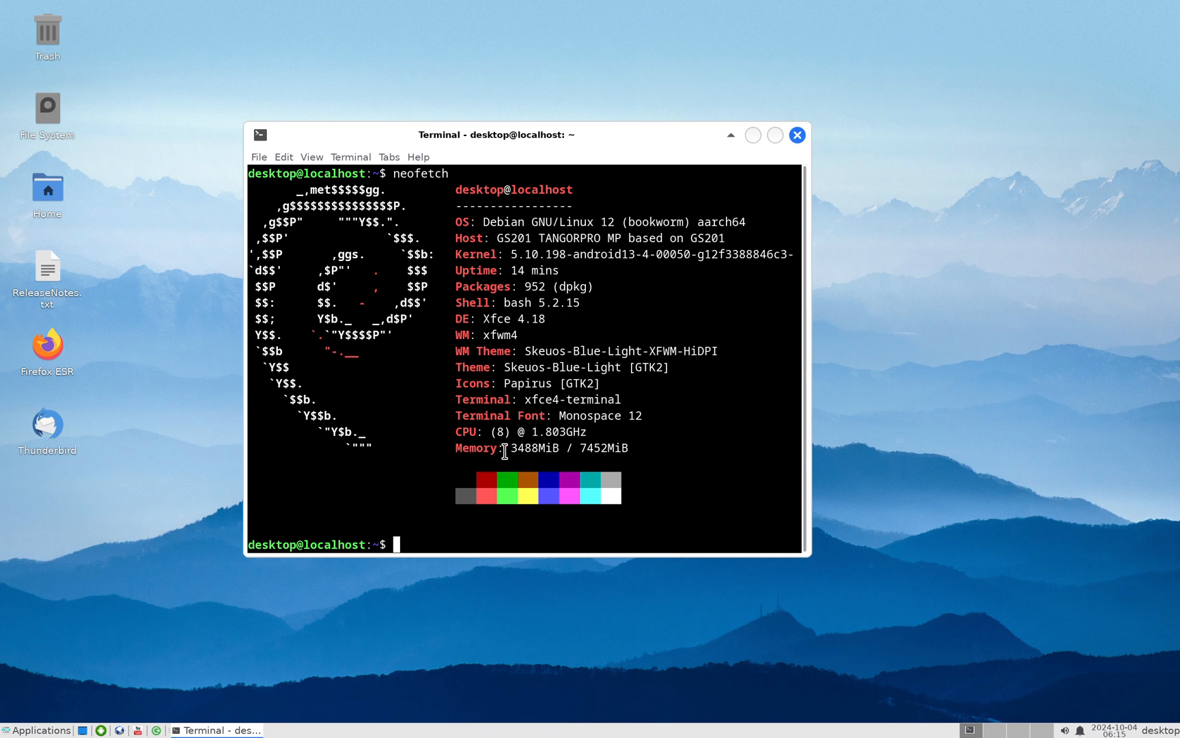
mouse_move(689, 451)
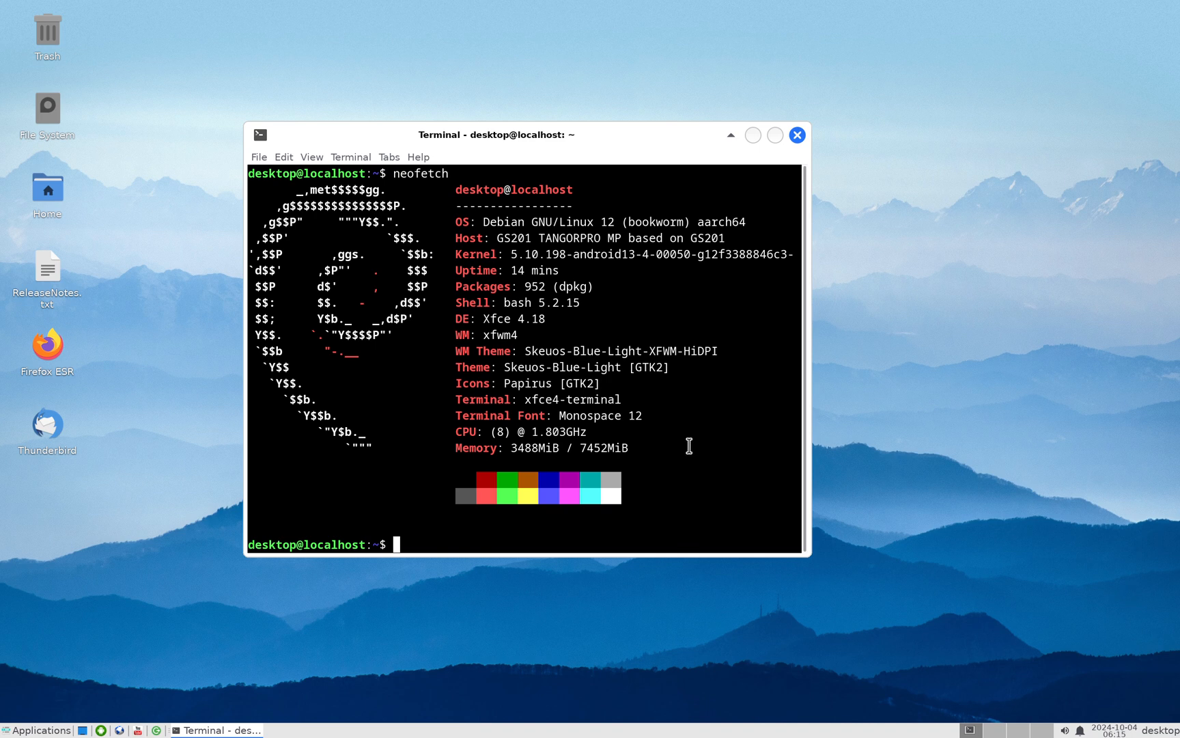
mouse_move(649, 319)
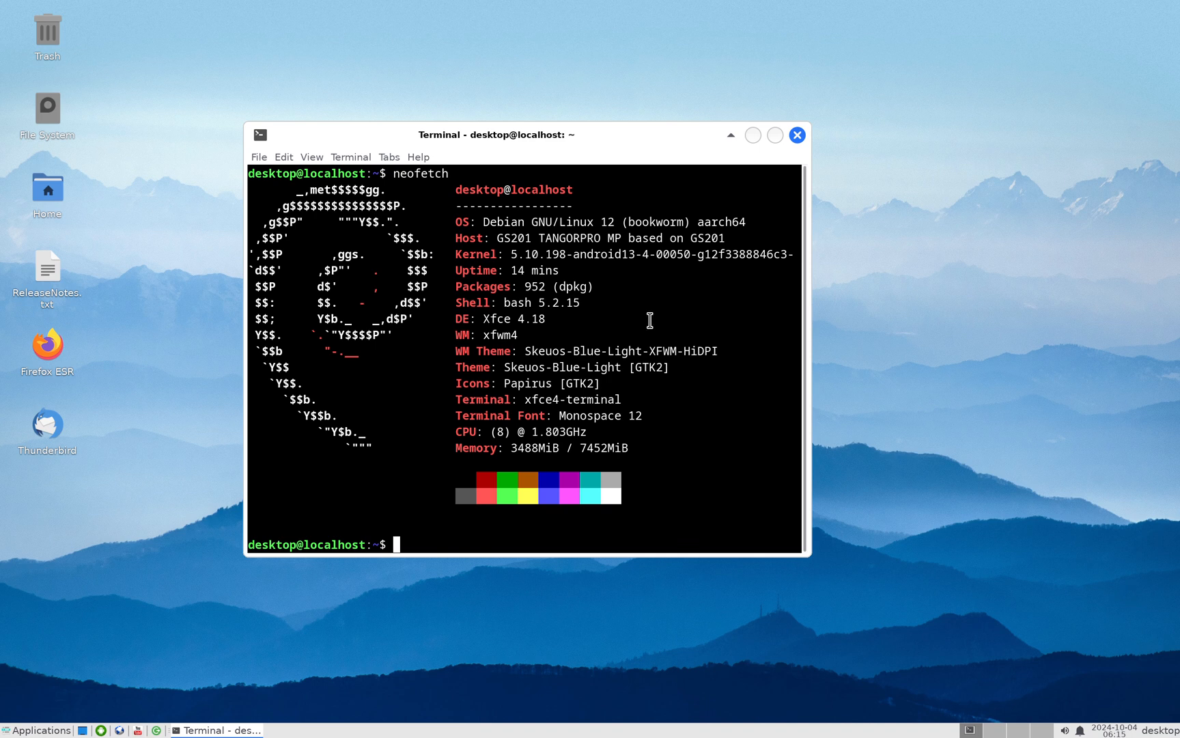
mouse_move(654, 303)
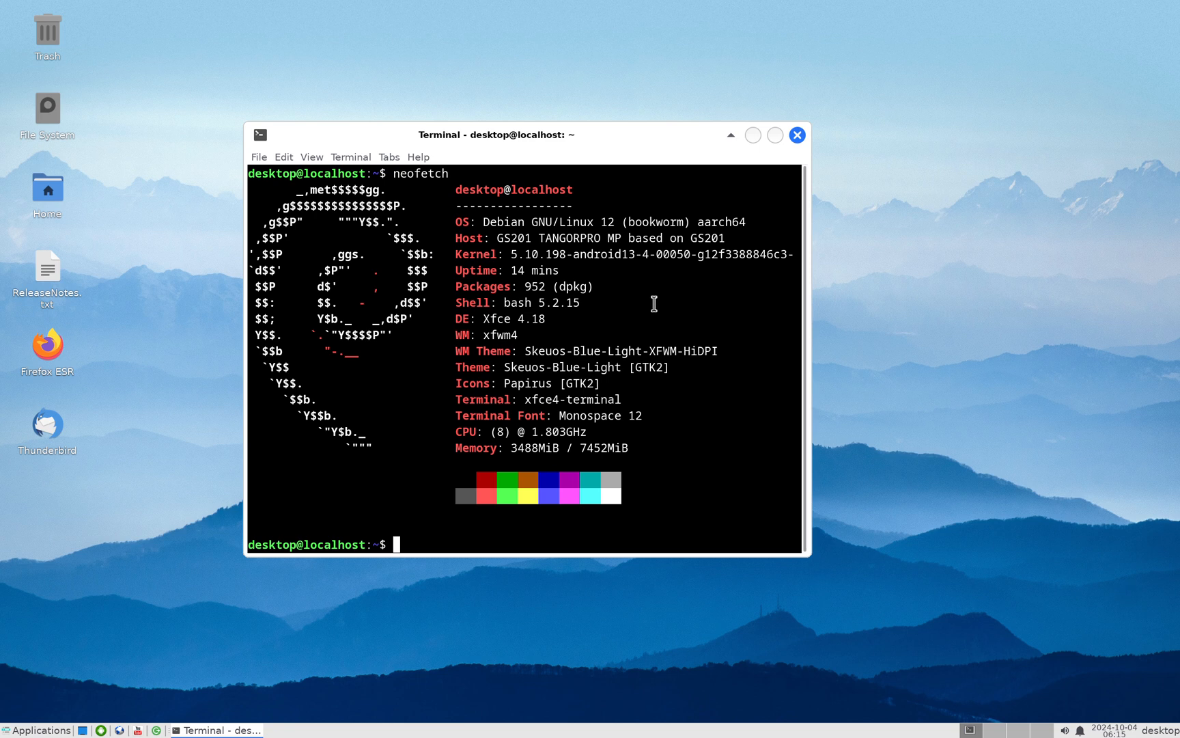
mouse_move(909, 309)
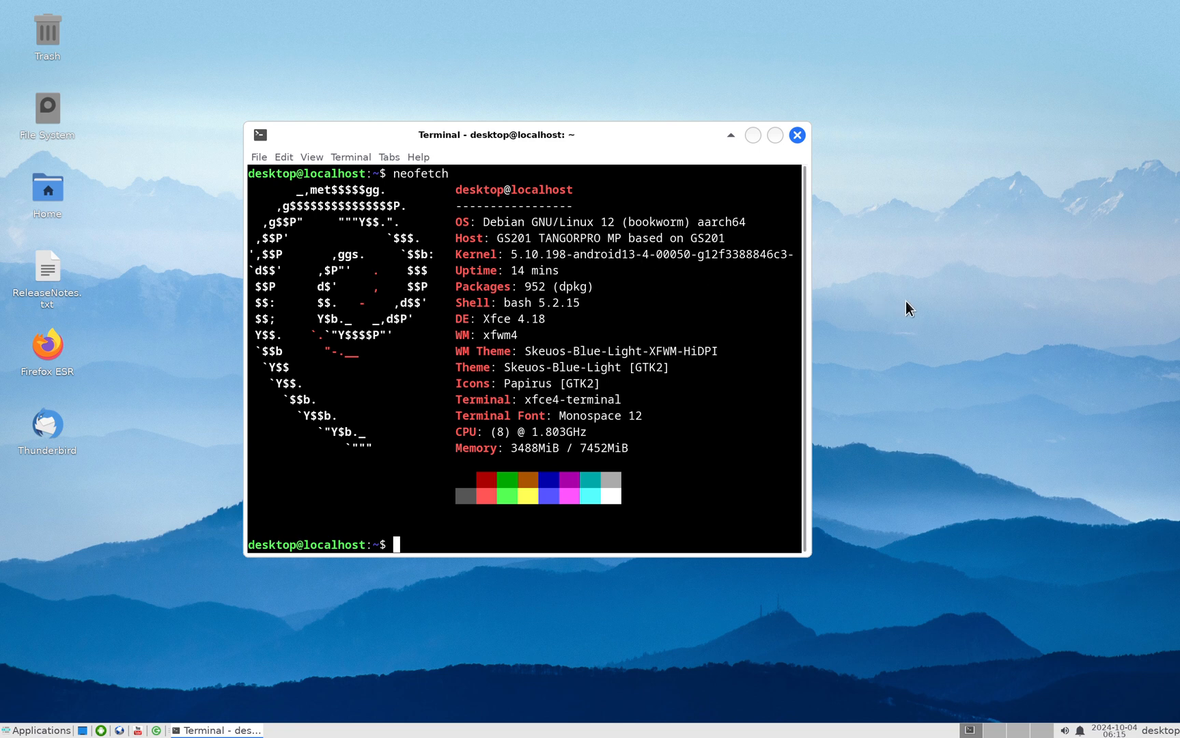
mouse_move(912, 311)
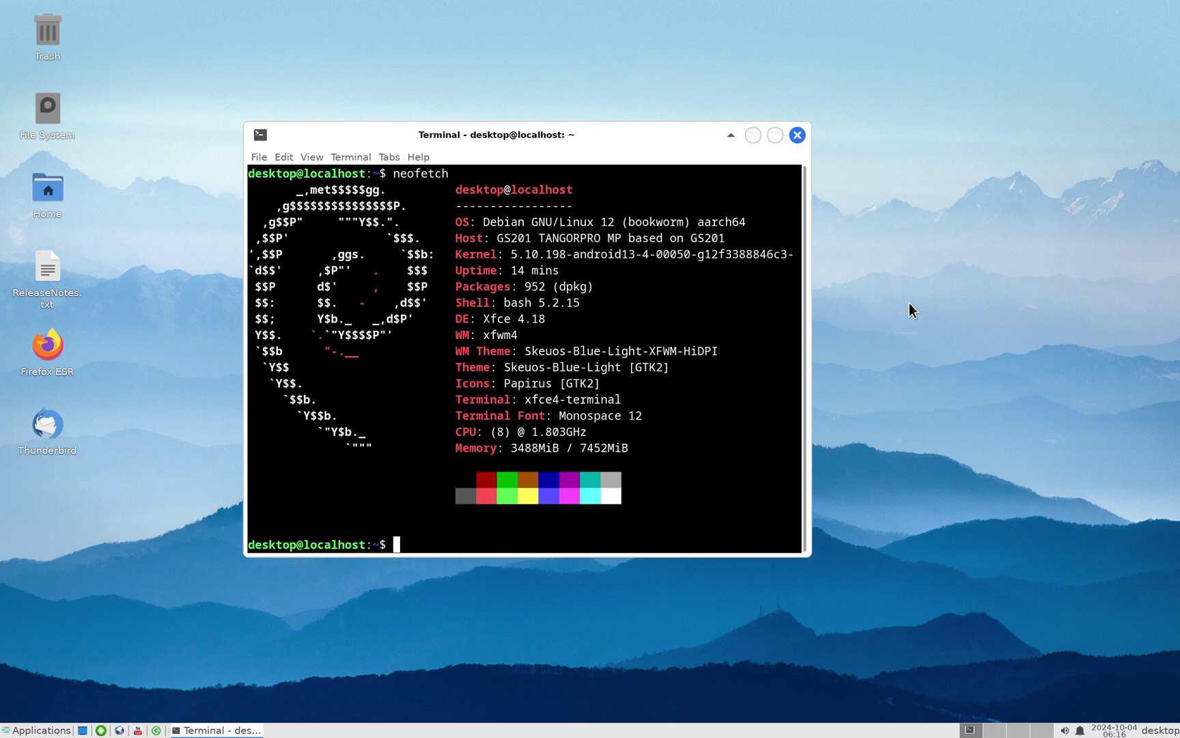
mouse_move(525, 260)
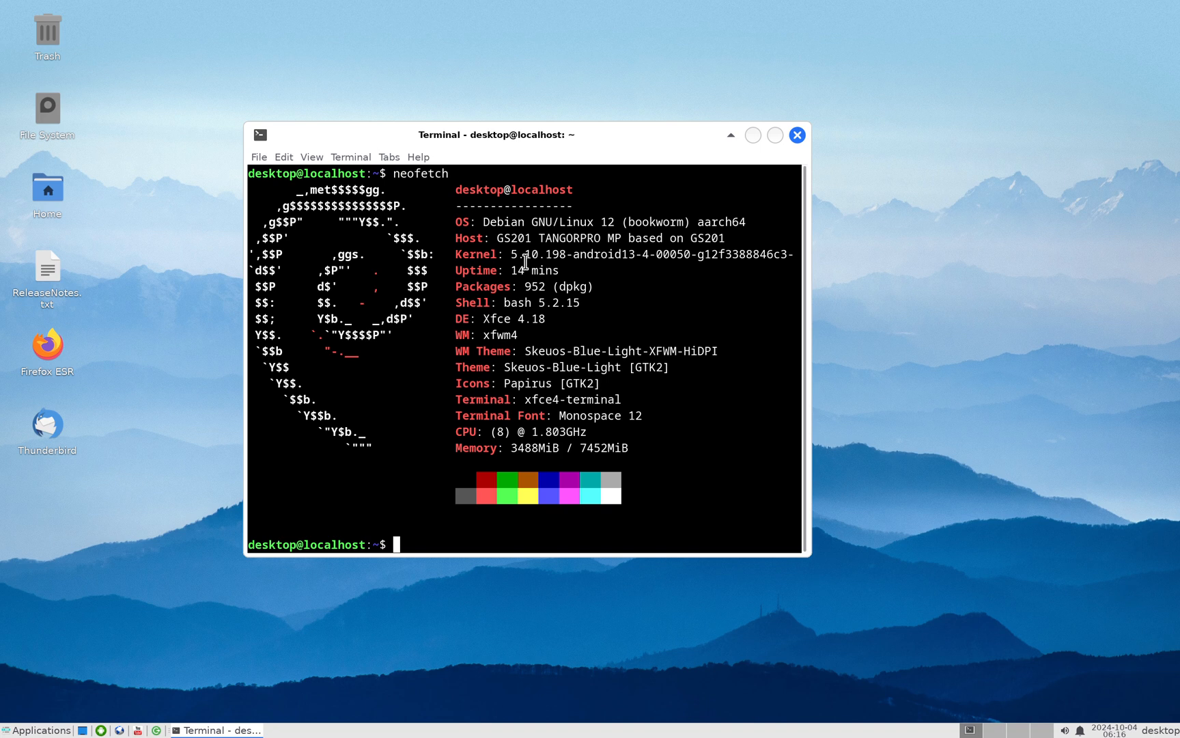
mouse_move(543, 254)
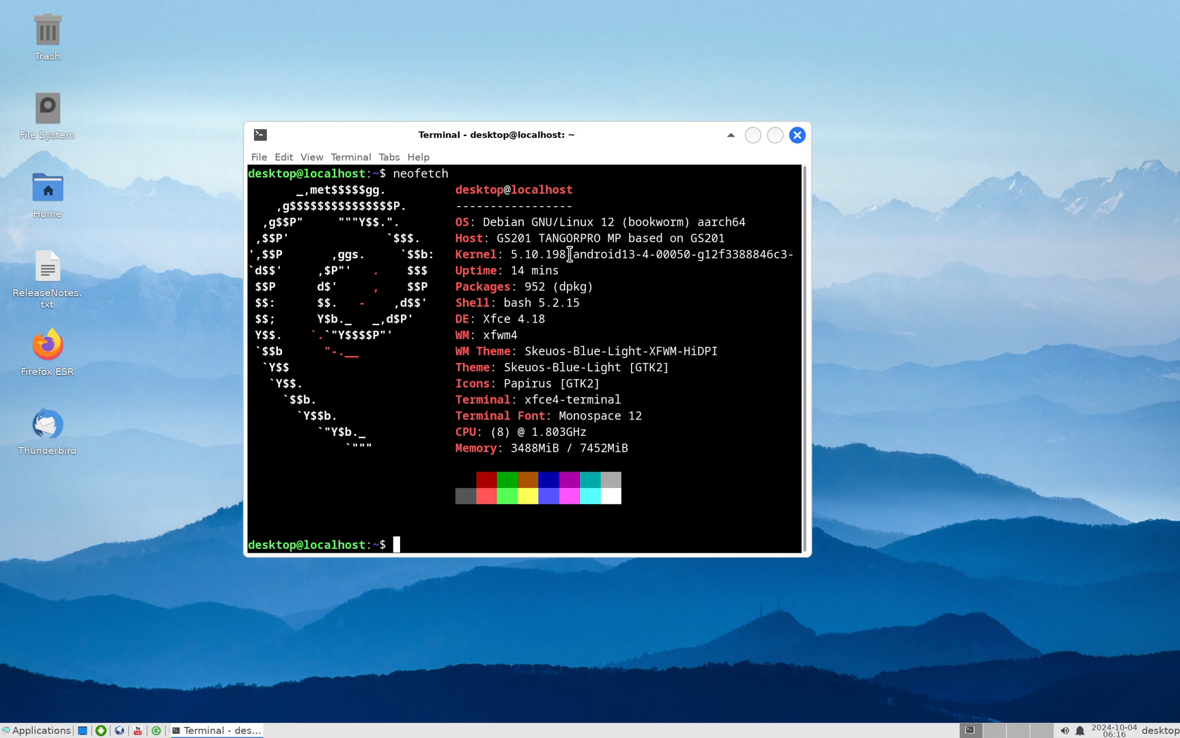
mouse_move(514, 254)
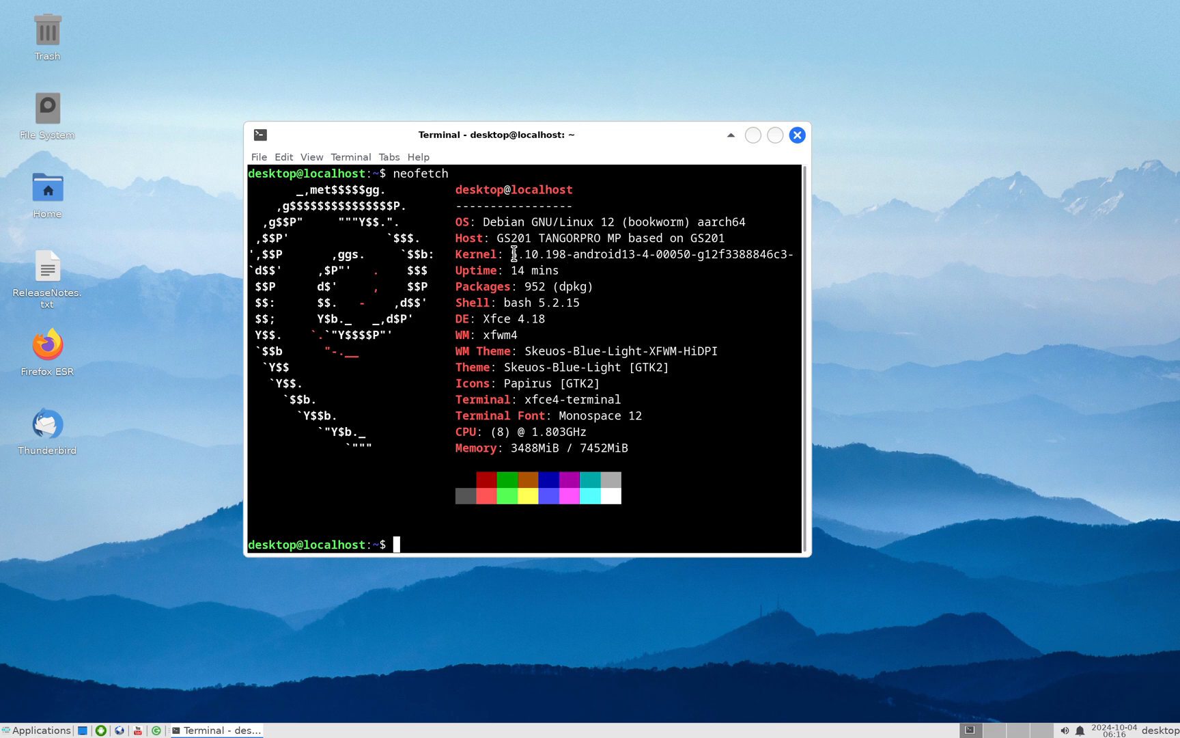
mouse_move(238, 661)
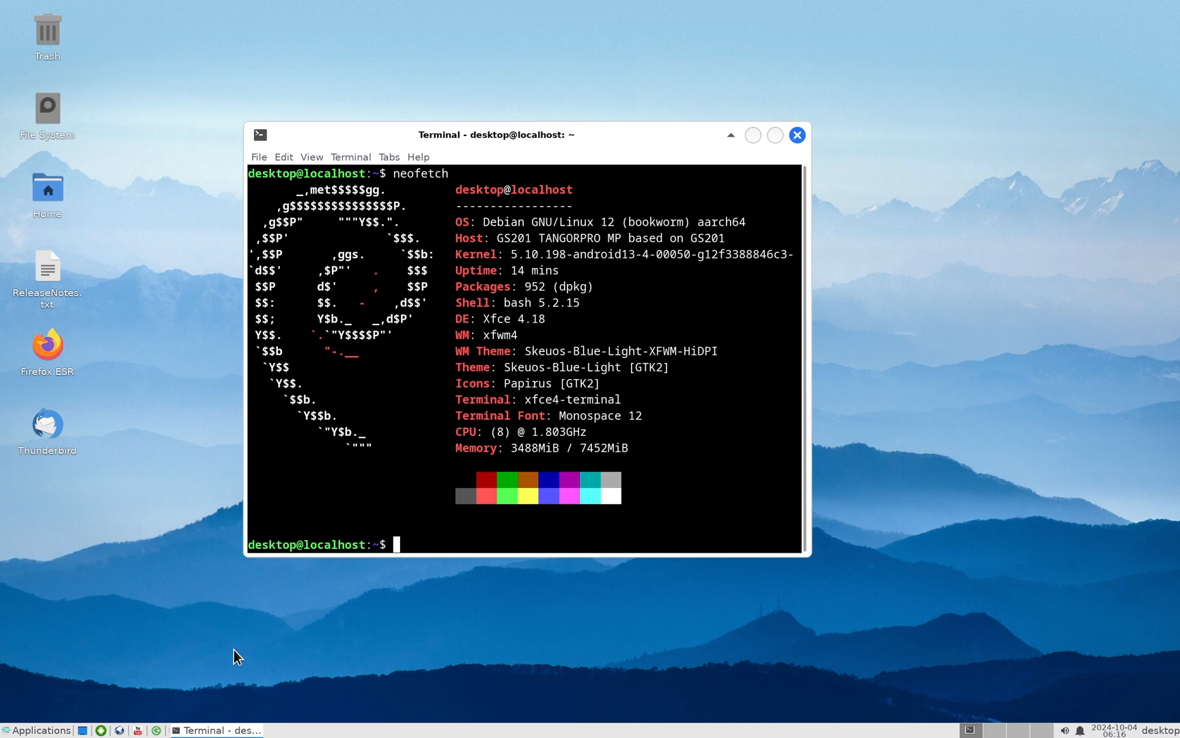
mouse_move(130, 362)
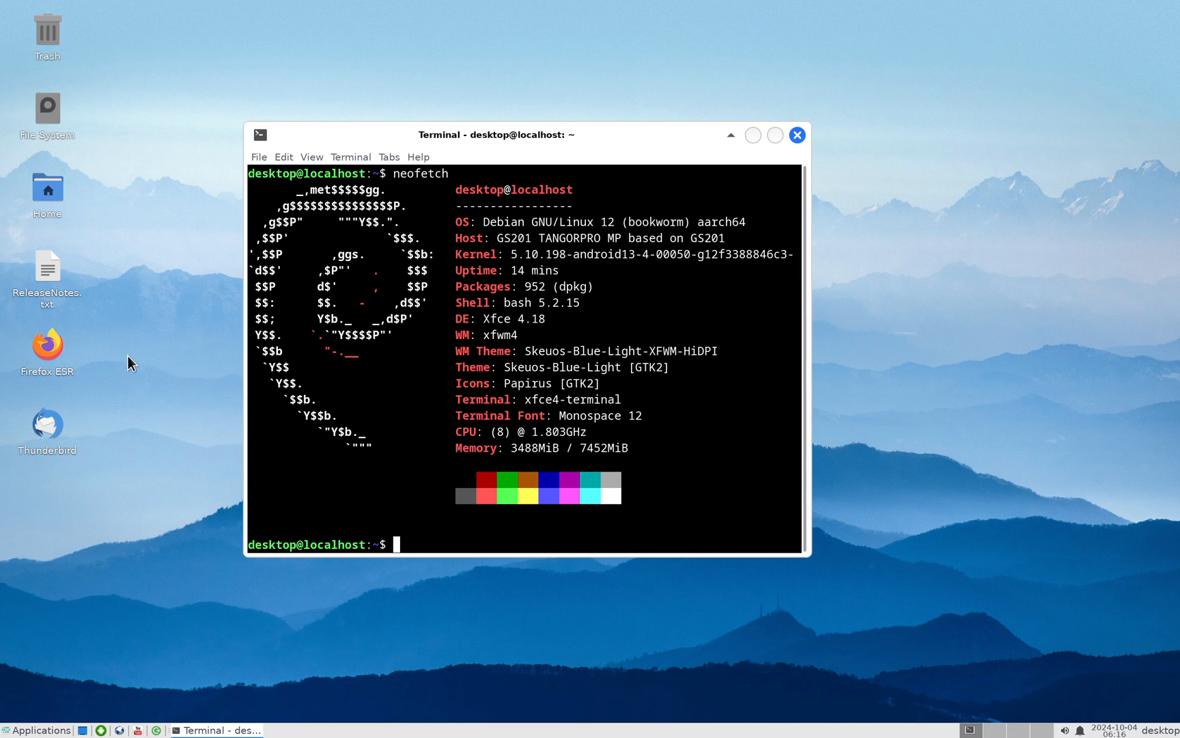
mouse_move(46, 350)
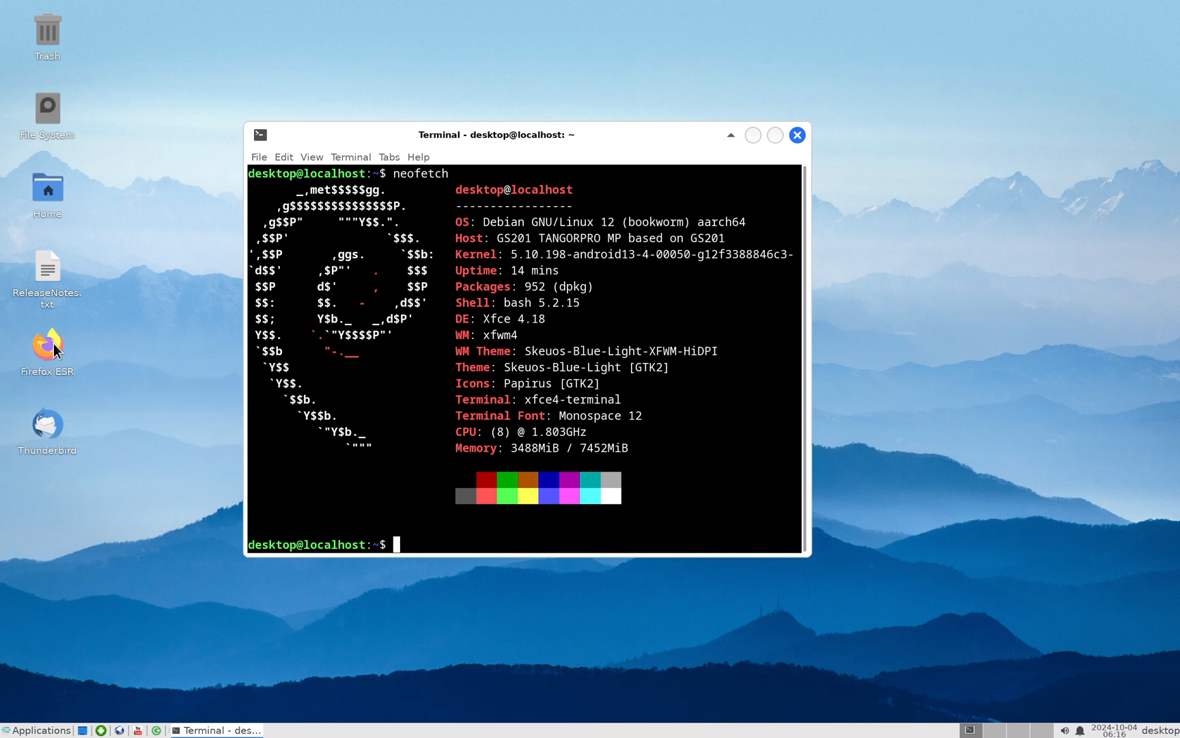
- Launch Firefox ESR, play a CNN news video on YouTube, then close Firefox
double_click(46, 348)
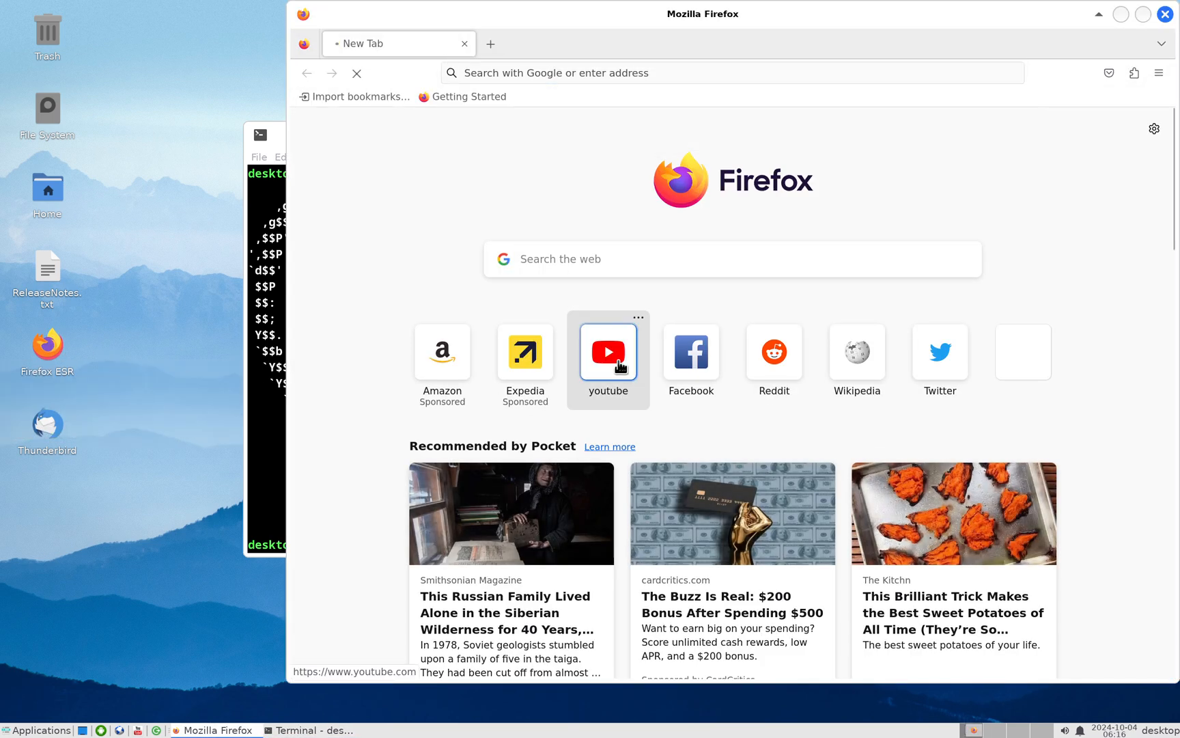
click(607, 351)
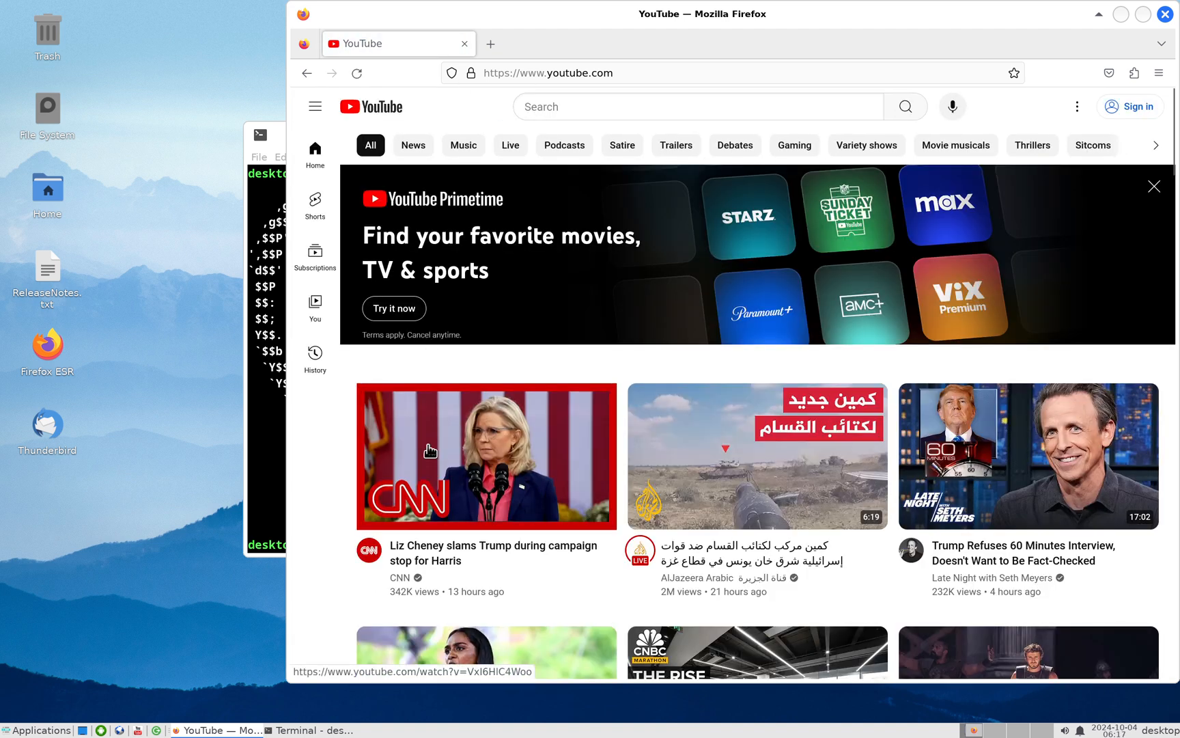
click(486, 455)
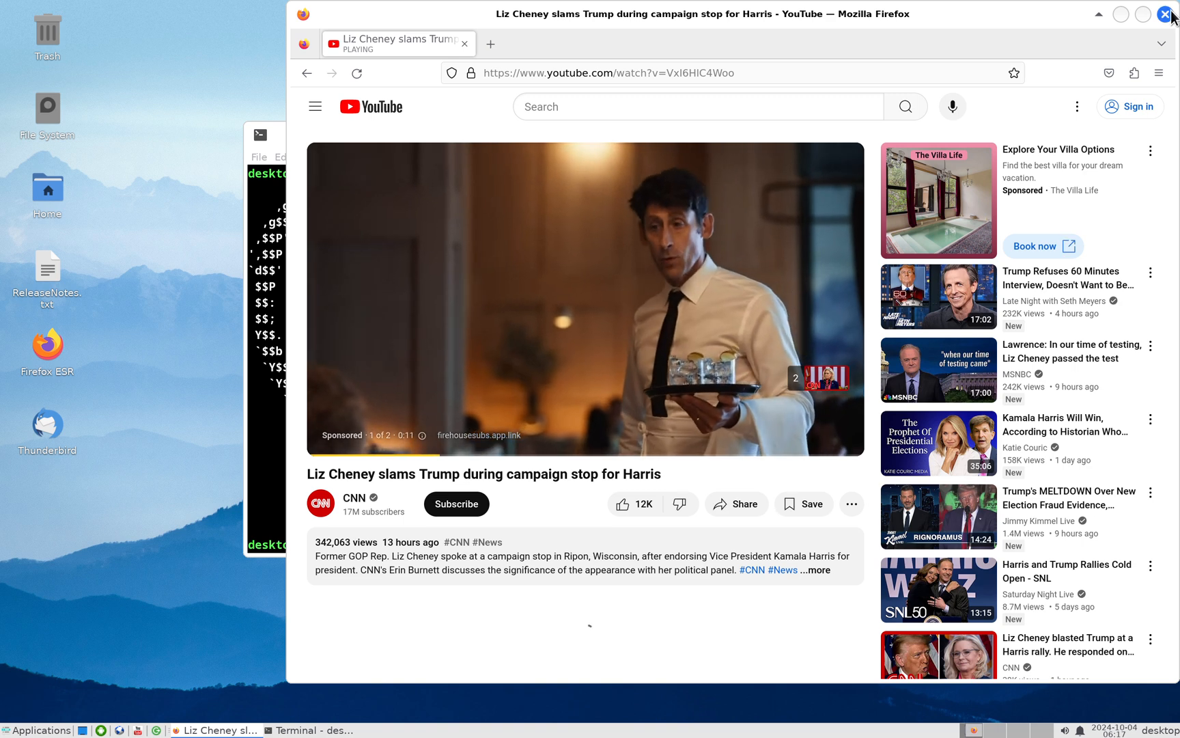
click(1169, 13)
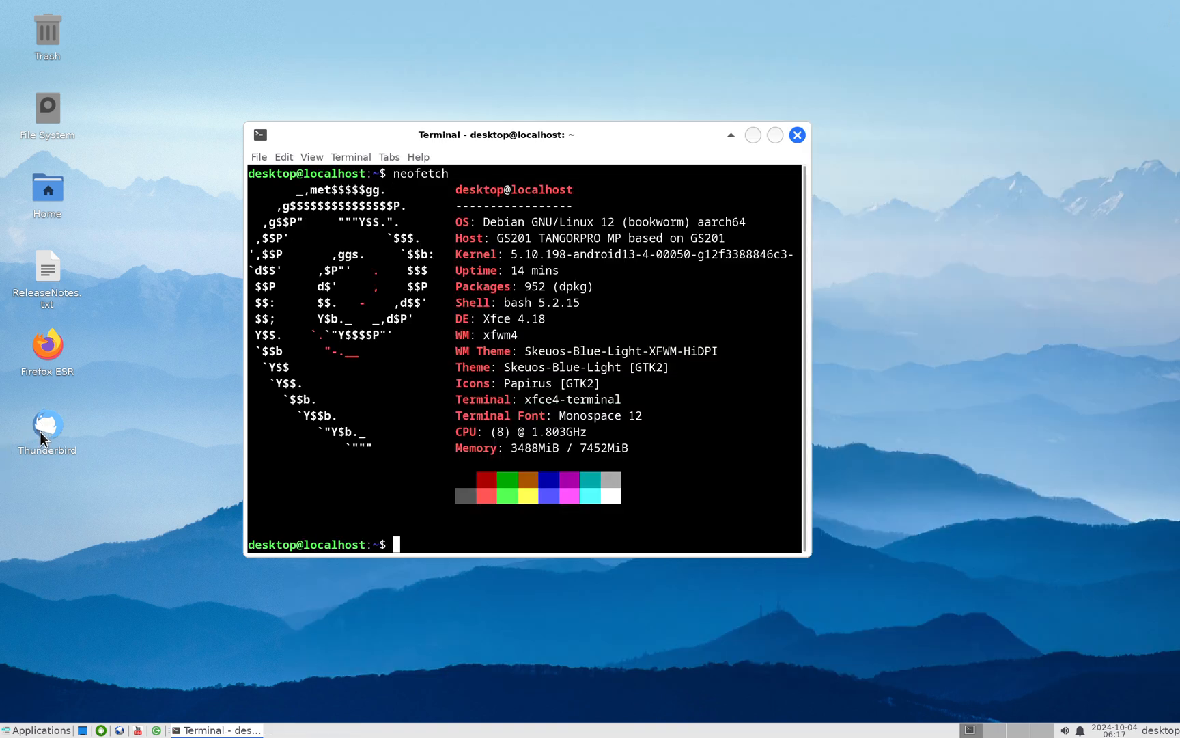
mouse_move(54, 433)
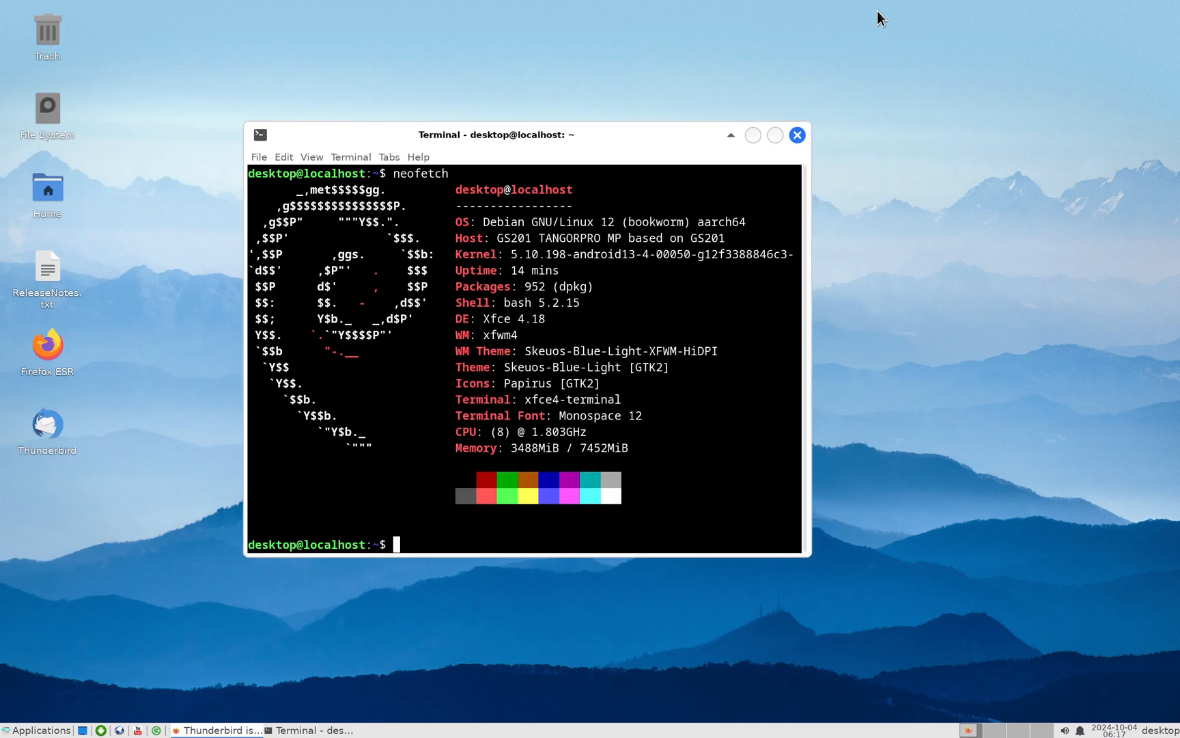
mouse_move(932, 130)
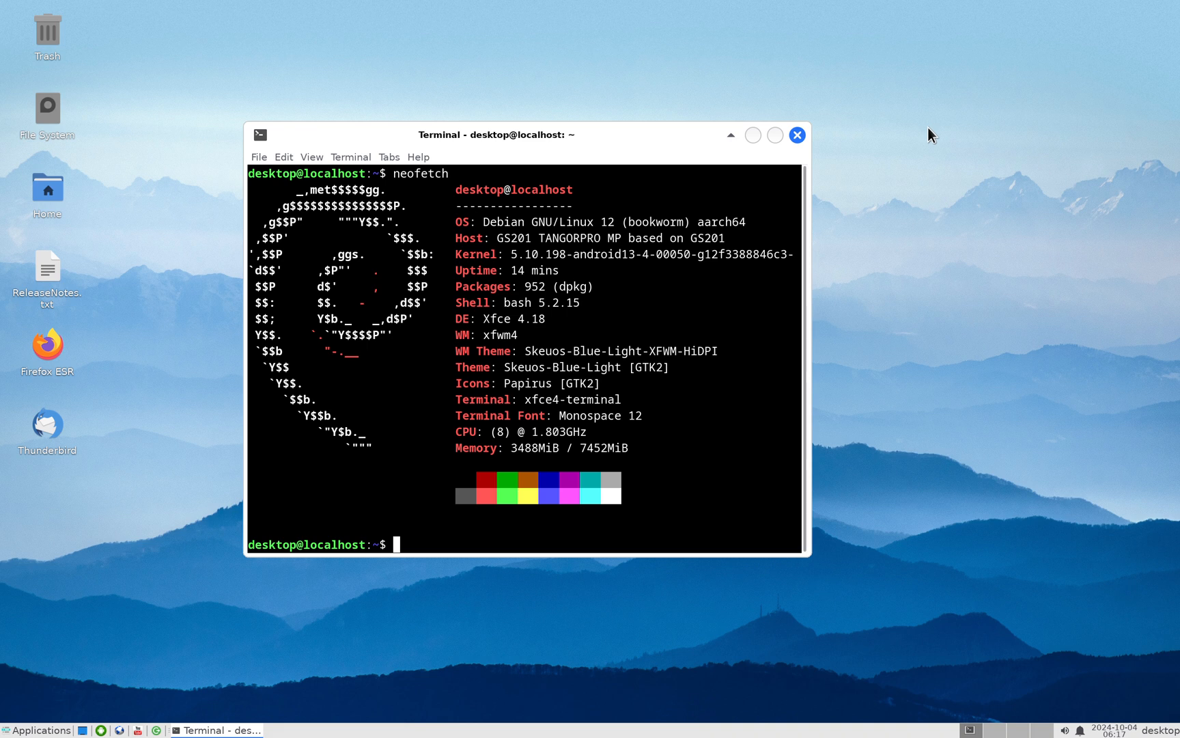
mouse_move(848, 431)
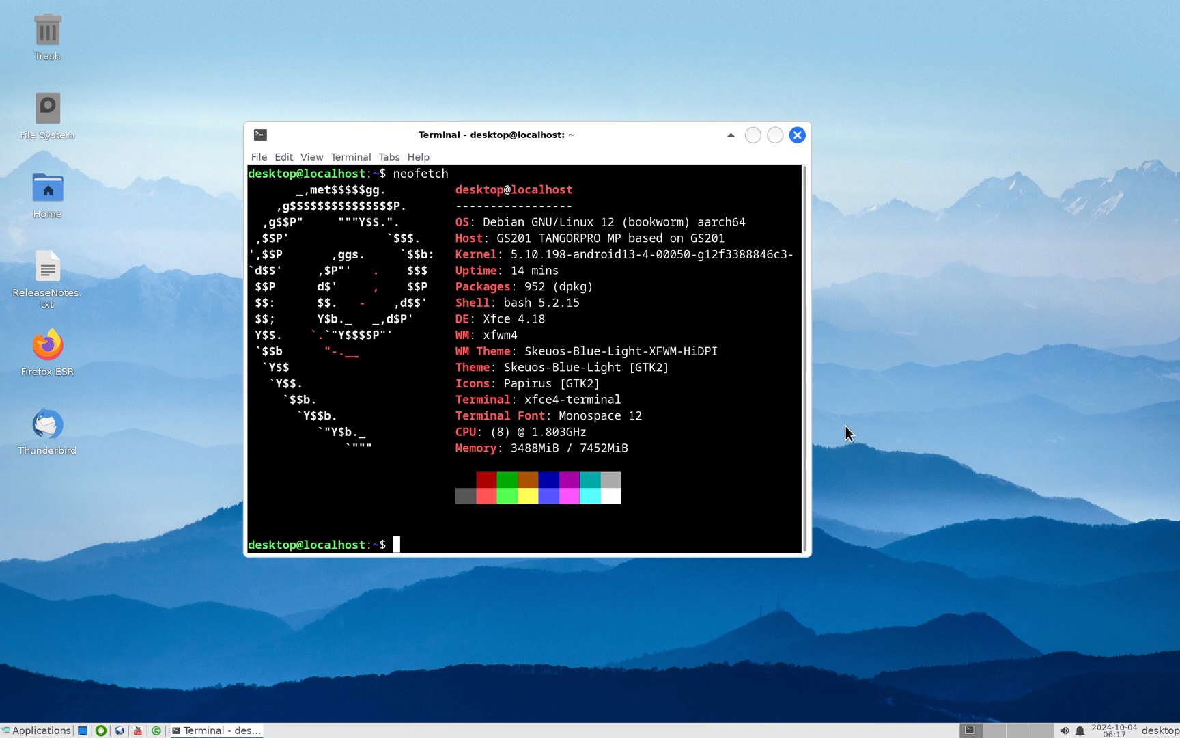
mouse_move(864, 429)
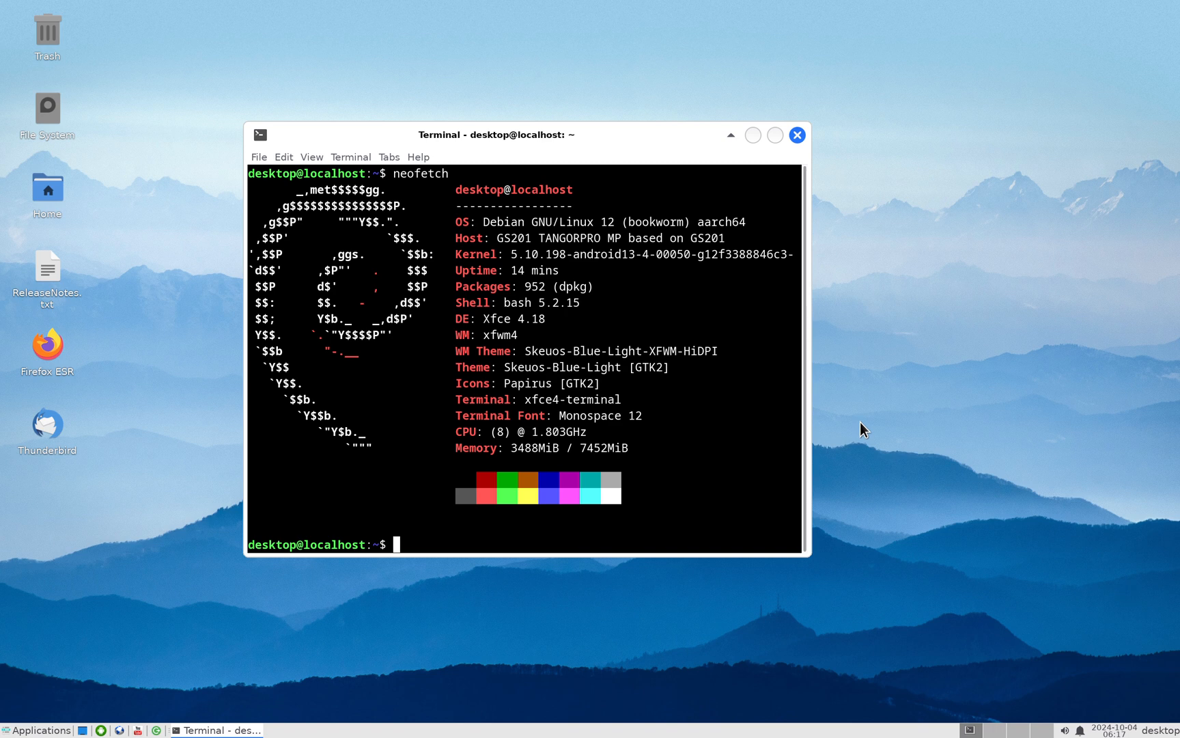
mouse_move(5, 293)
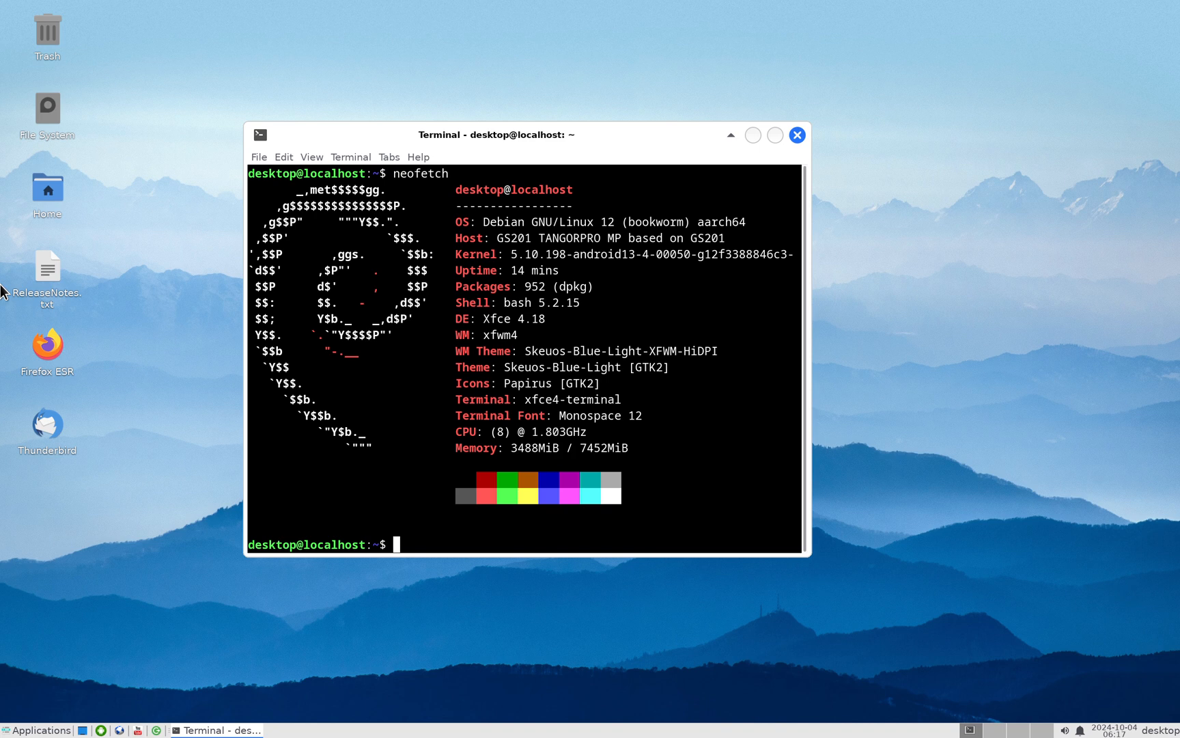
mouse_move(153, 295)
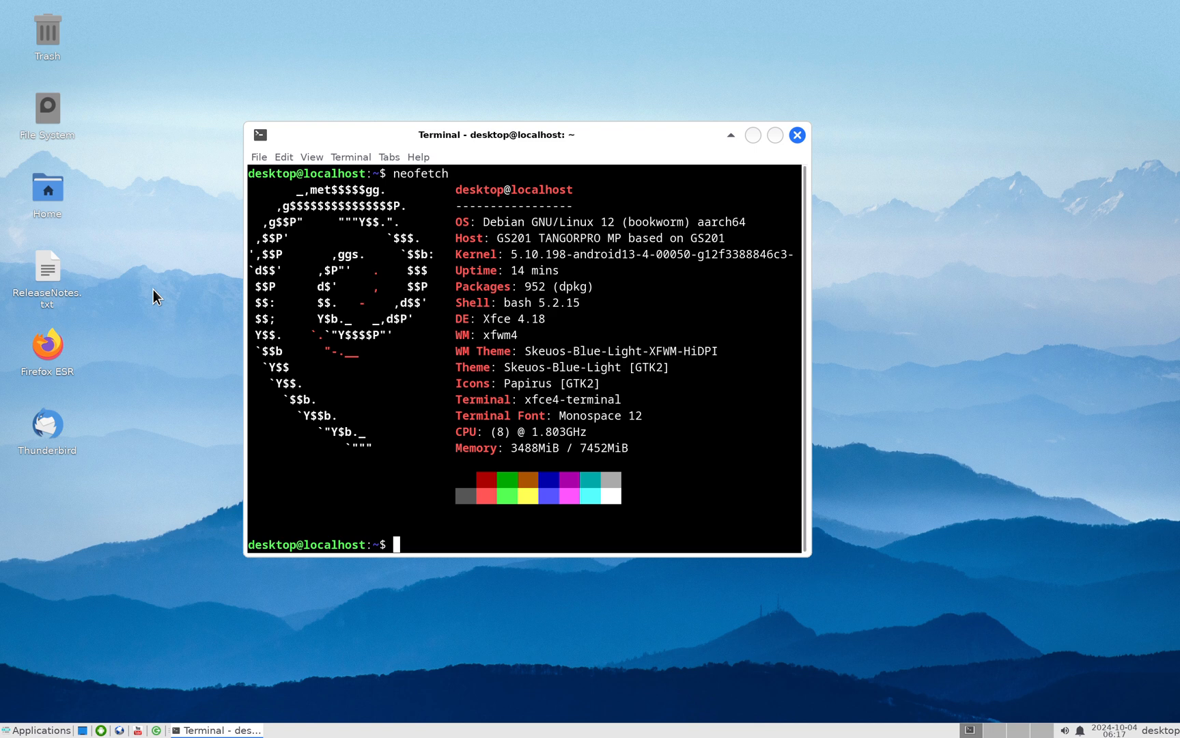
mouse_move(103, 702)
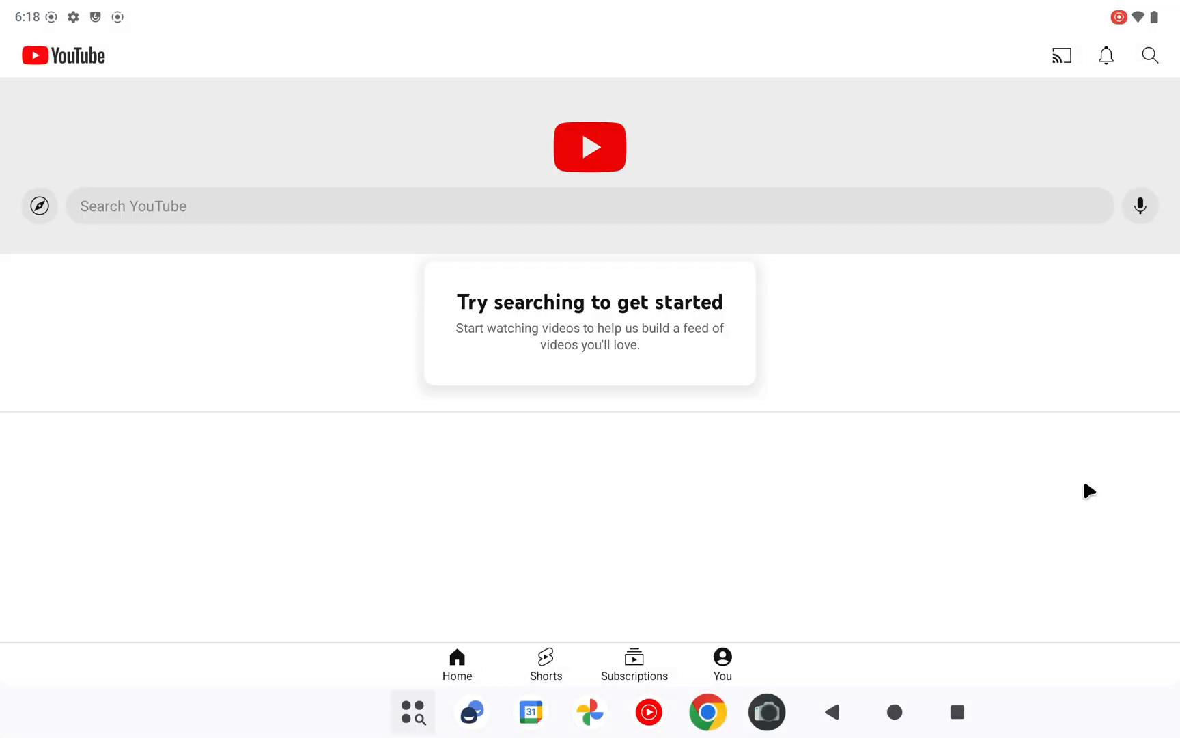
mouse_move(216, 191)
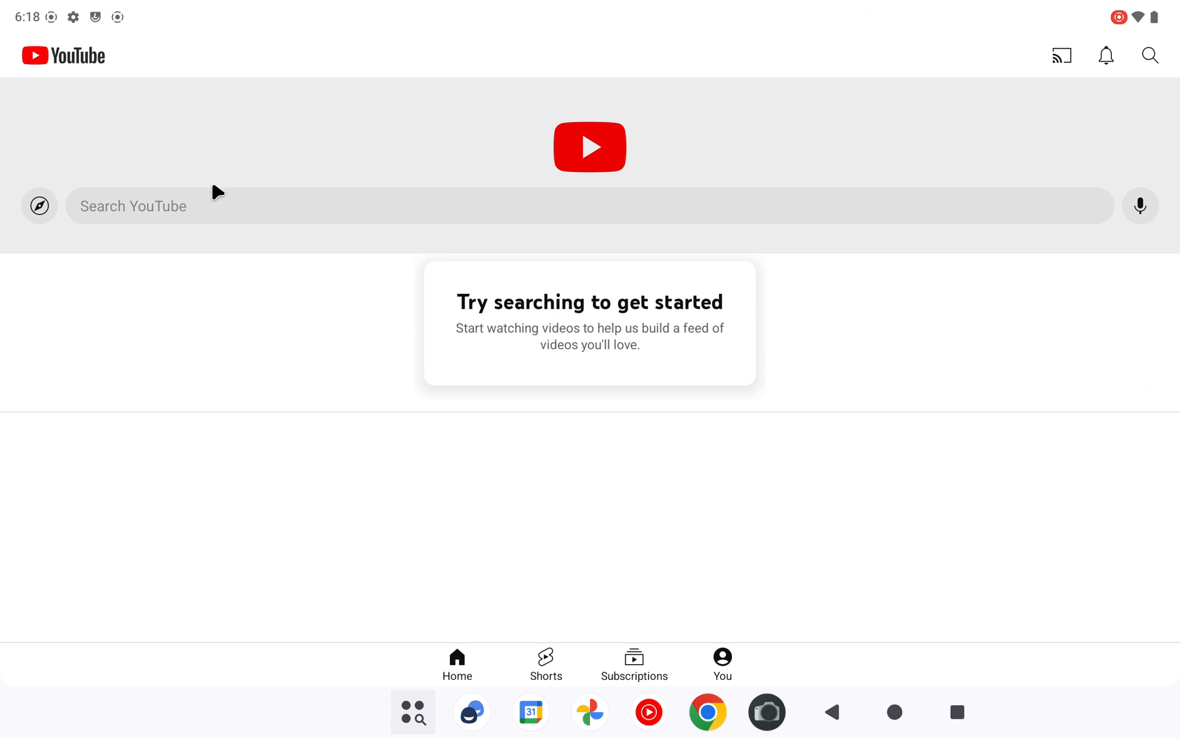
- Search YouTube for 'cnn', open the Beirut explosions video, then return to VolksPC
click(526, 205)
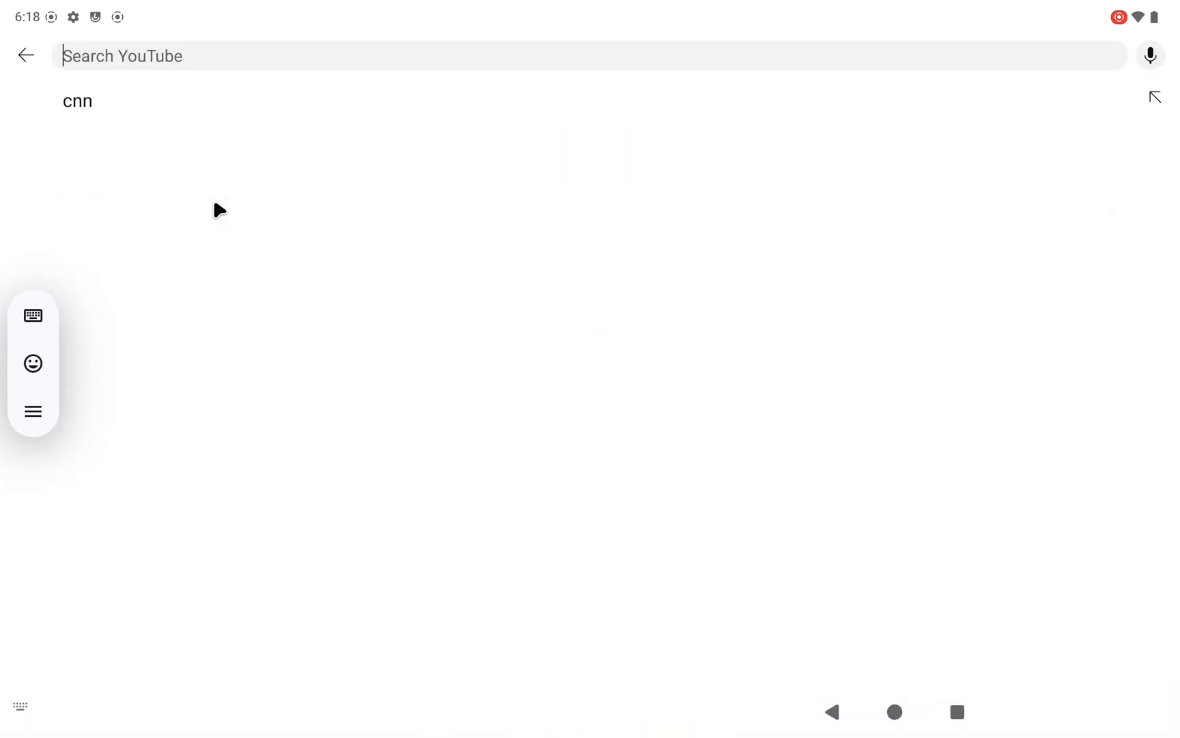
mouse_move(184, 212)
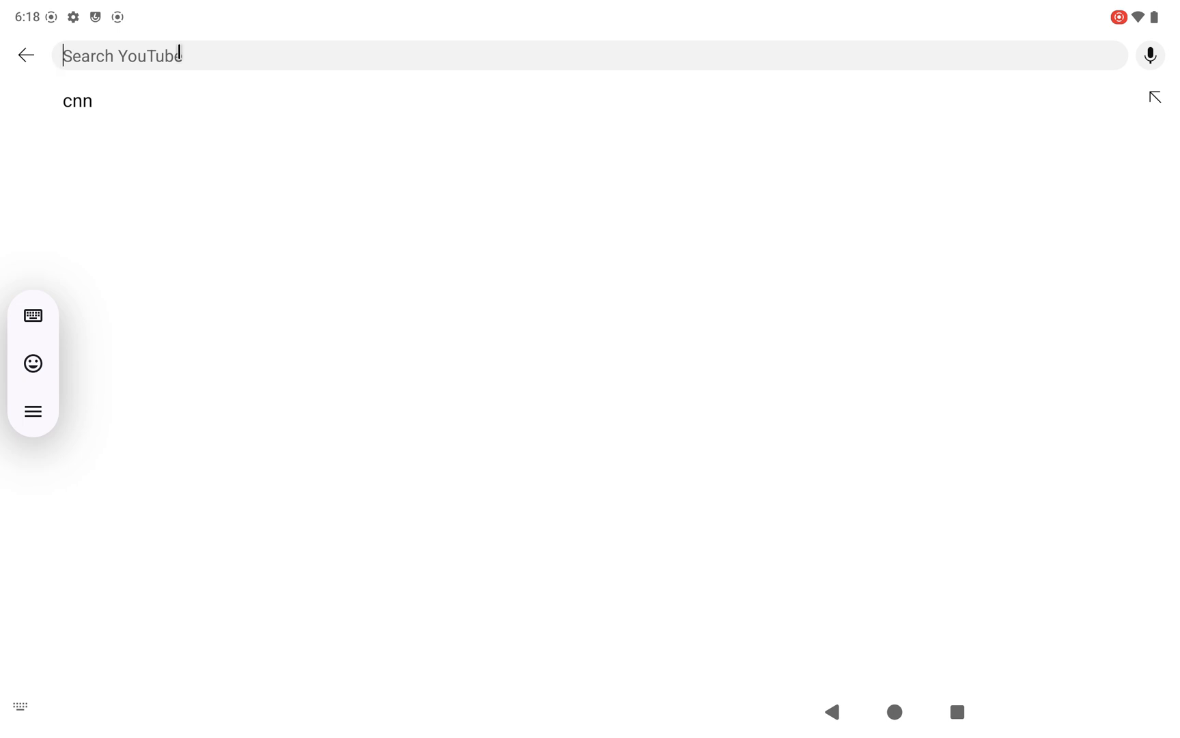
click(78, 101)
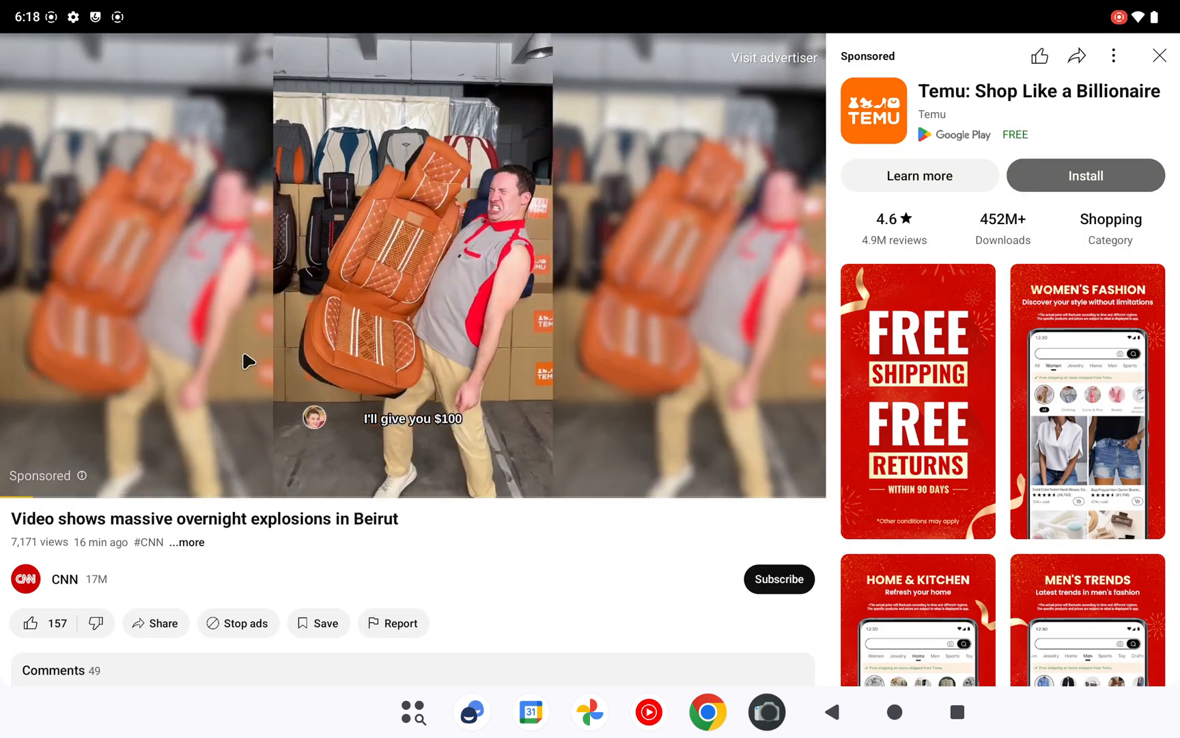
click(894, 711)
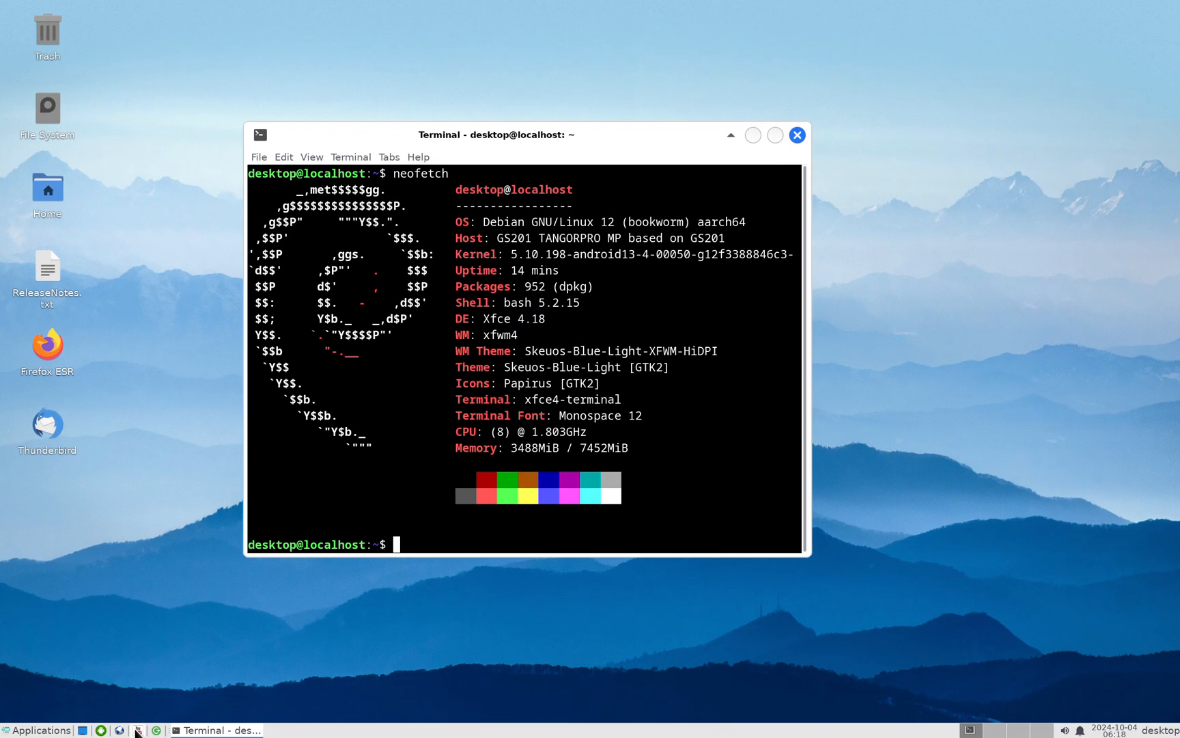
mouse_move(28, 73)
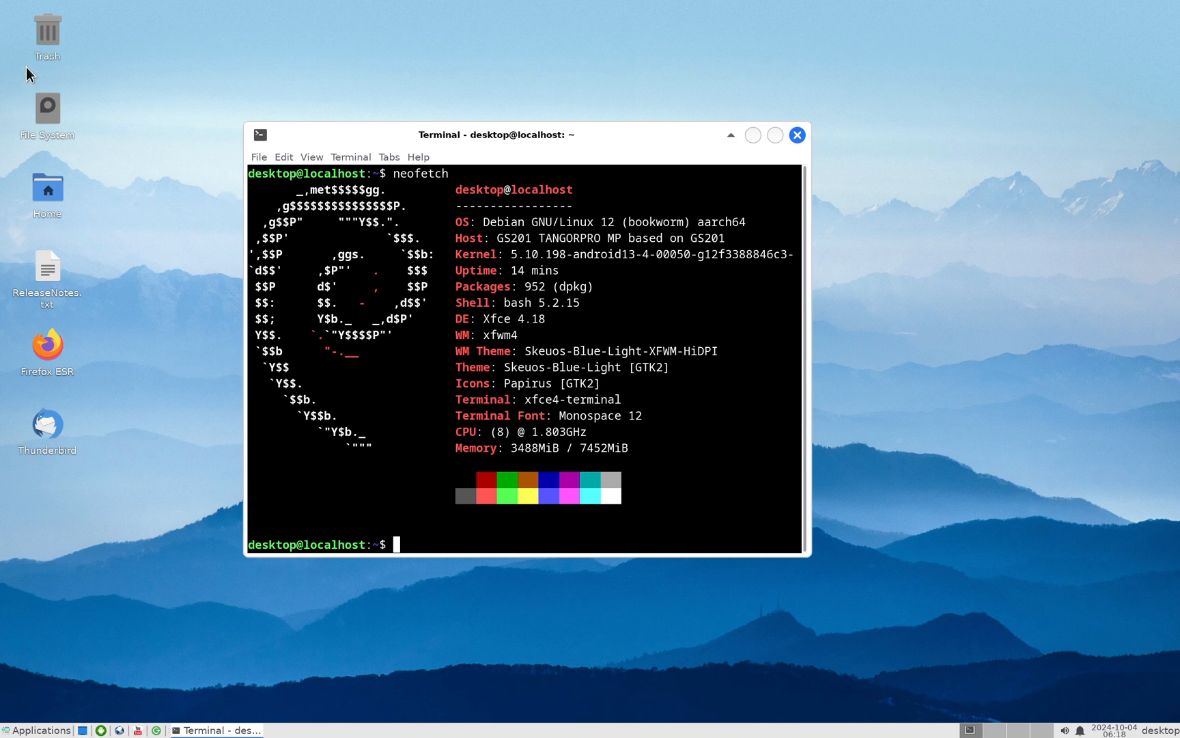
- Browse Home > sdcard > Download and open UnifiedAndroidandDebianDistribution.odt
double_click(46, 187)
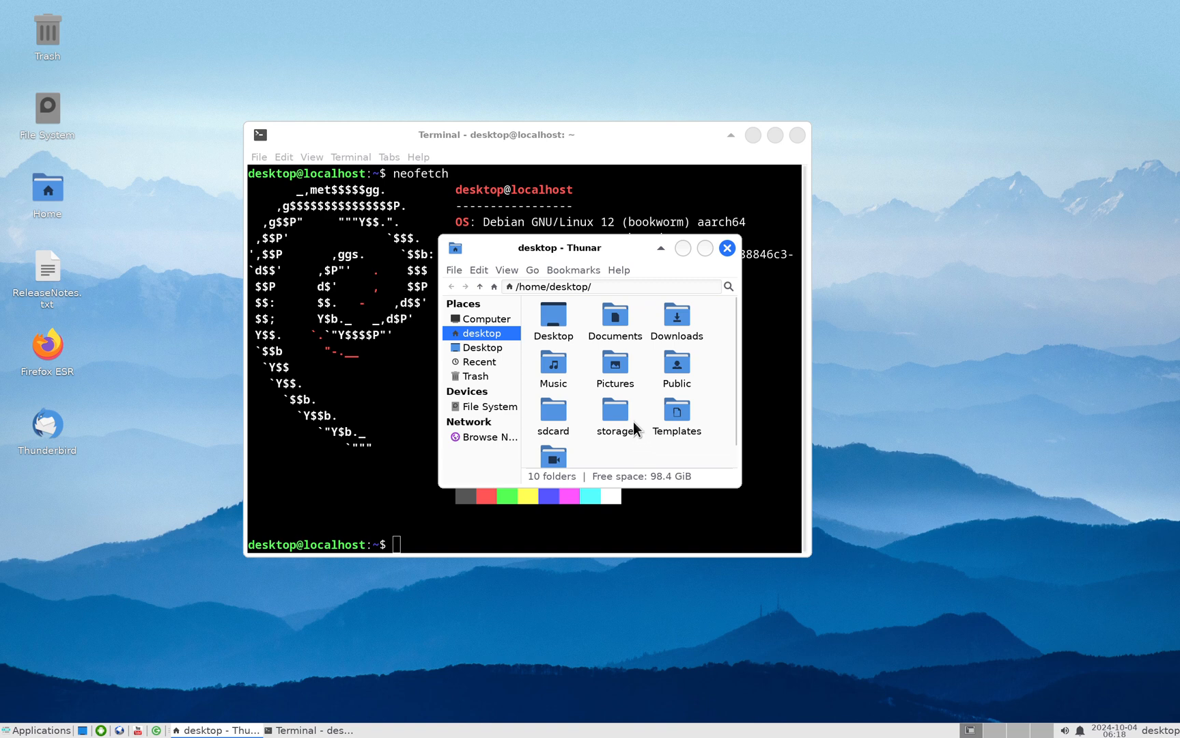
double_click(554, 406)
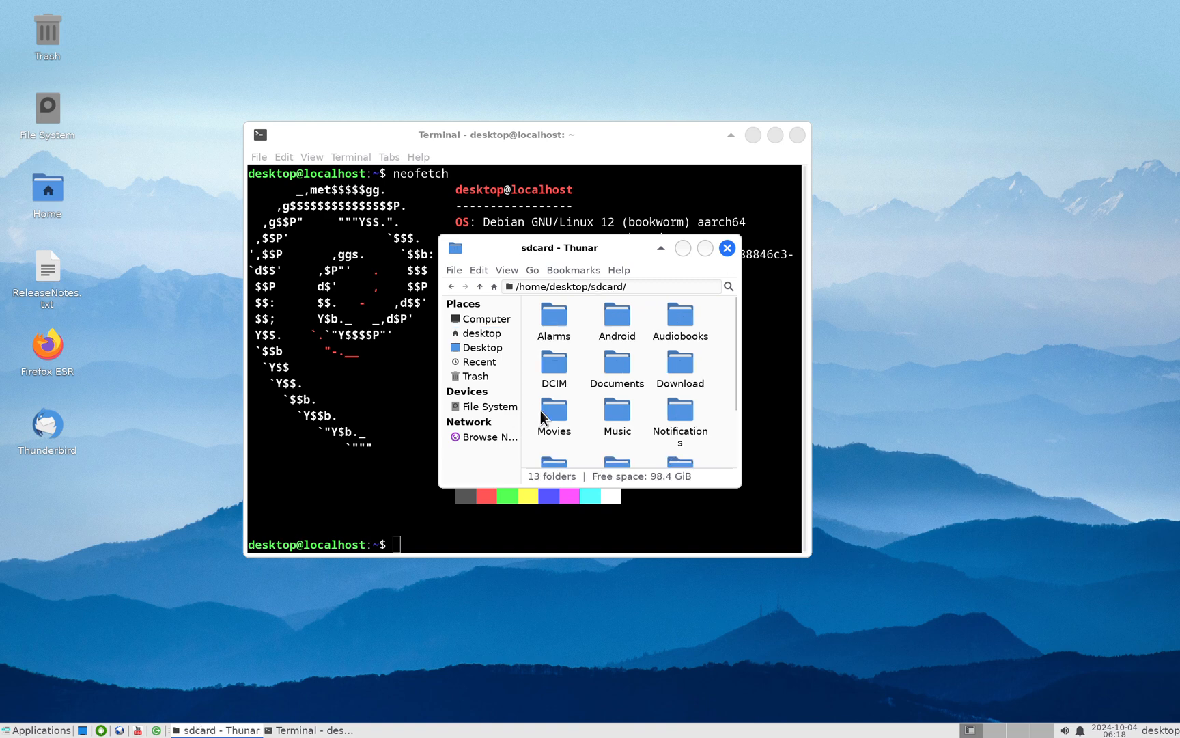
double_click(679, 382)
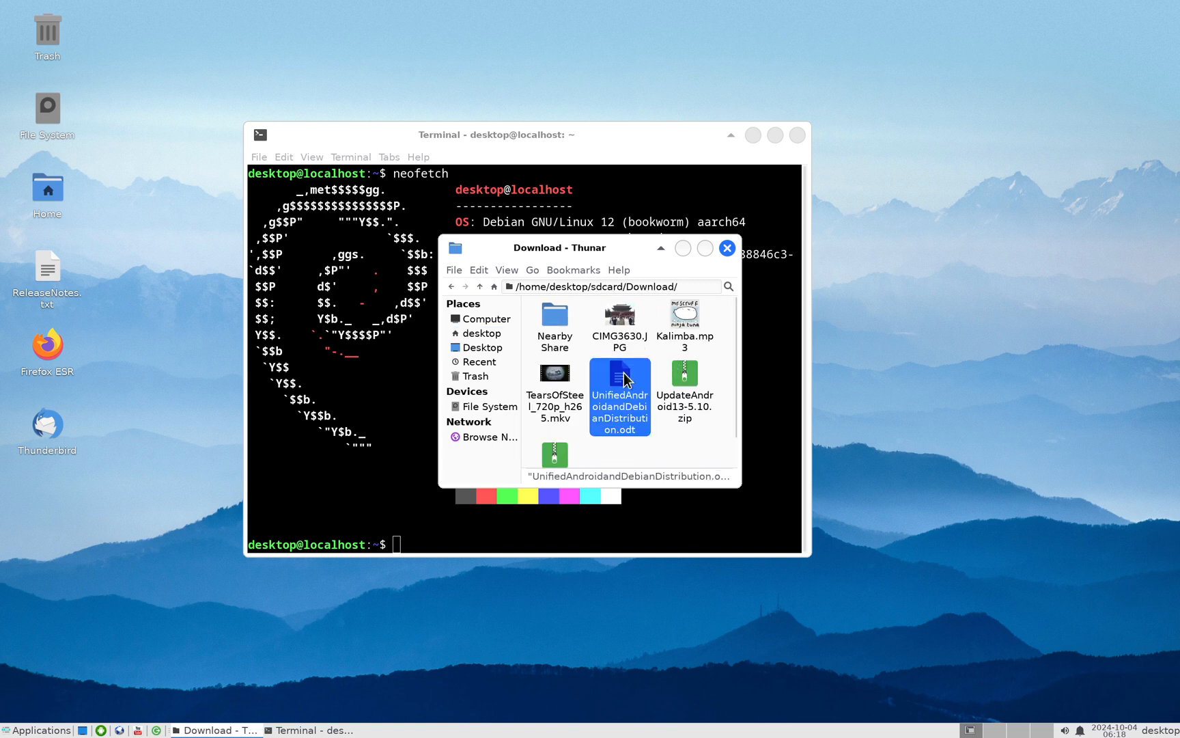
double_click(620, 378)
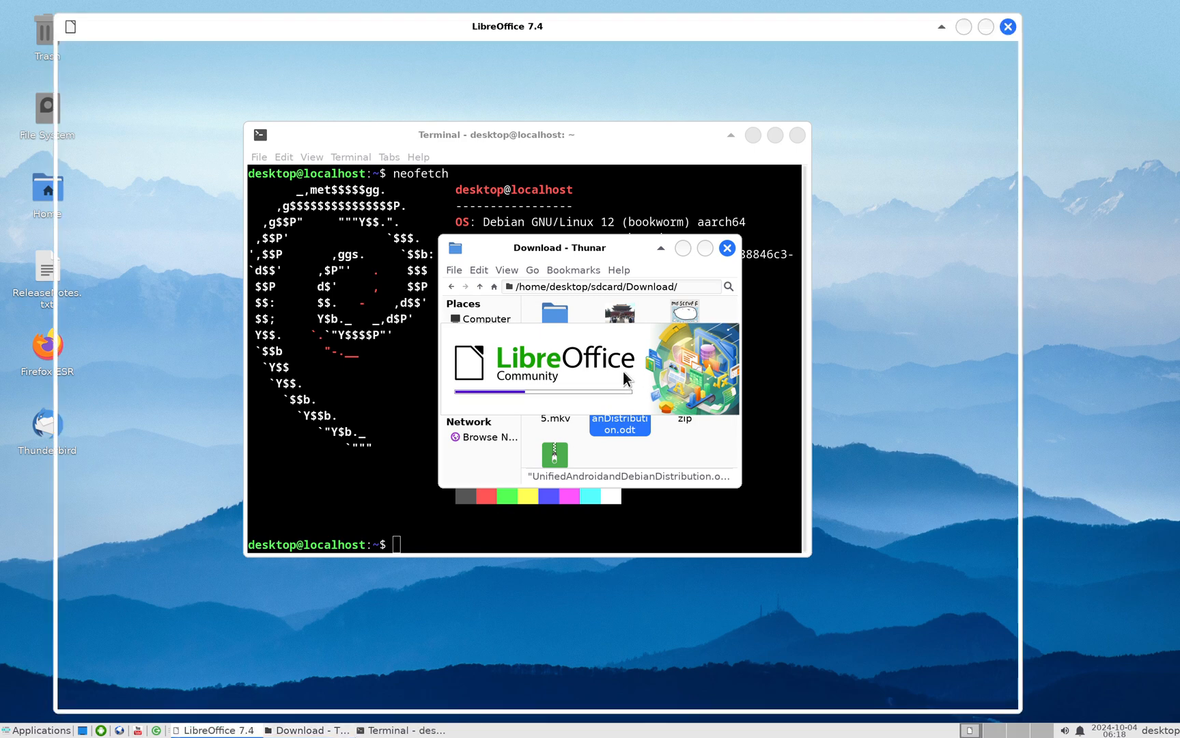
- View LibreOffice version 7.4.7.2 in Help > About, then close the Writer window
double_click(618, 423)
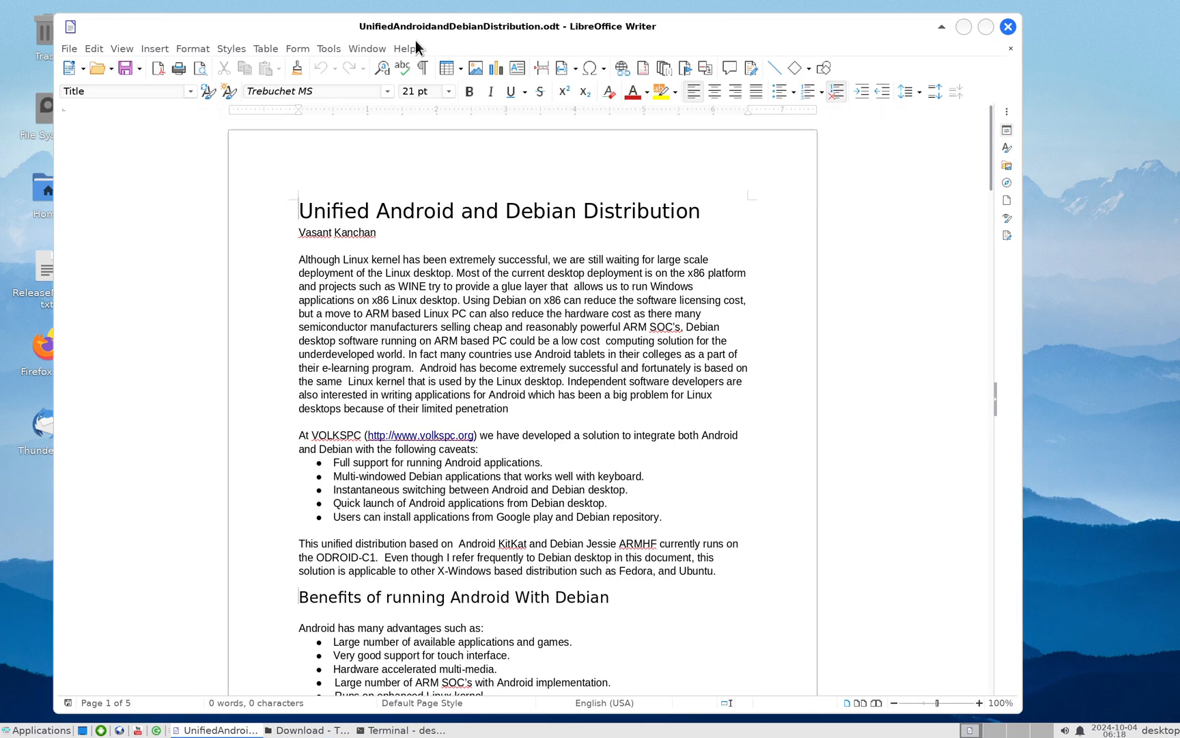
click(404, 48)
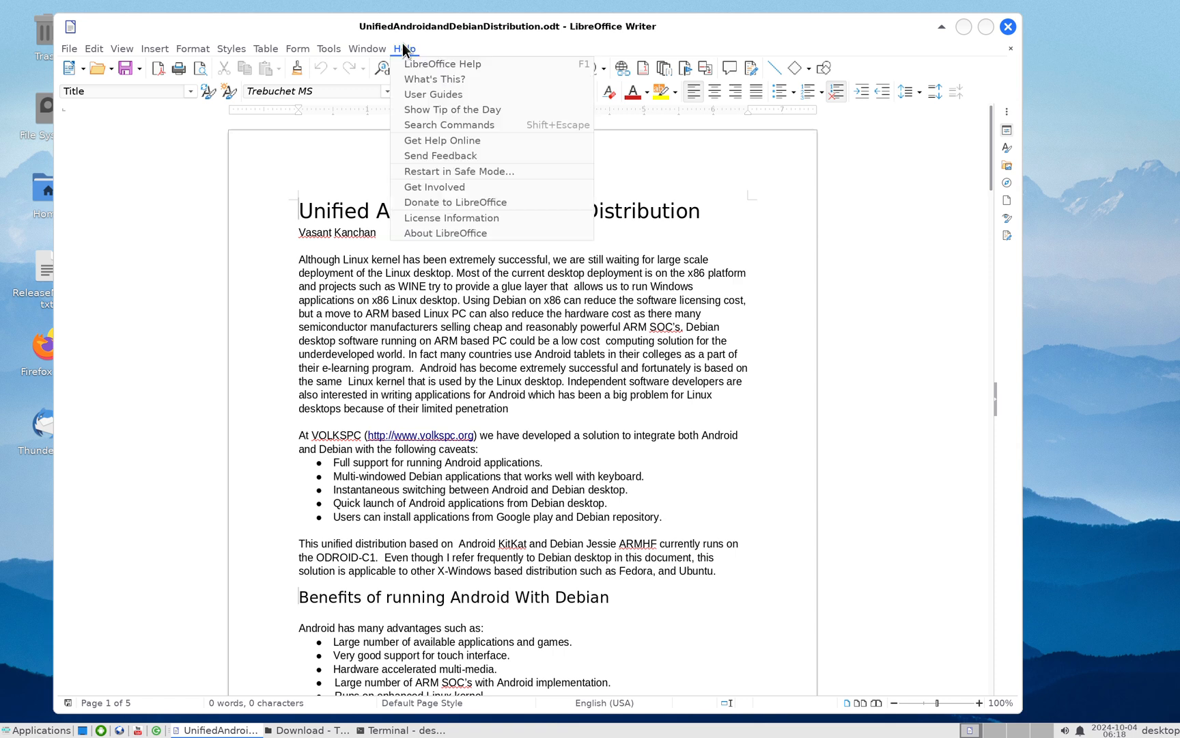
click(444, 232)
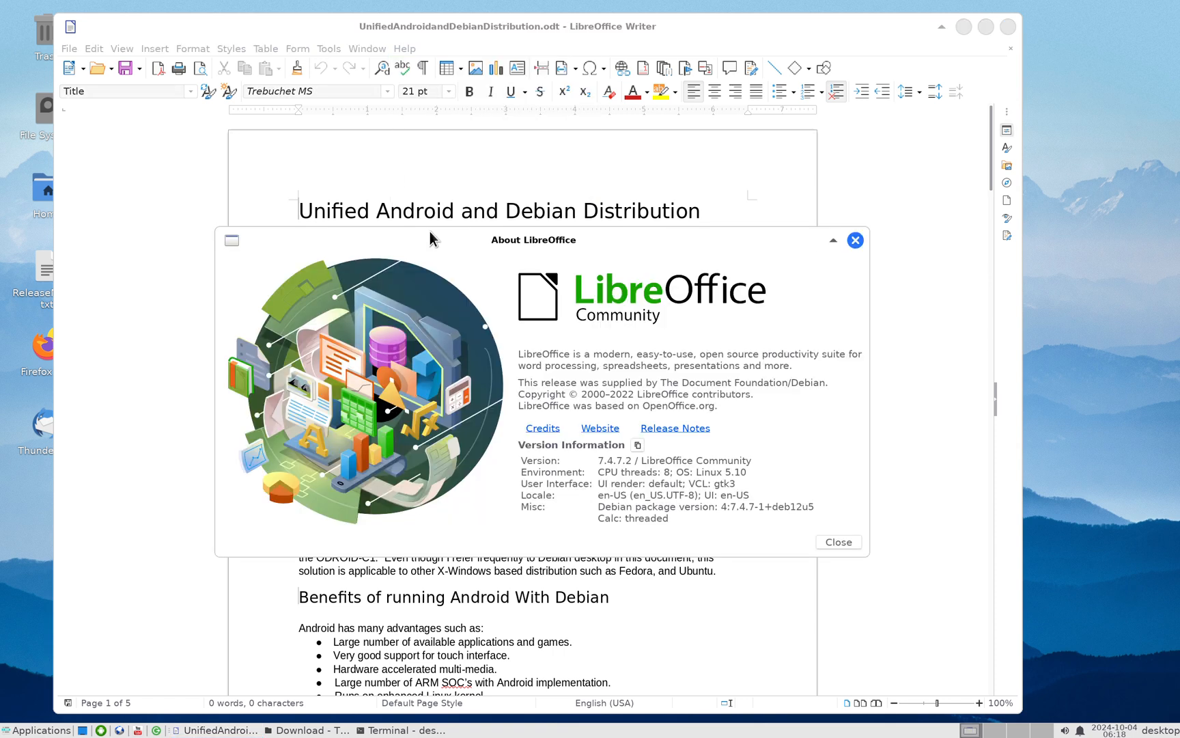
mouse_move(856, 239)
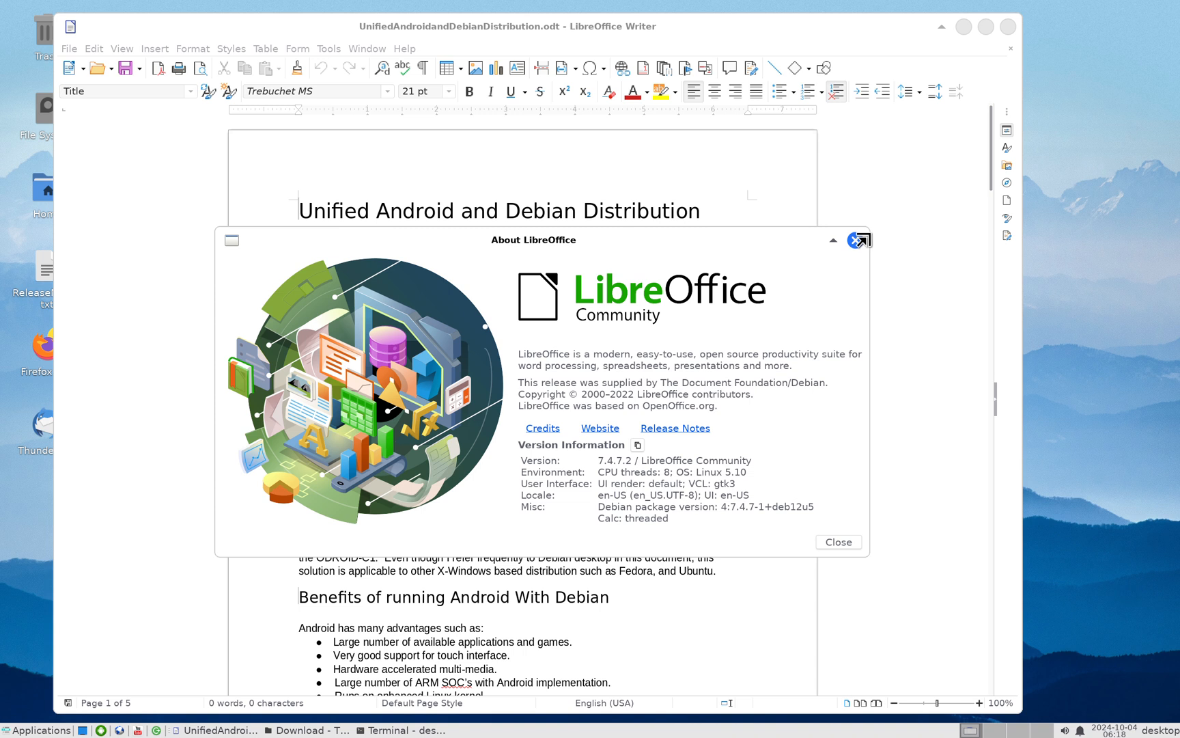
mouse_move(887, 56)
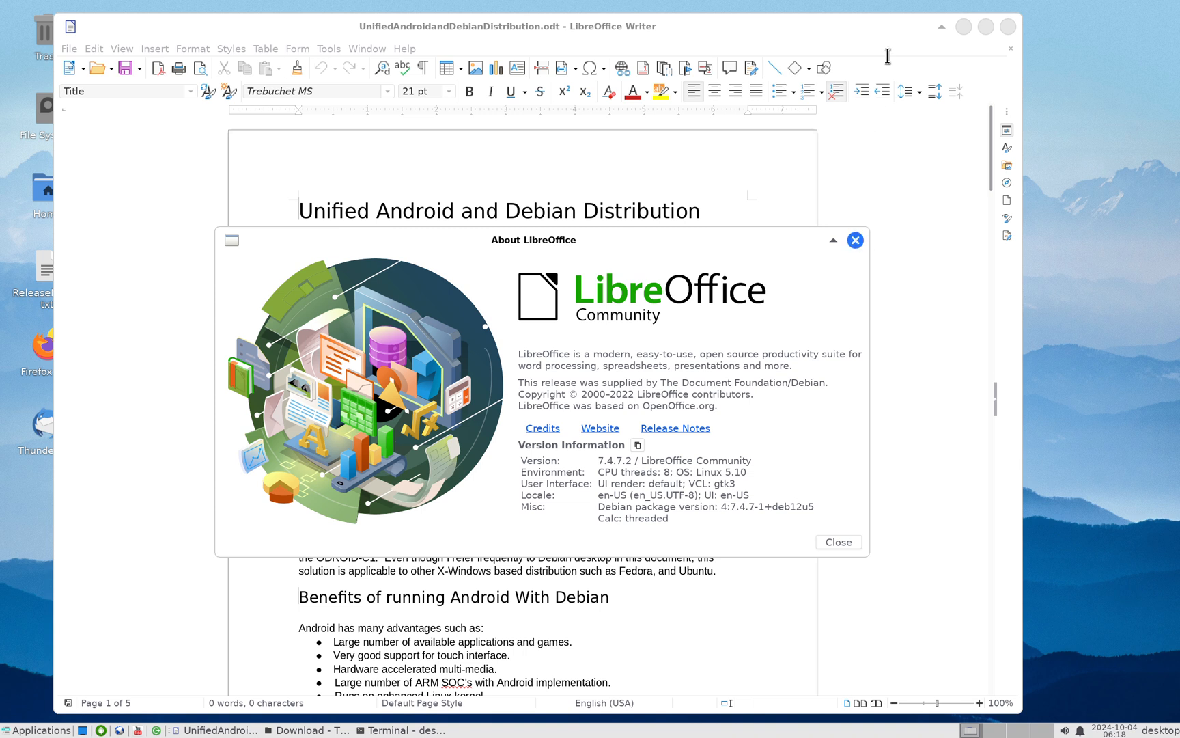
mouse_move(843, 553)
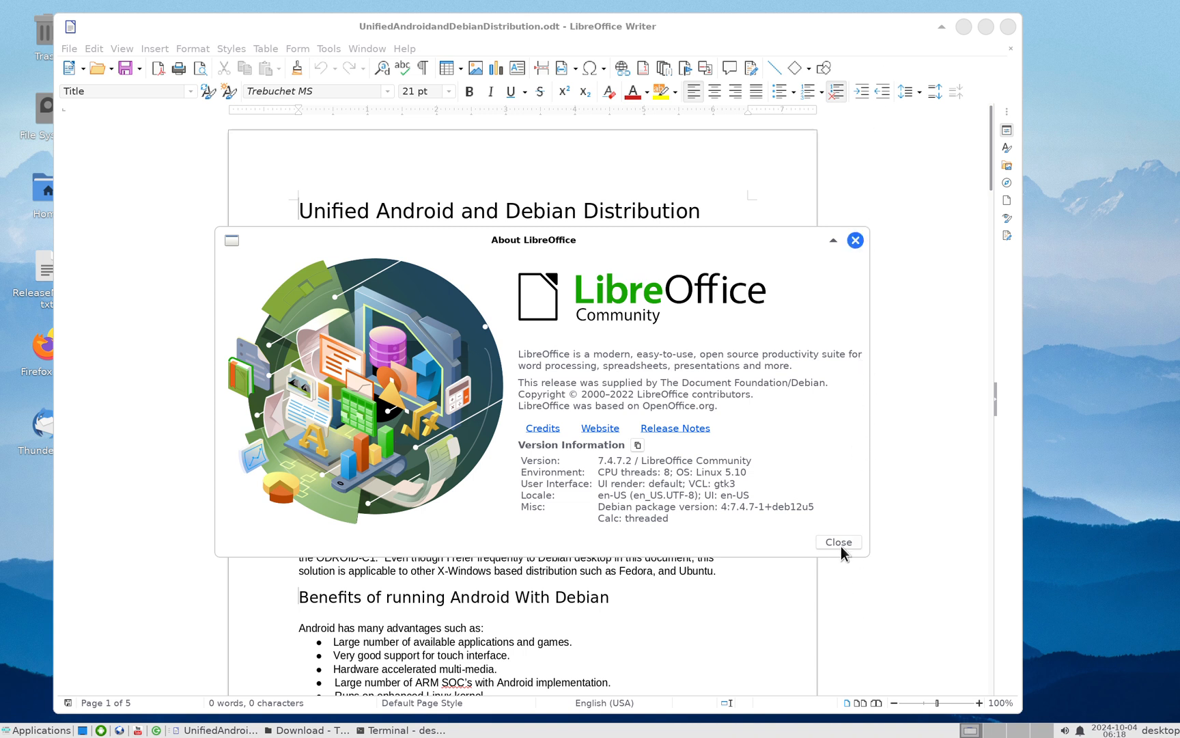
click(838, 541)
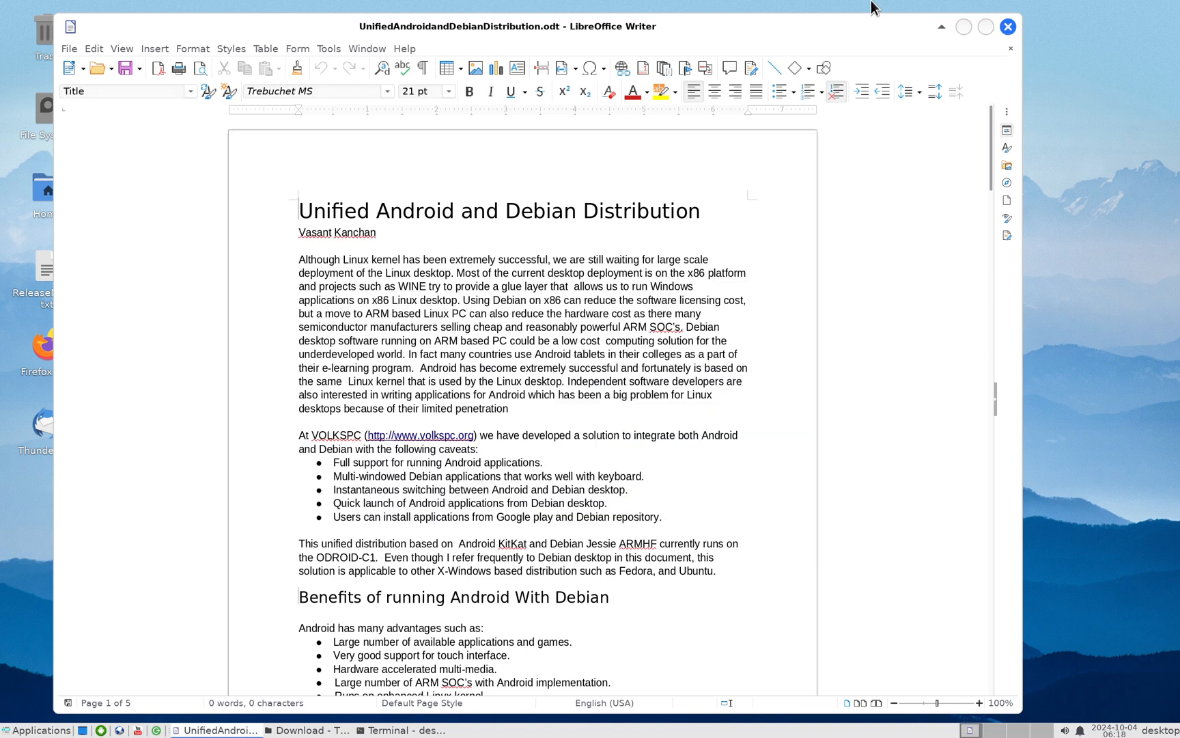
mouse_move(1007, 27)
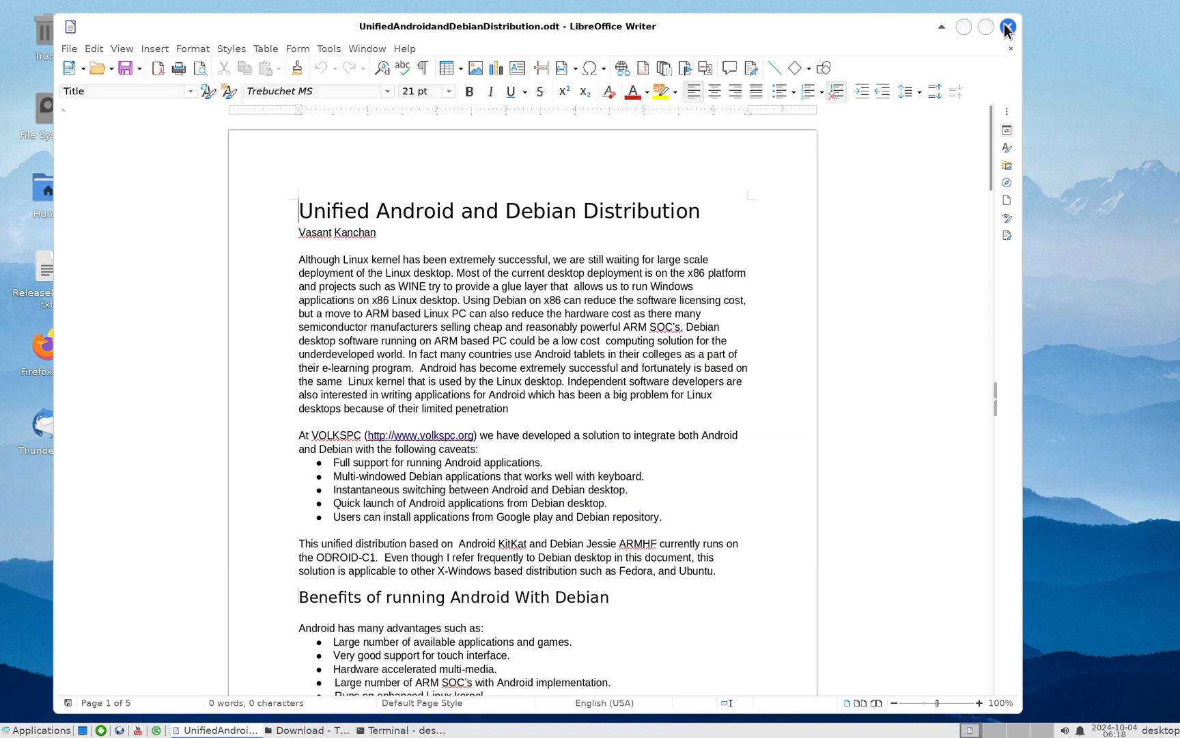
click(1008, 27)
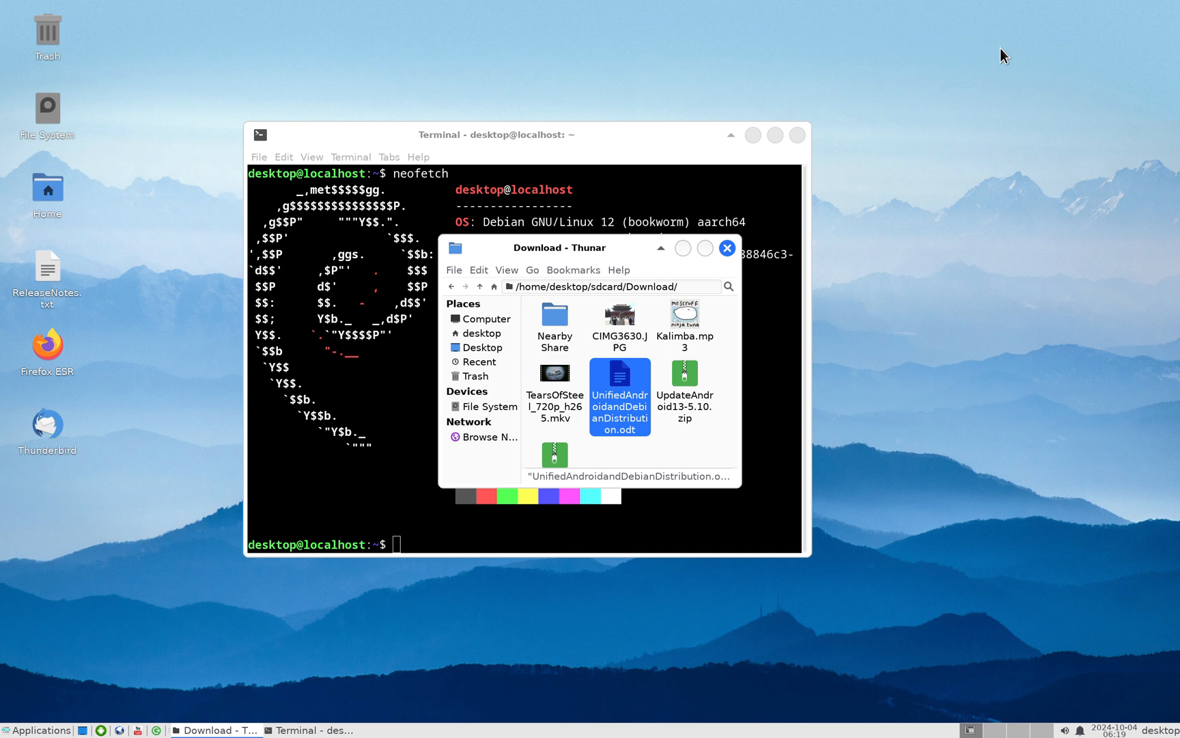
mouse_move(1005, 54)
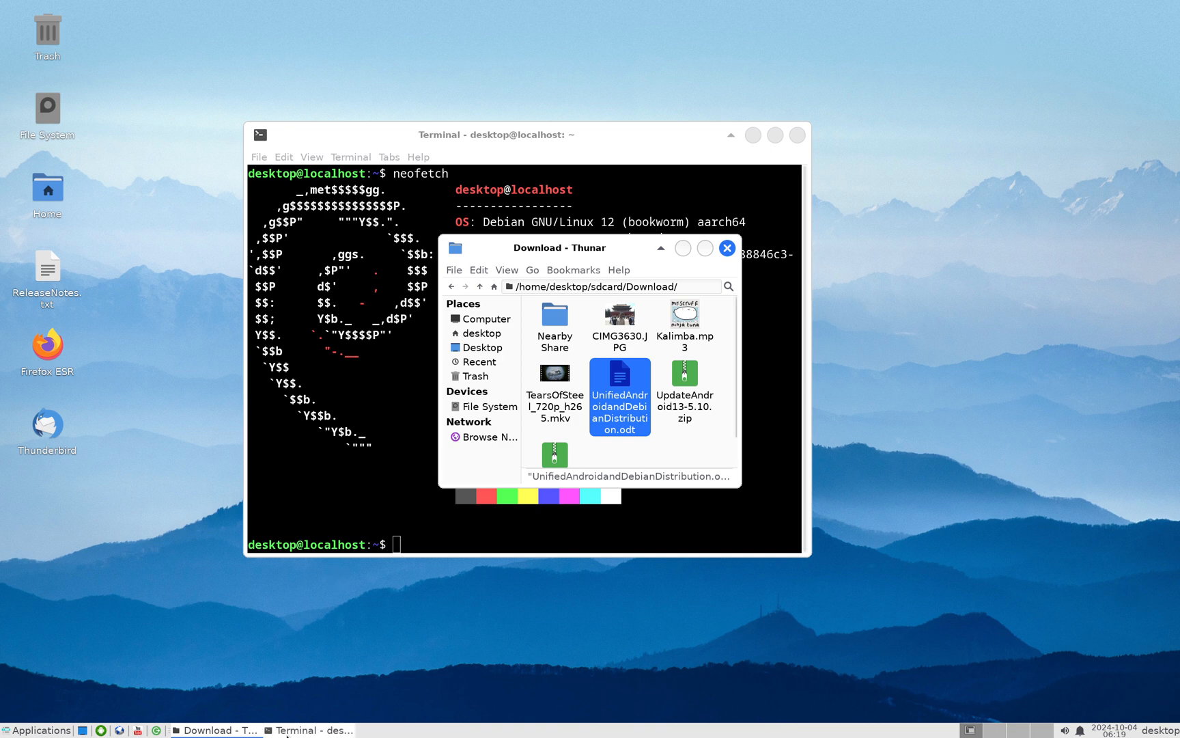
mouse_move(140, 730)
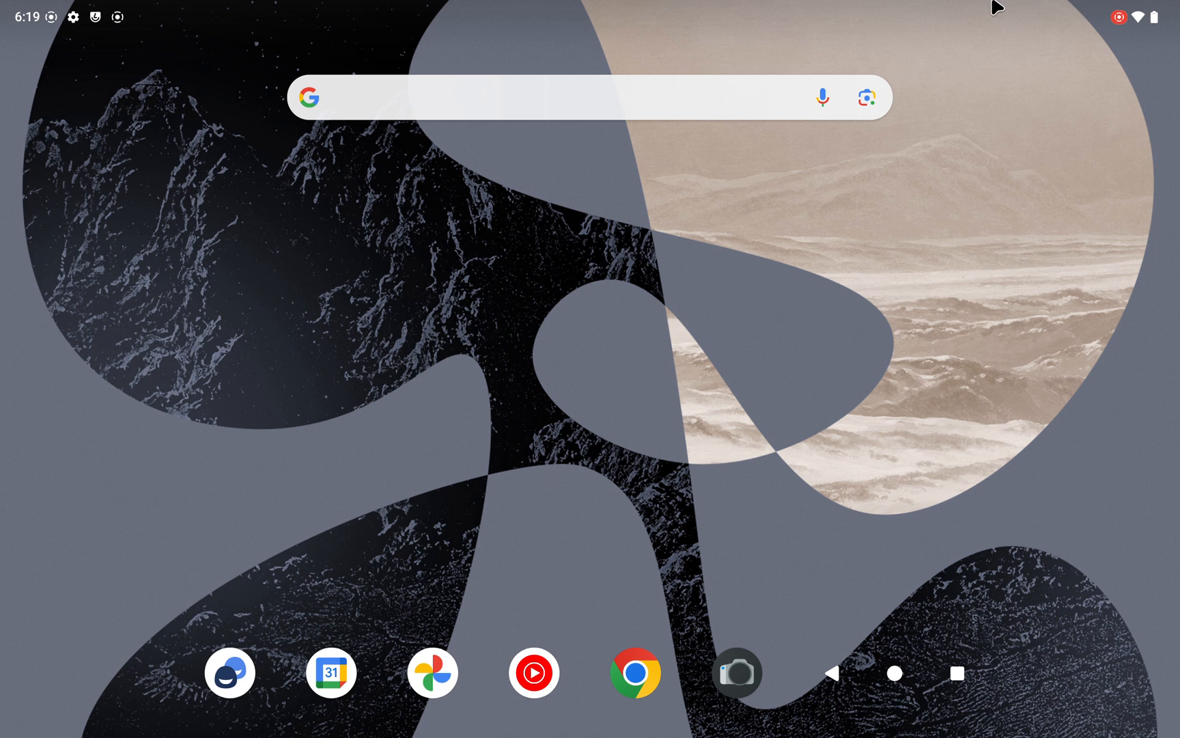
mouse_move(527, 87)
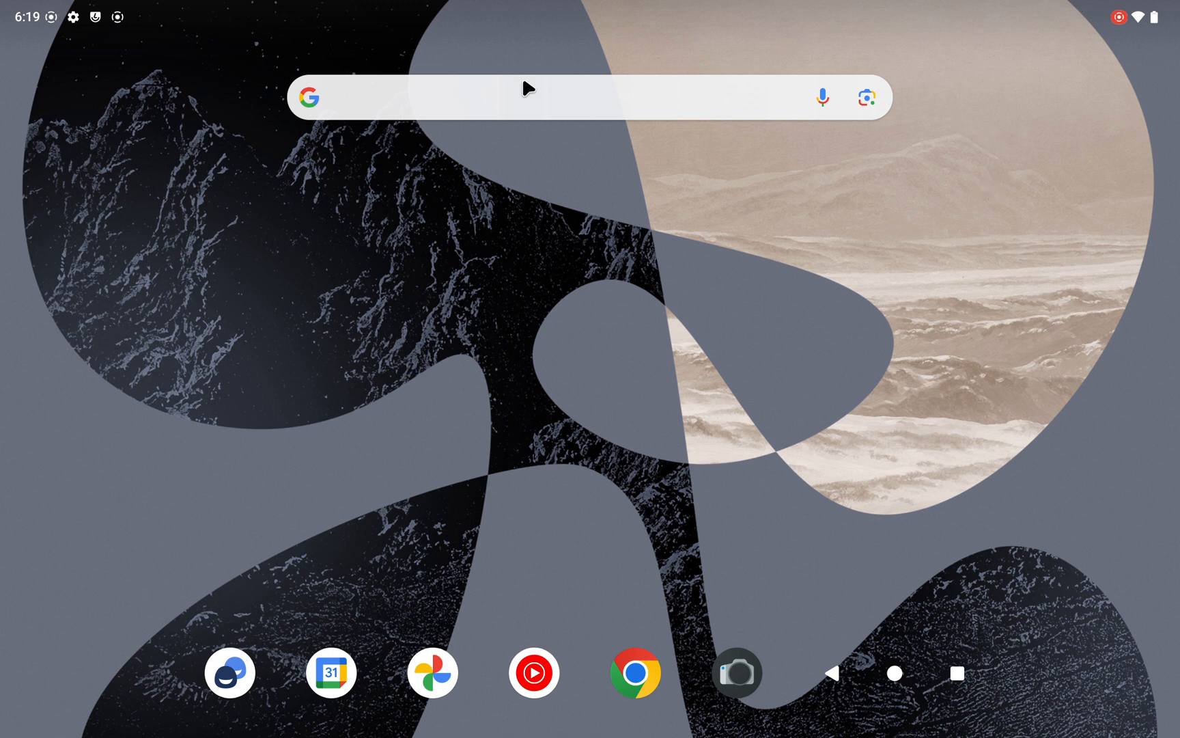
- Pull down the Android quick settings and notifications panel from the home screen
scroll(down, 3)
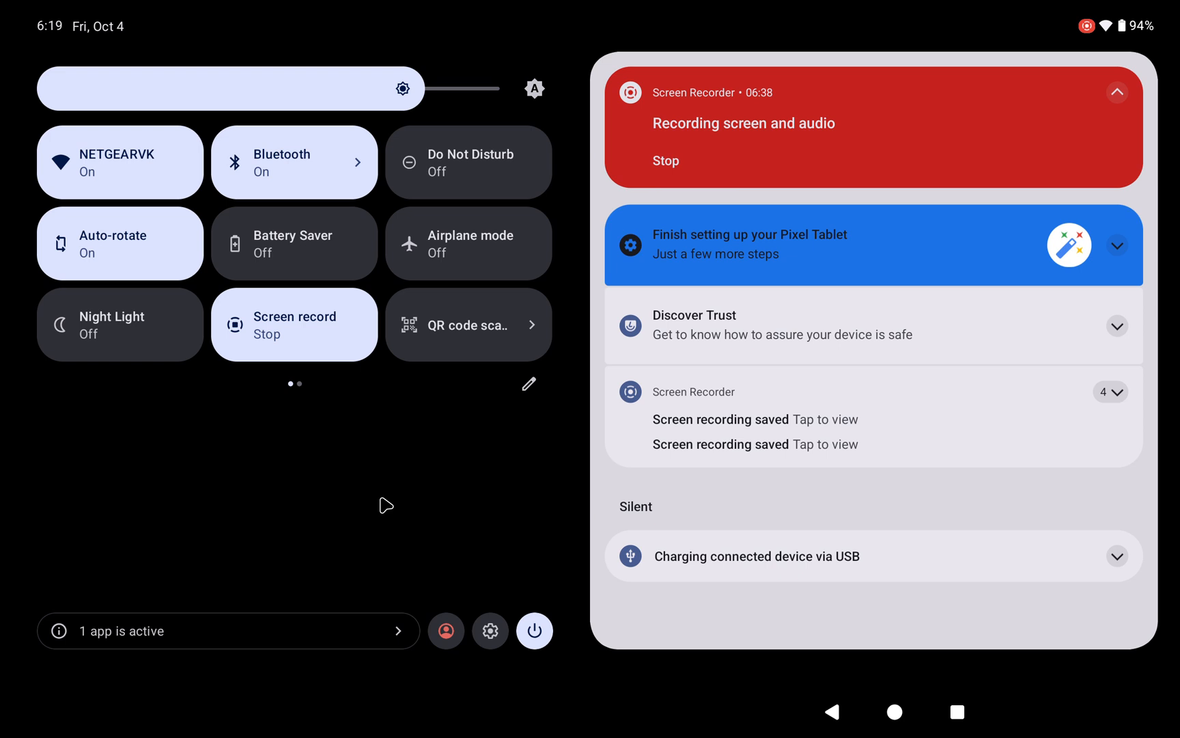